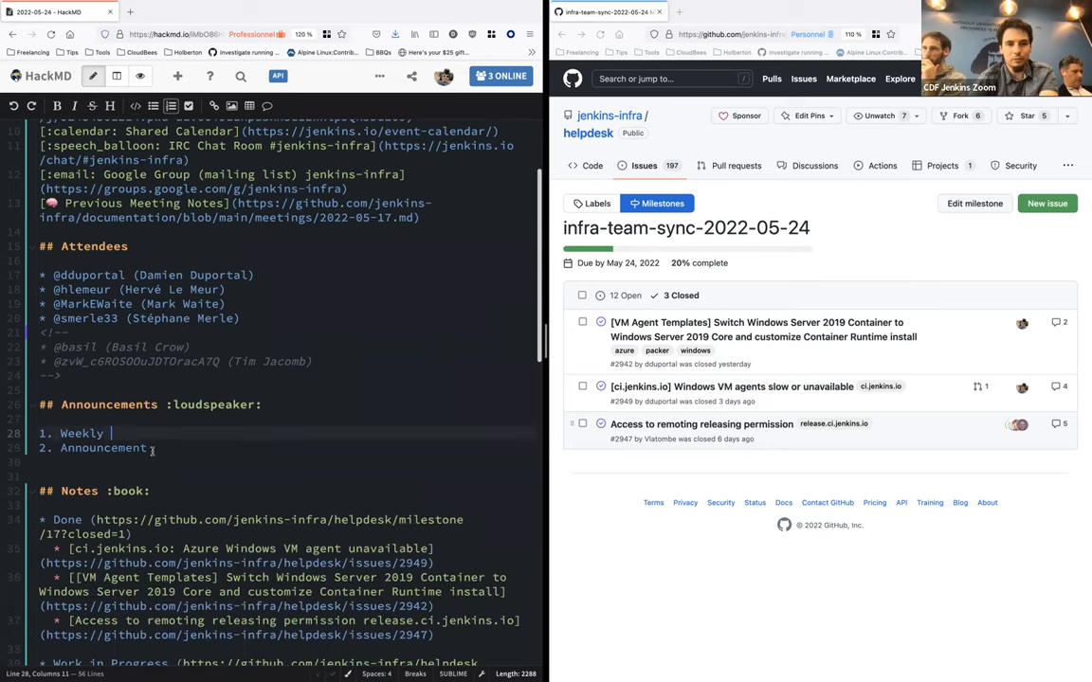
- Add Weekly bullets: 2.349 released with release checklist complete, and awaiting a shared library bug fix
{"action": "key", "text": "enter"}
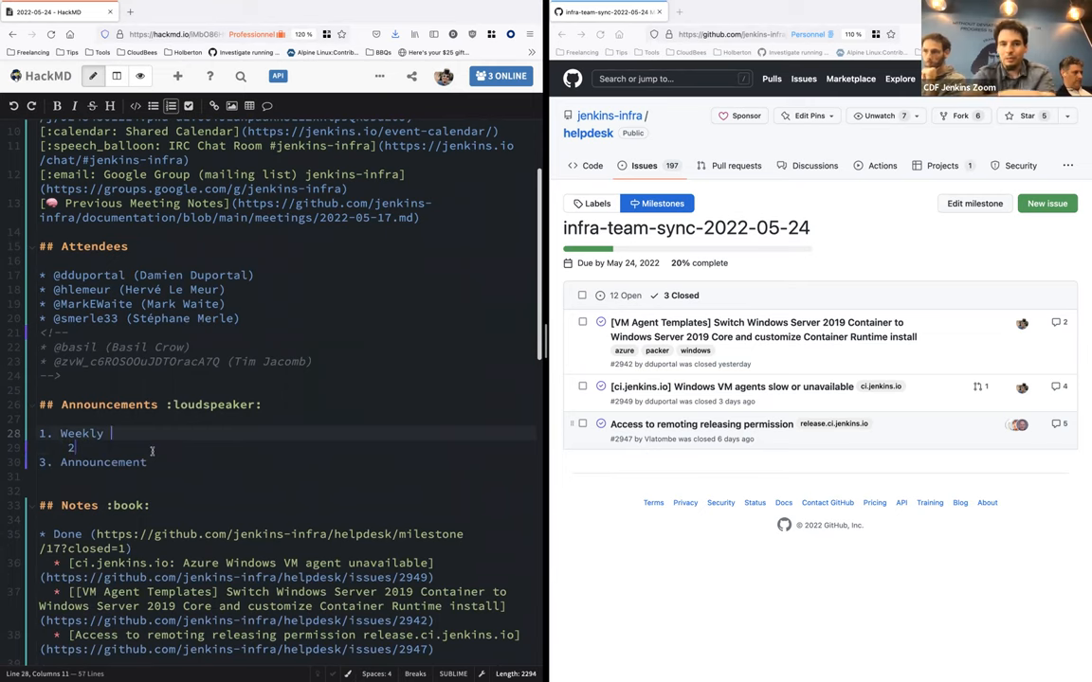
{"action": "type", "text": ".349"}
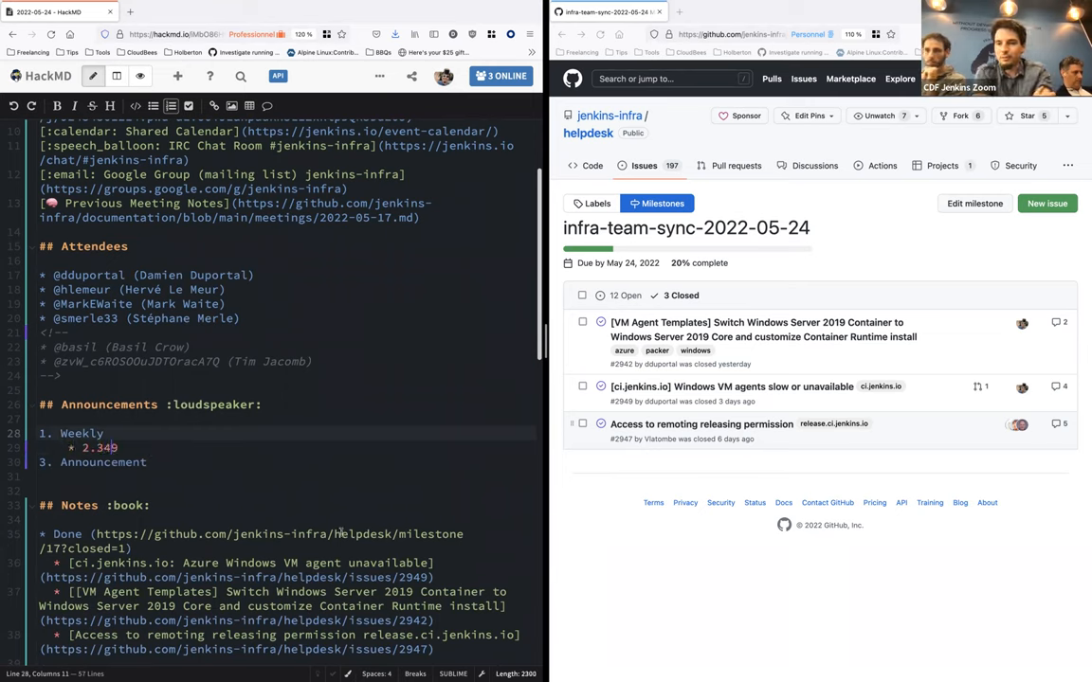
{"action": "type", "text": "has released and the release"}
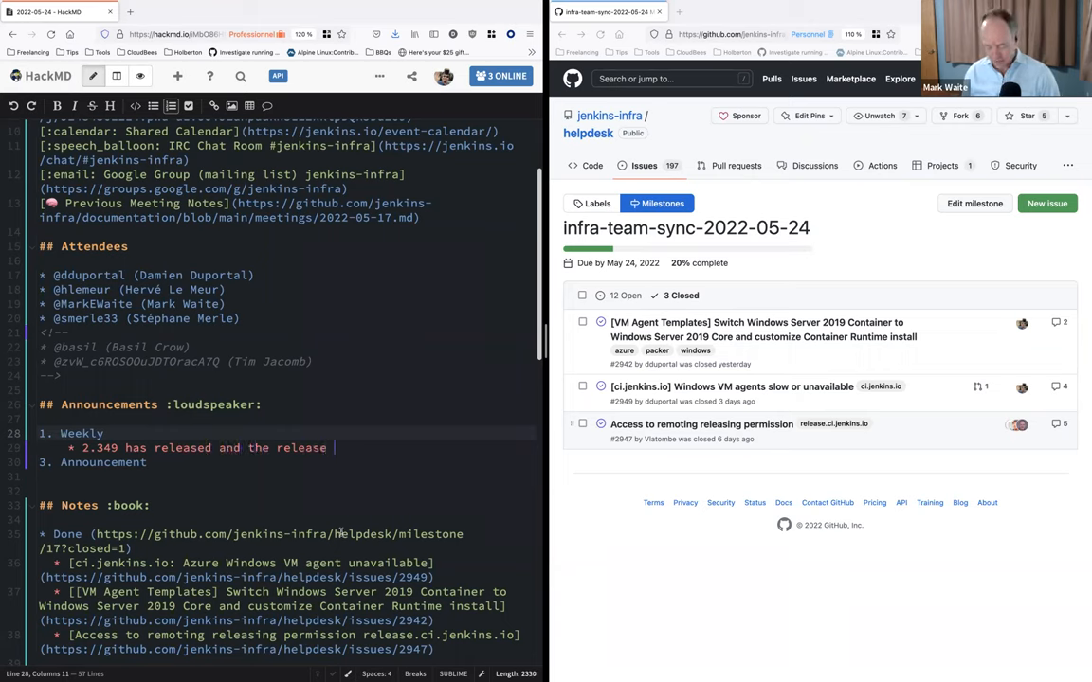
{"action": "type", "text": "checklist is"}
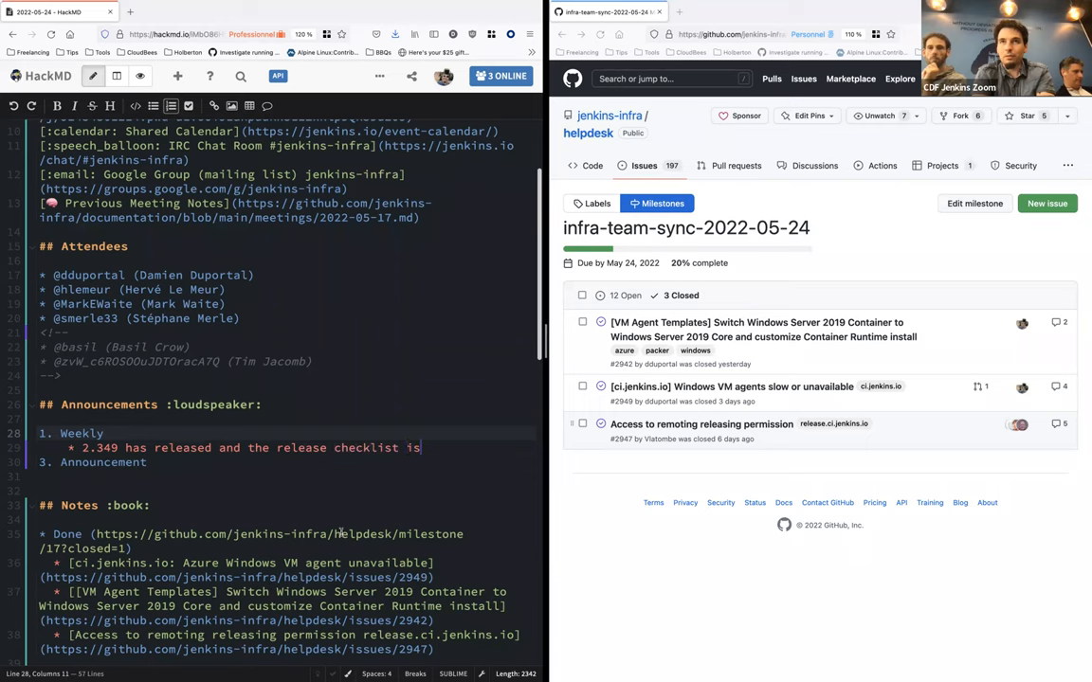
{"action": "type", "text": "complete"}
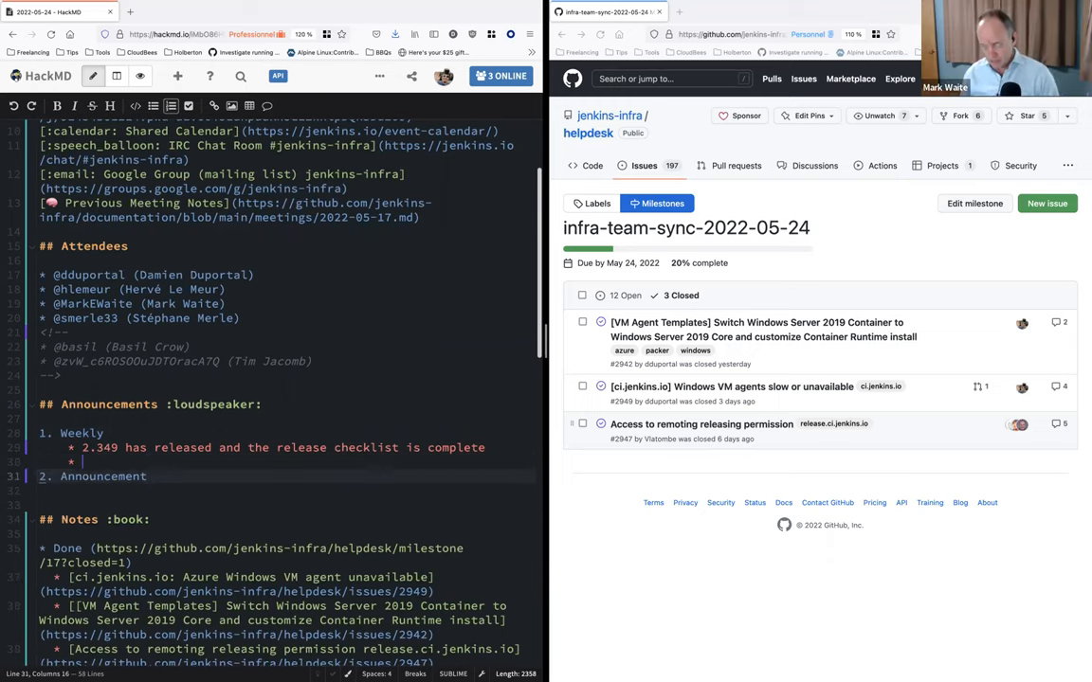
{"action": "type", "text": "Awaiting a shared library bug fix before delivering"}
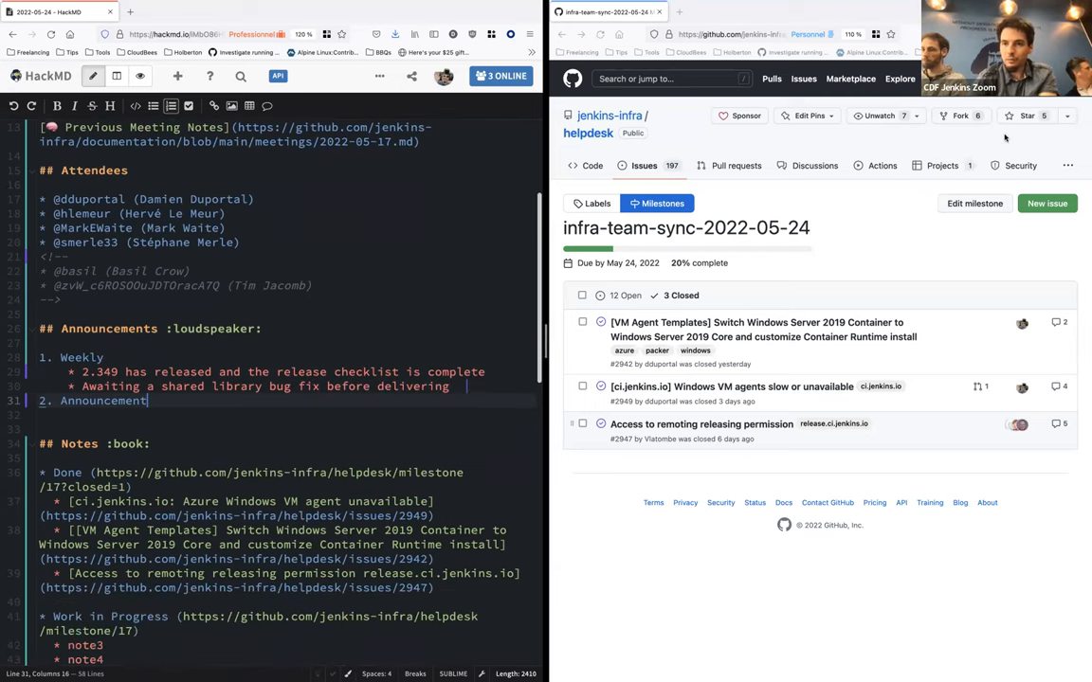
{"action": "type", "text": "using in infra.ci.jenkins.io"}
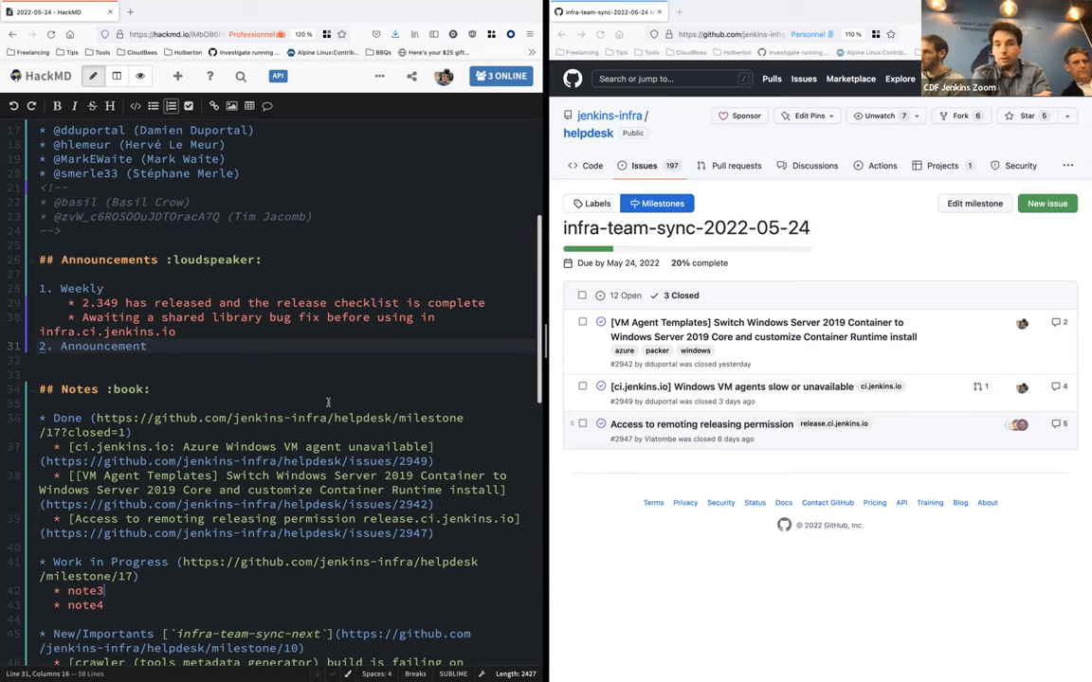
- Overwrite the note3 bullet with 'Windows Server 2022 images in progress thanks to Windows Server 2019'
{"action": "type", "text": "Windows"}
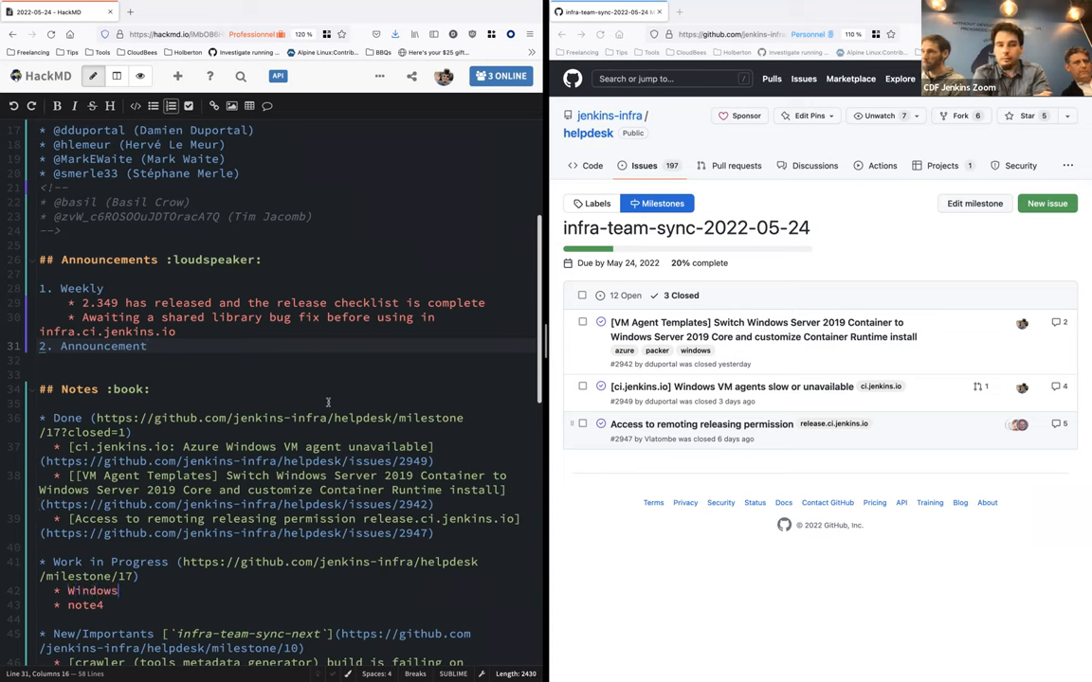
{"action": "type", "text": "Server 2022"}
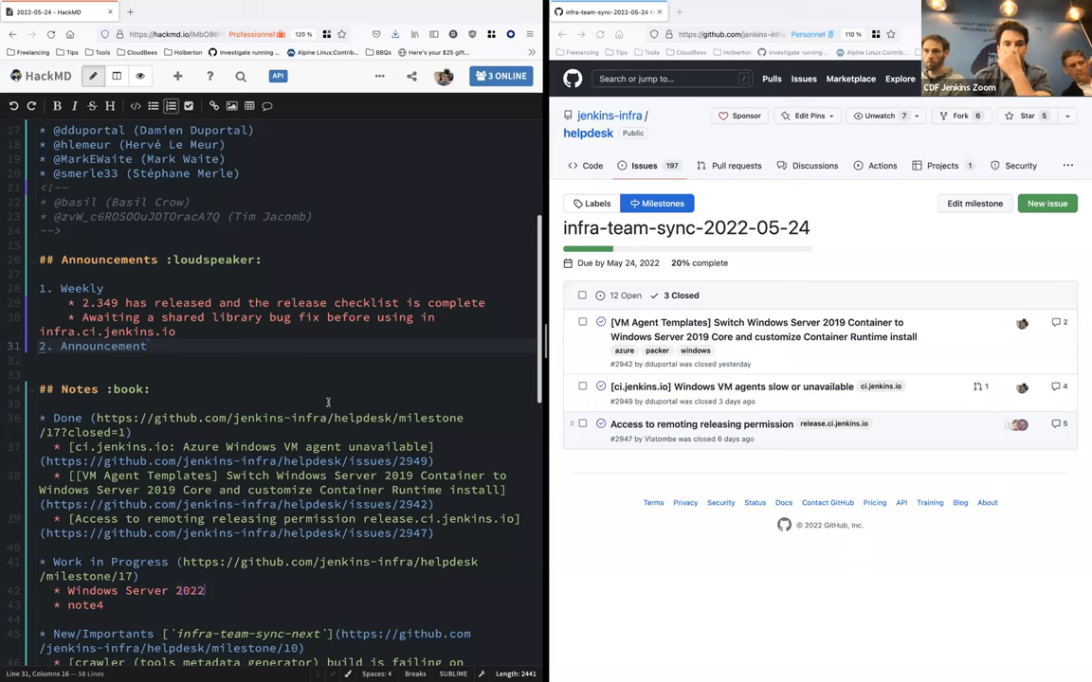
{"action": "type", "text": "images in progress thanks to"}
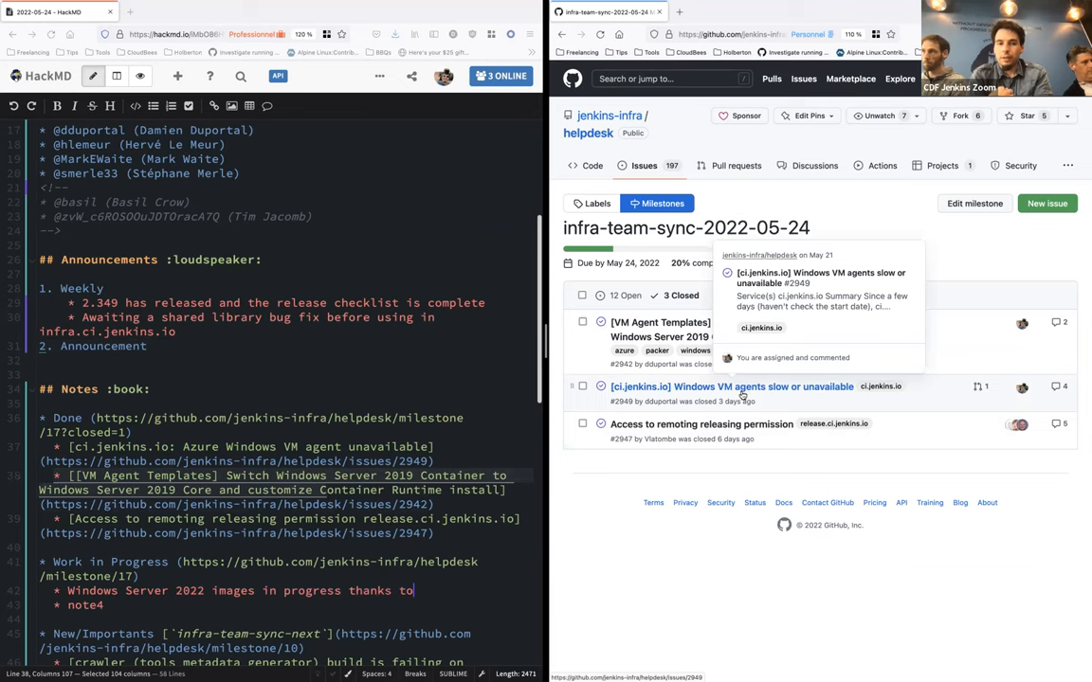
{"action": "type", "text": "Windows"}
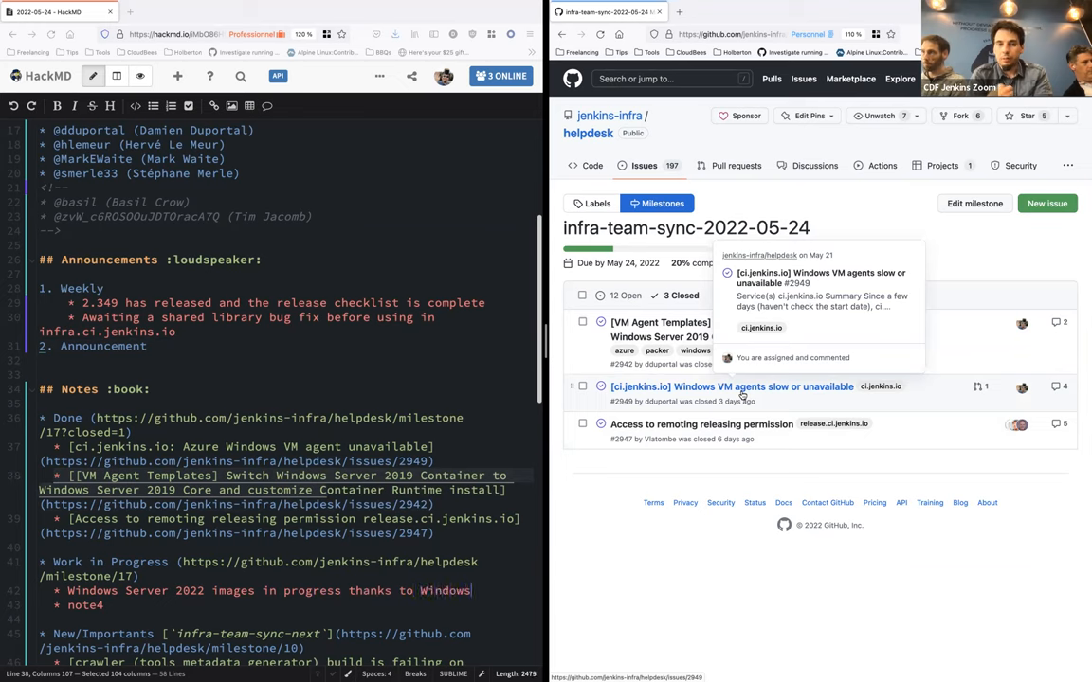
{"action": "type", "text": "Serie"}
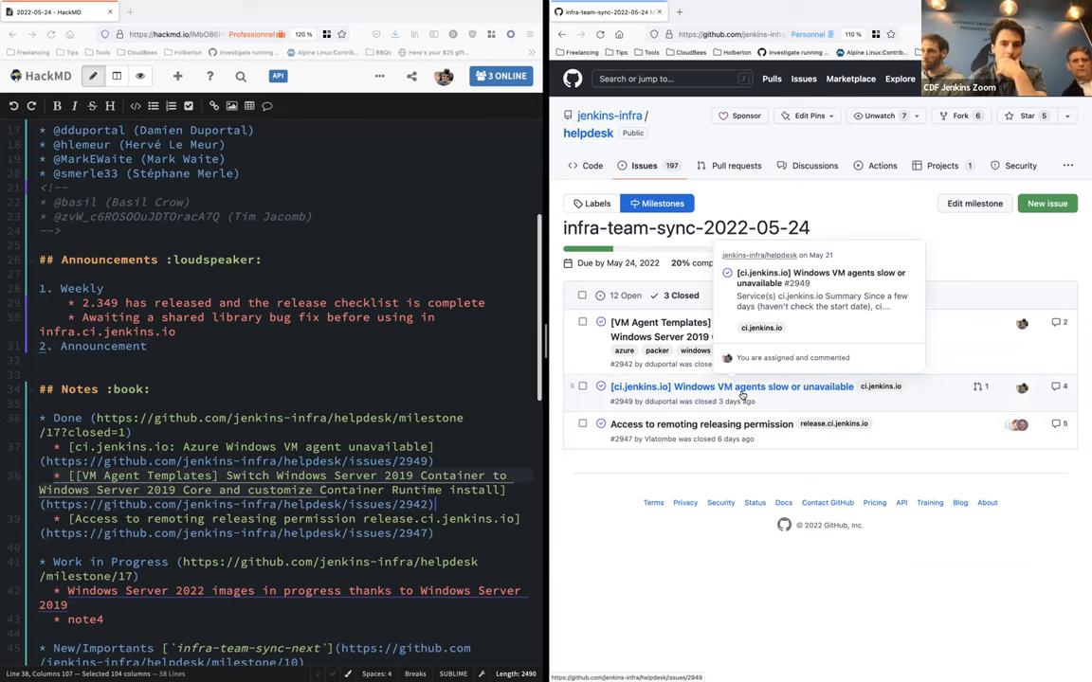
- Read issue #2949 on slow Windows VM agents, end the note with 'work', and revisit the milestone
{"action": "left_click", "coordinate": [732, 386]}
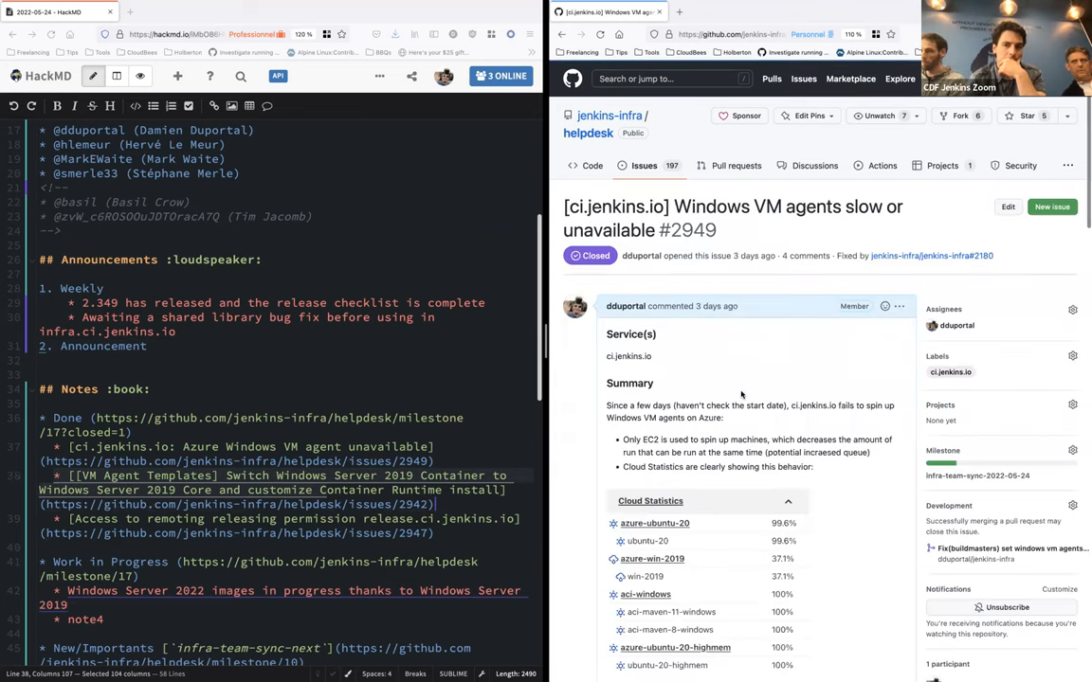
{"action": "scroll", "scroll_direction": "down", "scroll_amount": 3}
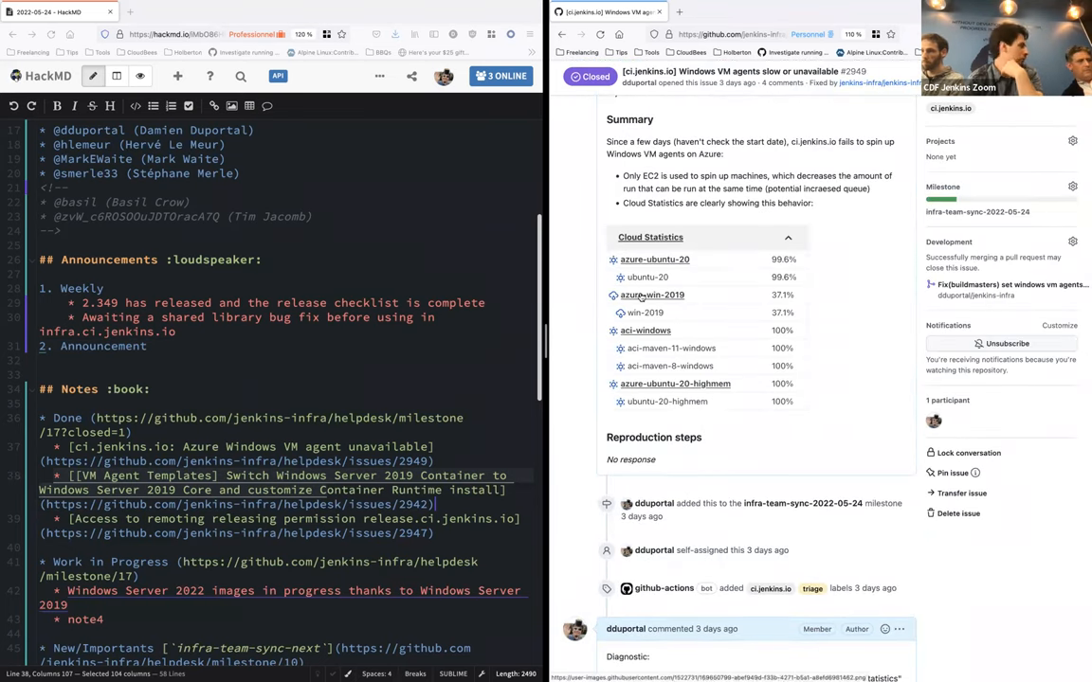
{"action": "scroll", "scroll_direction": "down", "scroll_amount": 3}
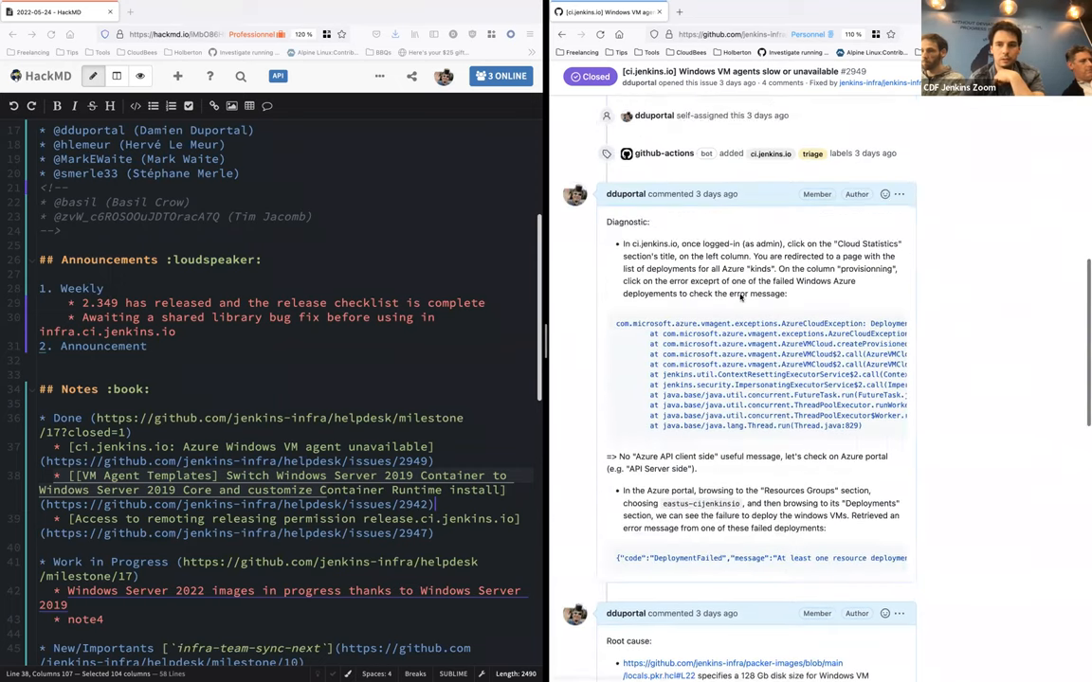
{"action": "scroll", "scroll_direction": "down", "scroll_amount": 3}
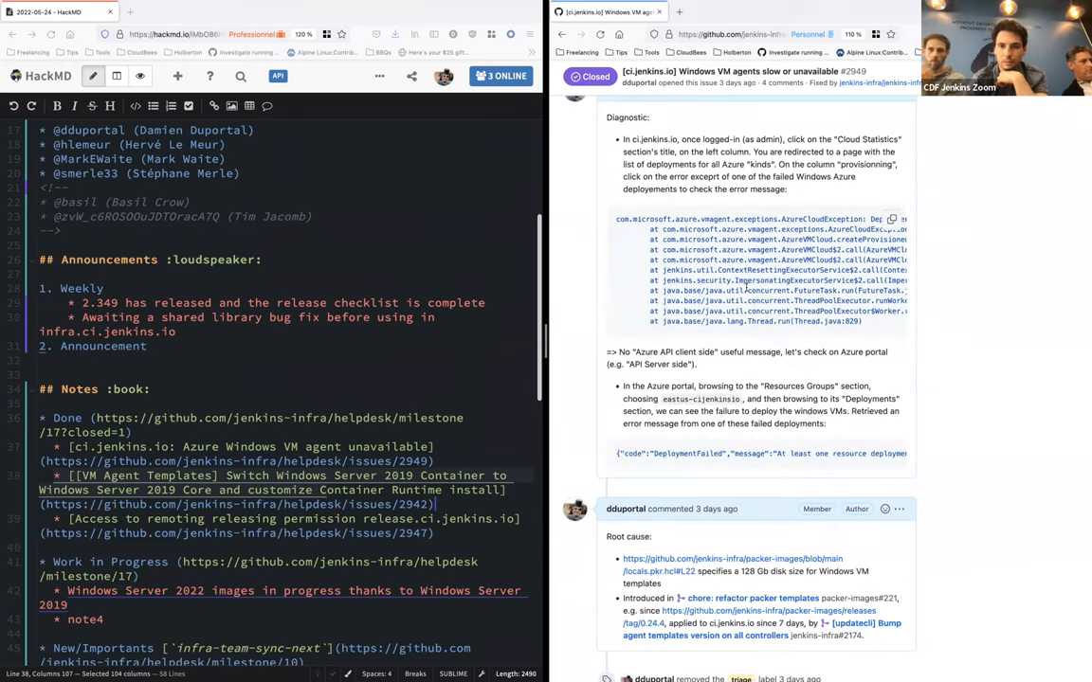
{"action": "scroll", "scroll_direction": "down", "scroll_amount": 3}
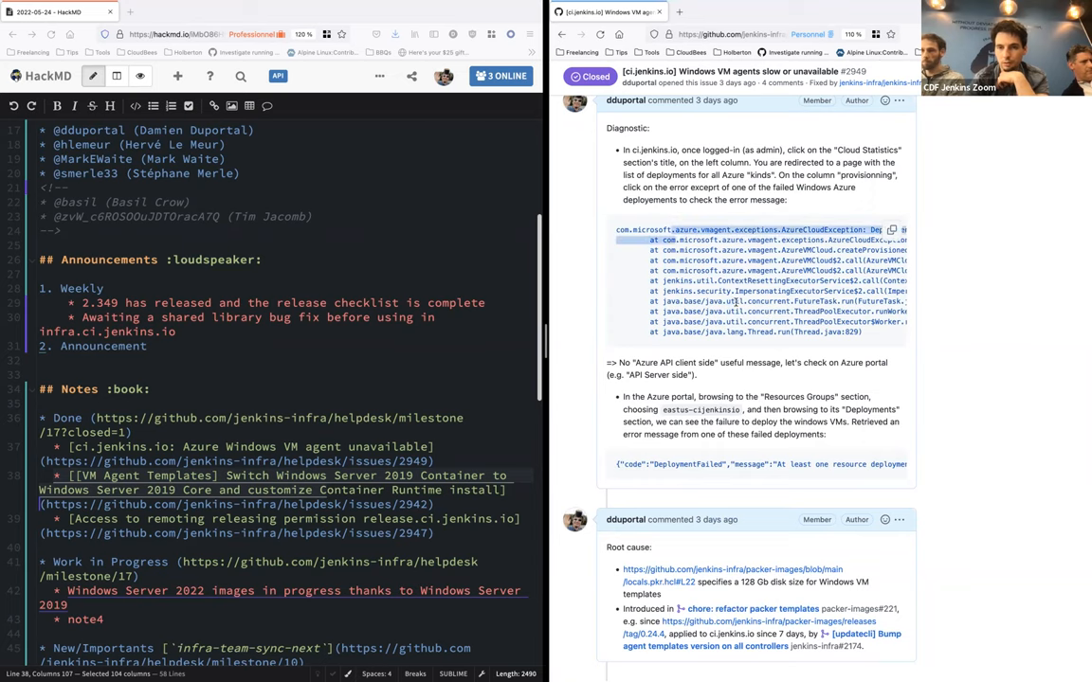
{"action": "scroll", "scroll_direction": "down", "scroll_amount": 3}
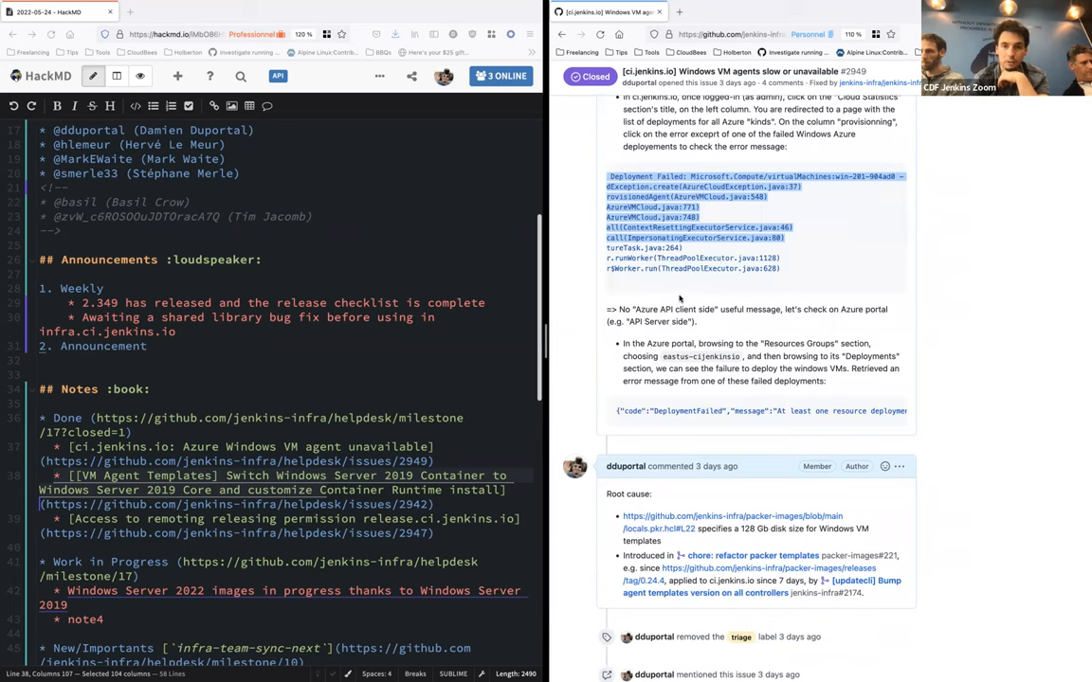
{"action": "scroll", "scroll_direction": "down", "scroll_amount": 3}
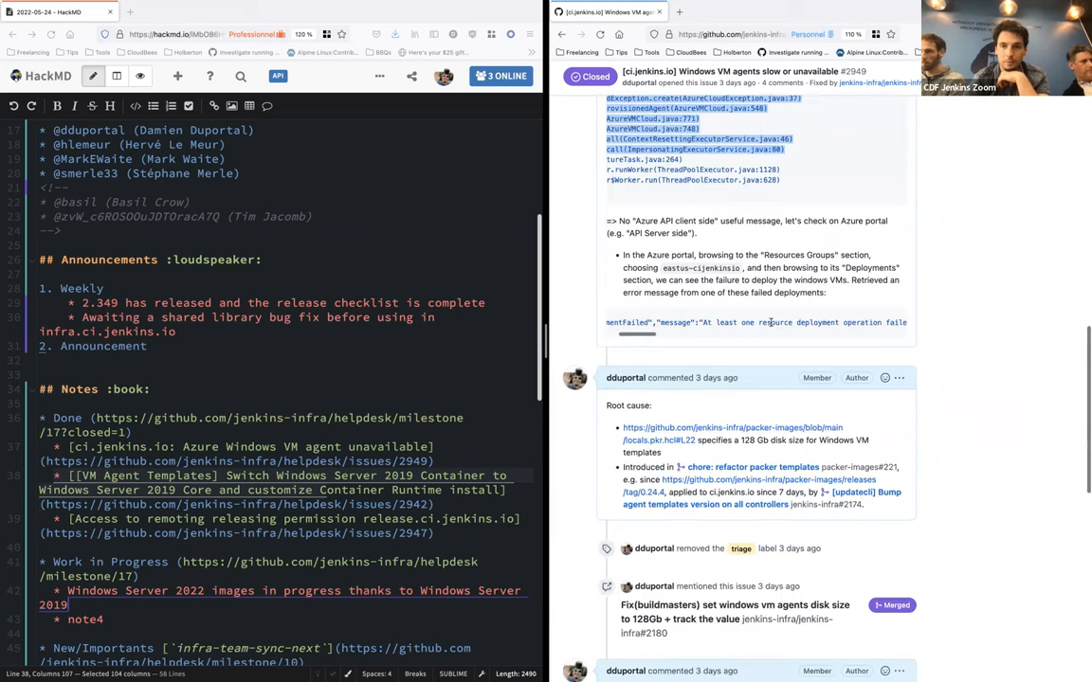
{"action": "type", "text": "work"}
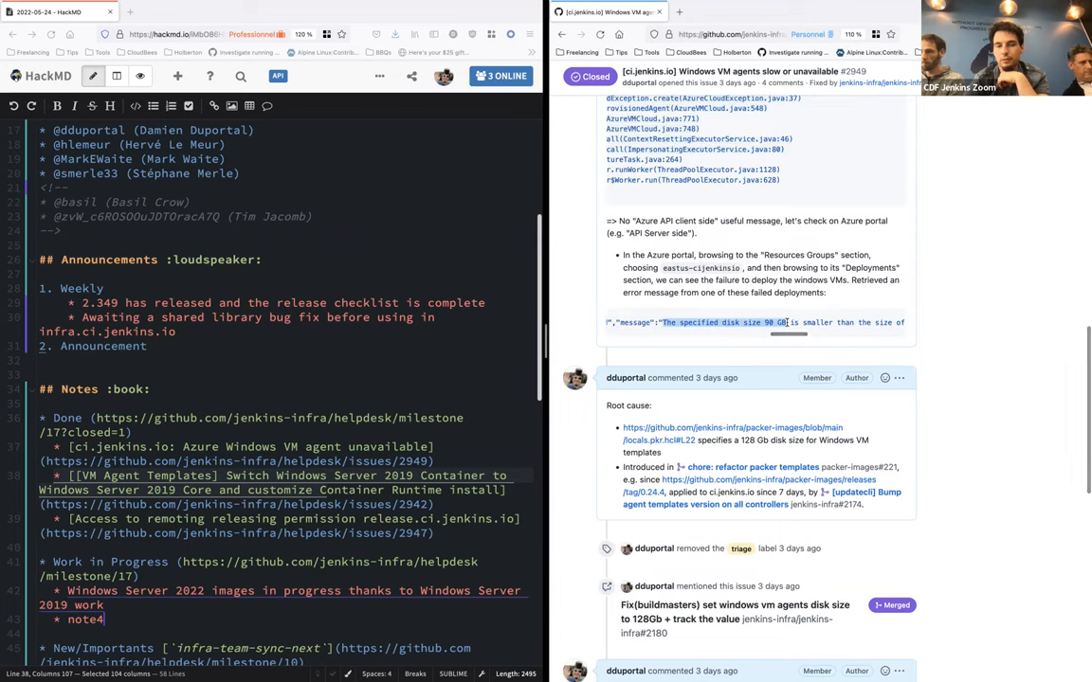
{"action": "mouse_move", "coordinate": [370, 407]}
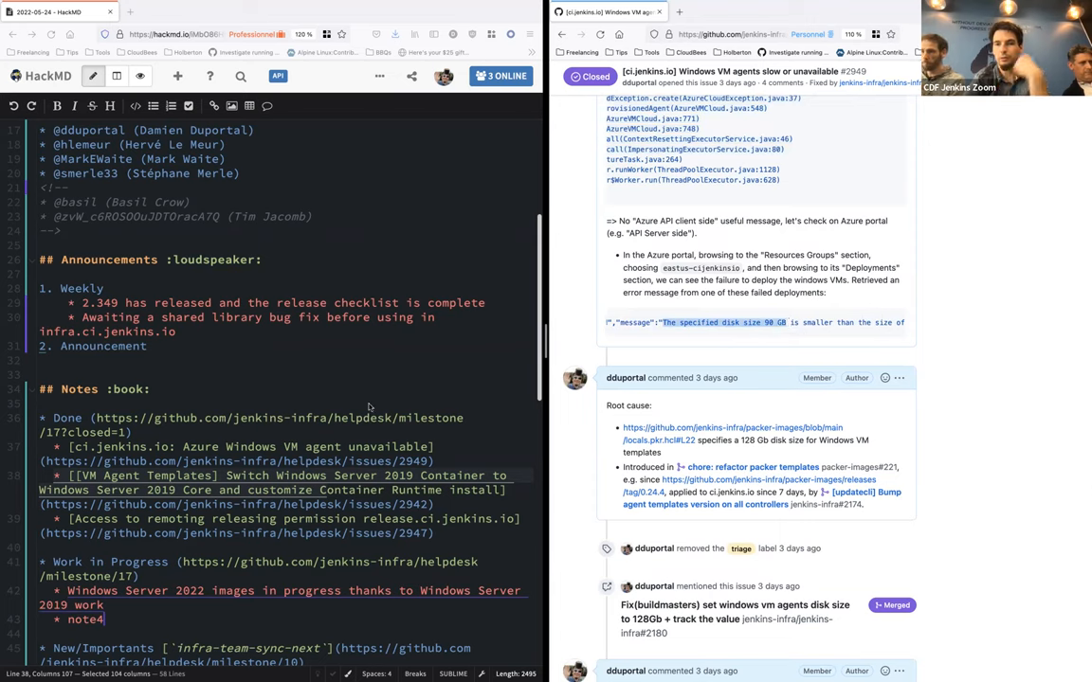
{"action": "mouse_move", "coordinate": [395, 408]}
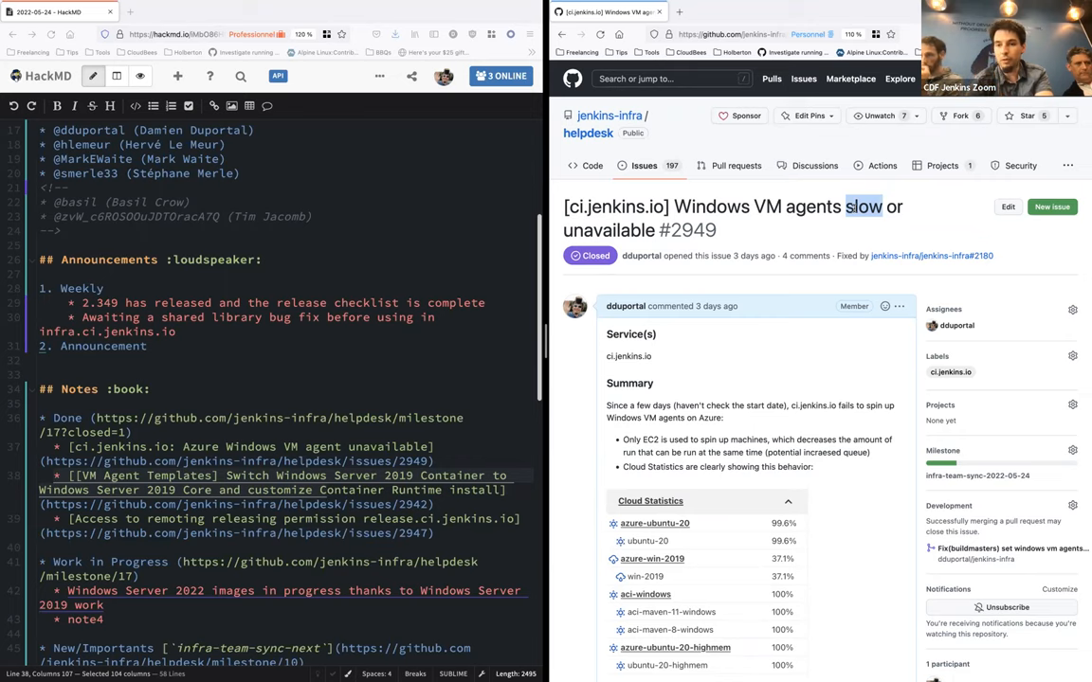
{"action": "mouse_move", "coordinate": [770, 27]}
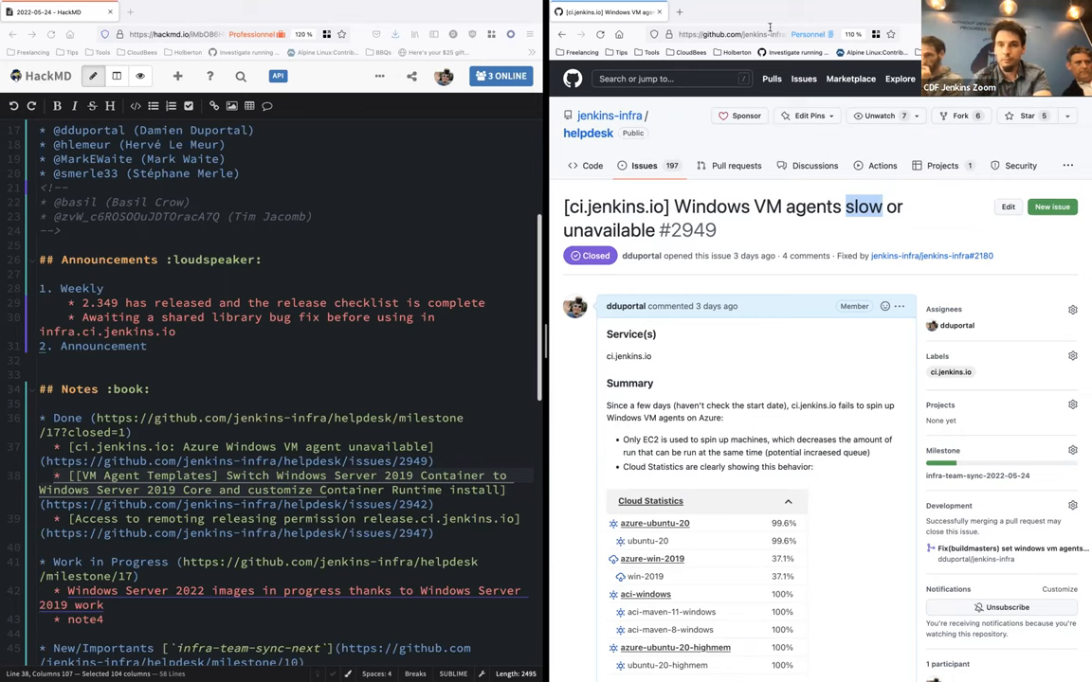
{"action": "left_click", "coordinate": [563, 34]}
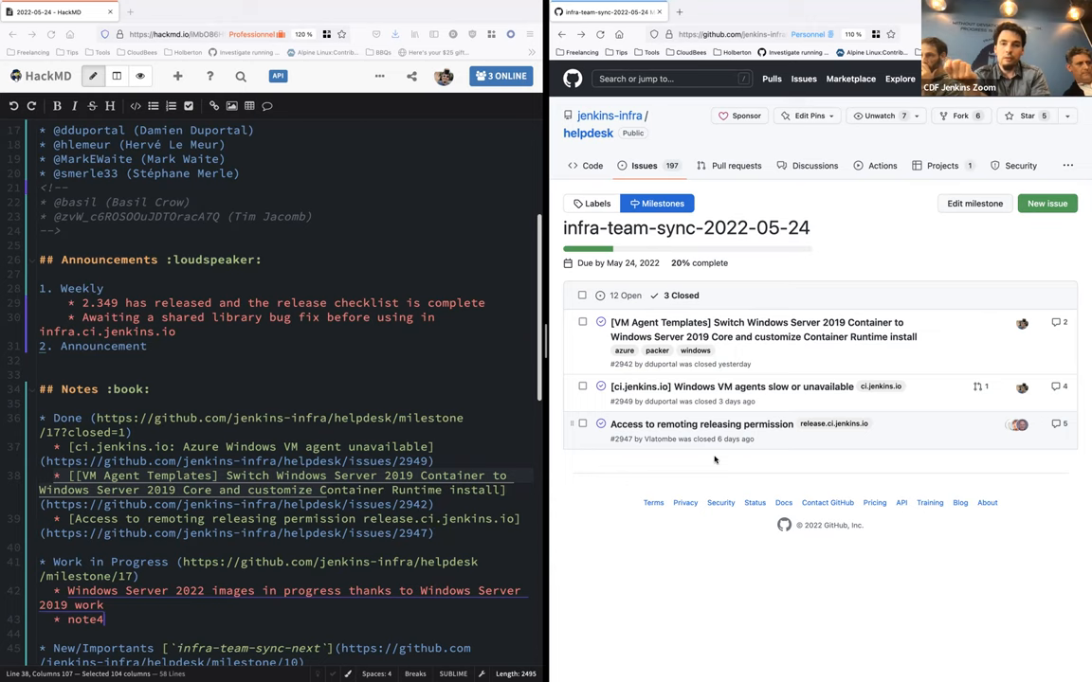
- Rename the note4 placeholder to note5 and begin the 'Remoting 4.13.1 released from trusted.ci' bullet
{"action": "type", "text": "Remoting"}
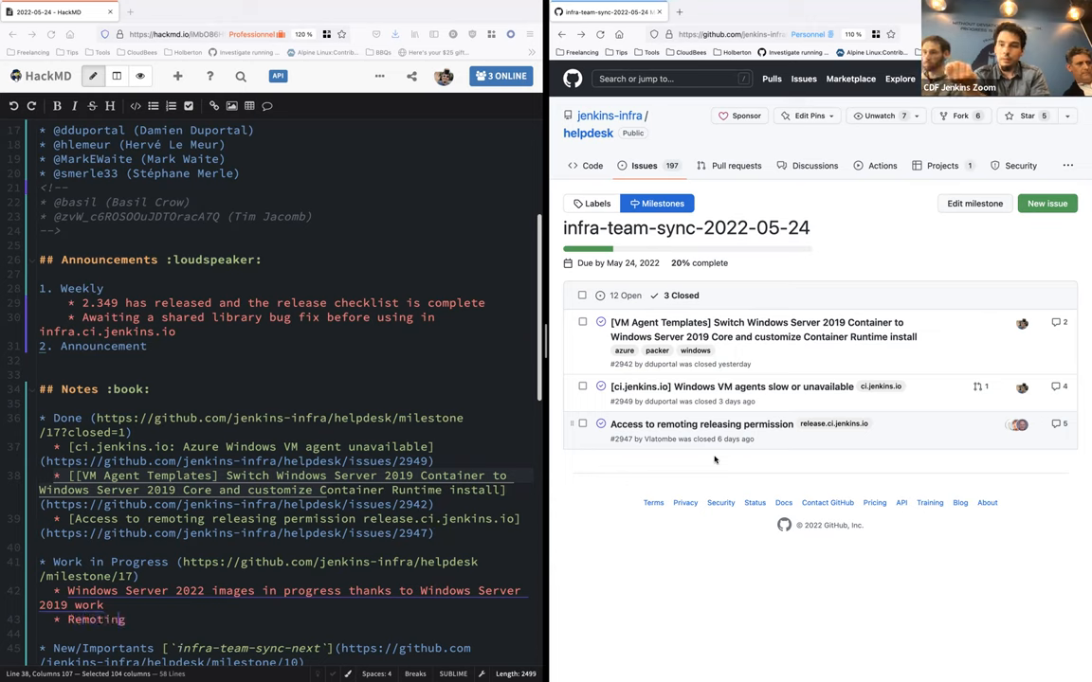
{"action": "type", "text": "4.13"}
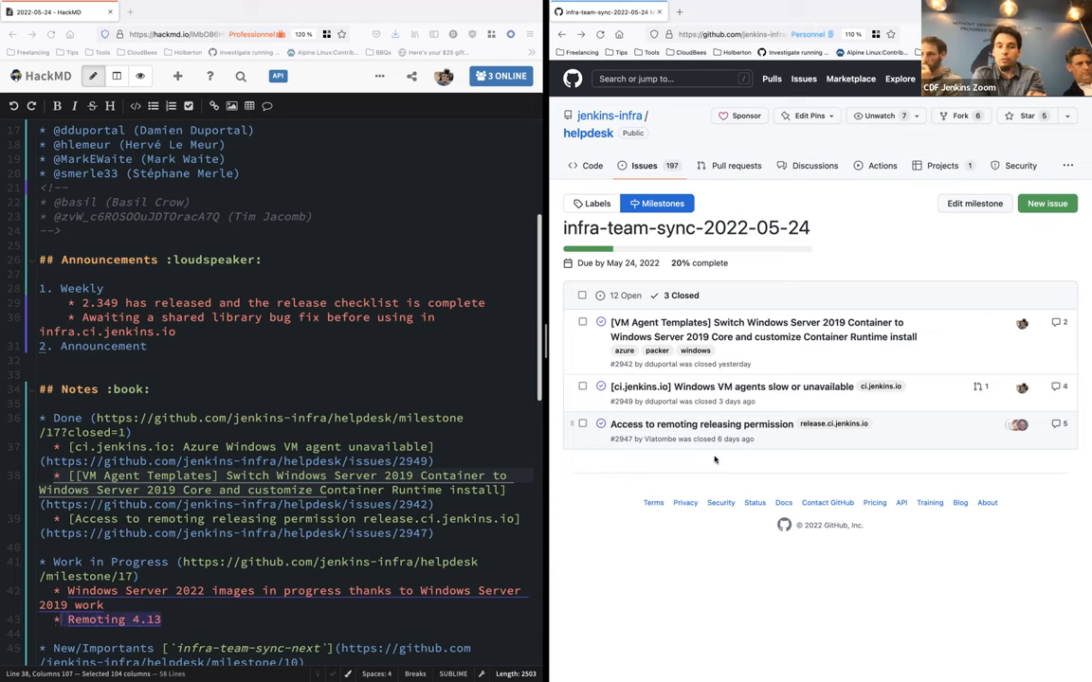
{"action": "type", "text": "bnite"}
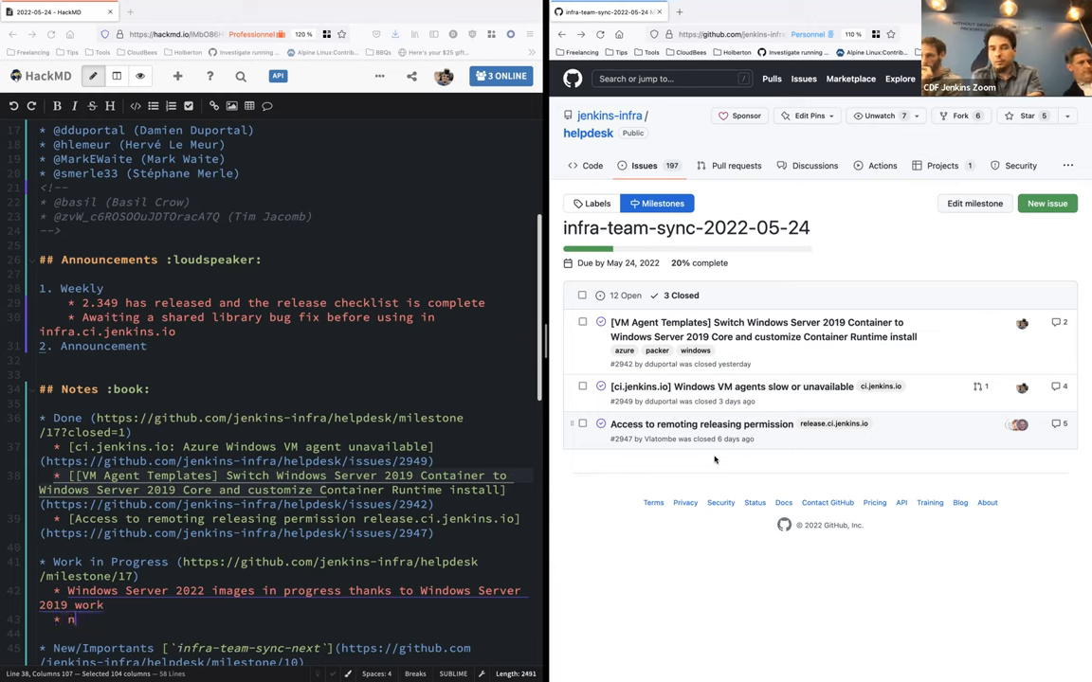
{"action": "type", "text": "ote"}
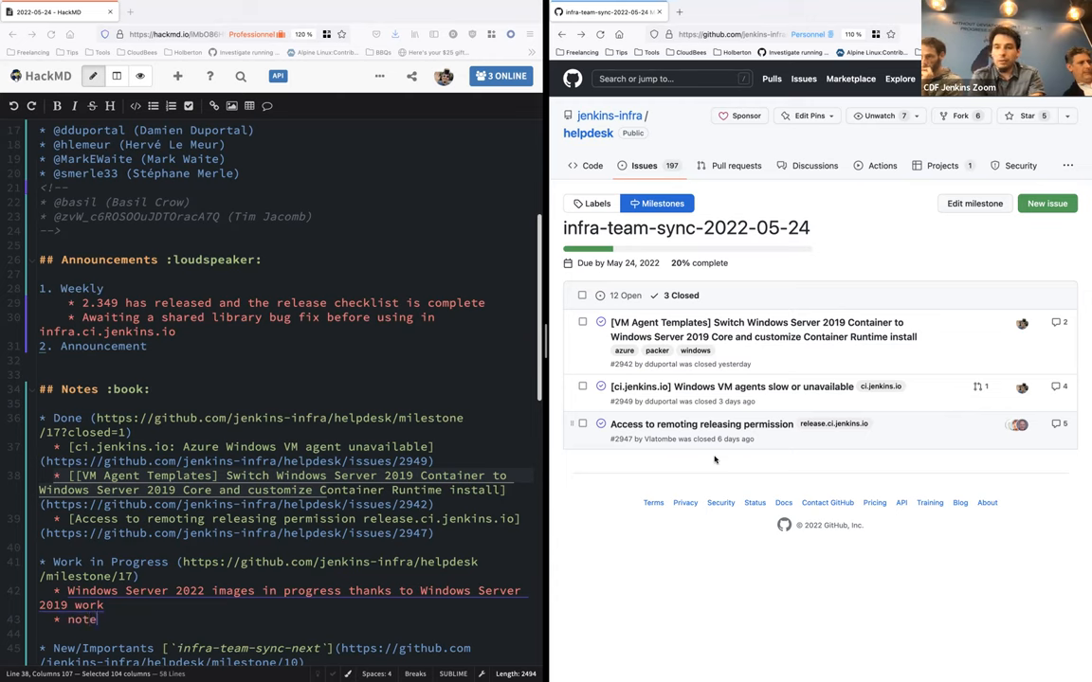
{"action": "type", "text": "5"}
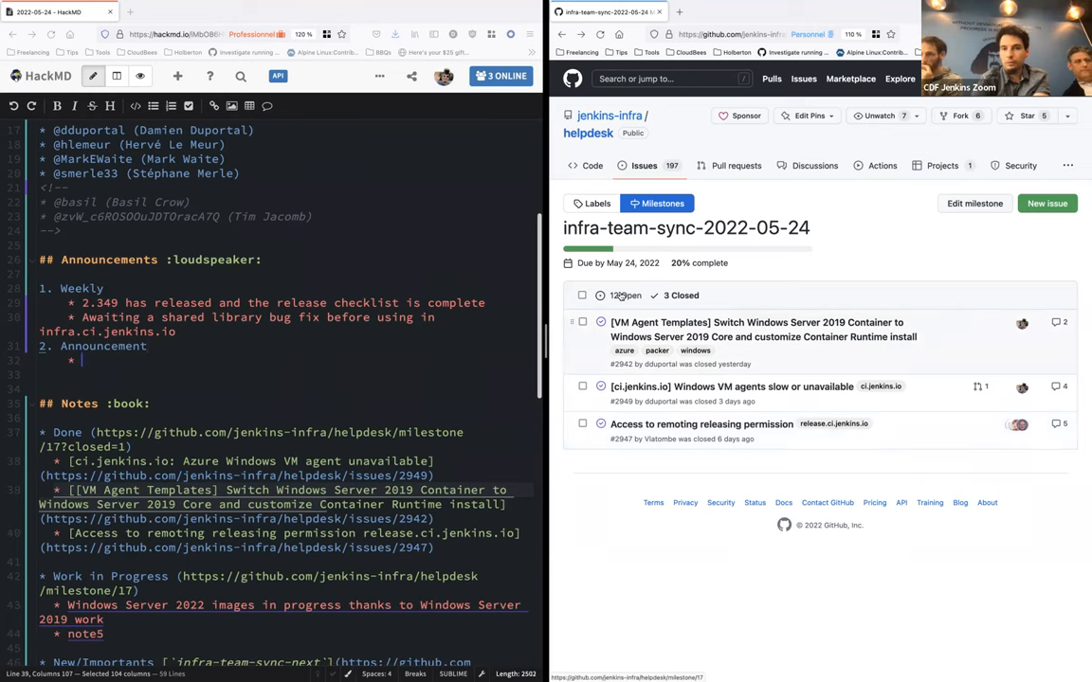
{"action": "type", "text": "Remoting 4.13.1 released from trusted.c"}
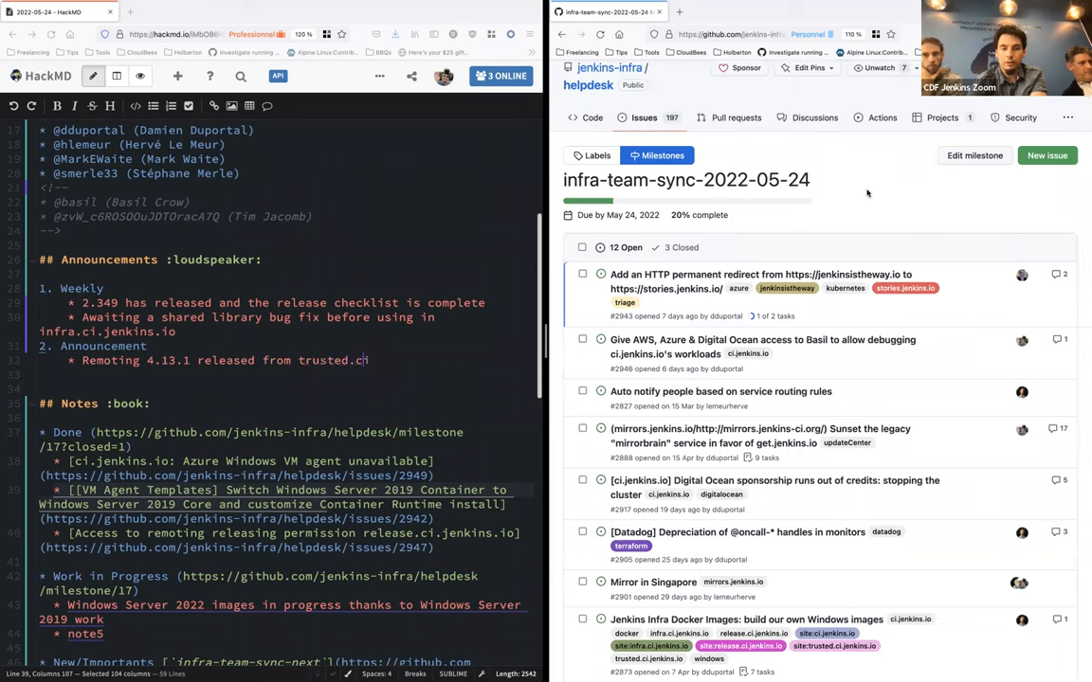
- Finish the trusted.ci.jenkins.io bullet, add the JEP-229 no-code-signing note, and copy issue #2943's link
{"action": "type", "text": "i.jenkins.io"}
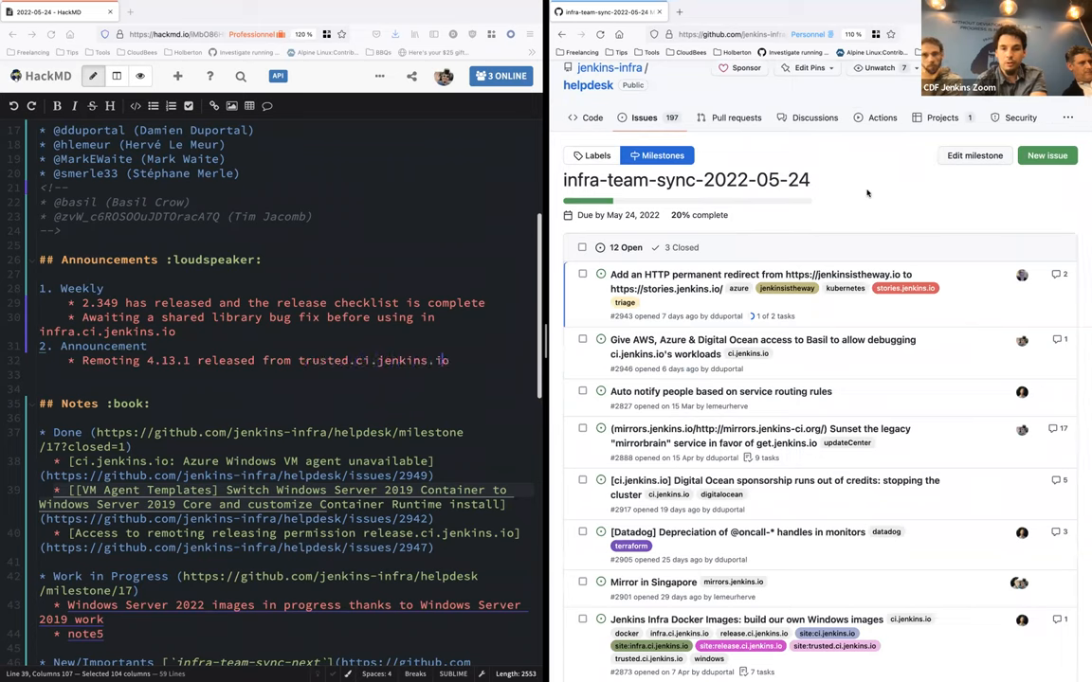
{"action": "type", "text": "Remoting future releases from JEP-229 (no code signing required"}
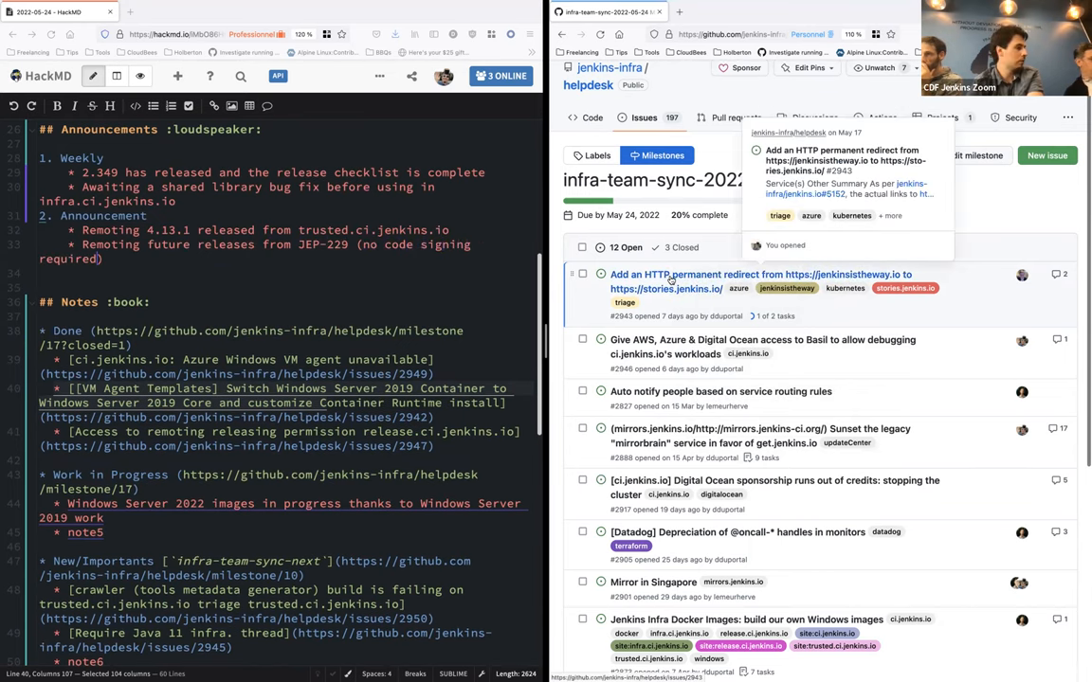
{"action": "right_click", "coordinate": [666, 281]}
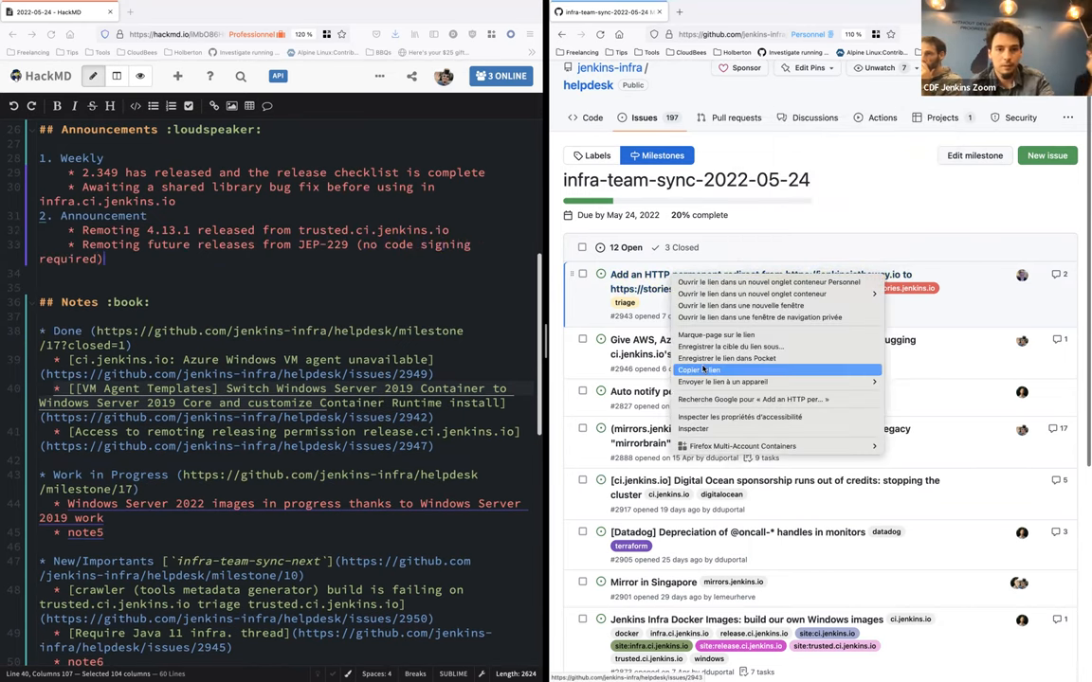
{"action": "left_click", "coordinate": [702, 370]}
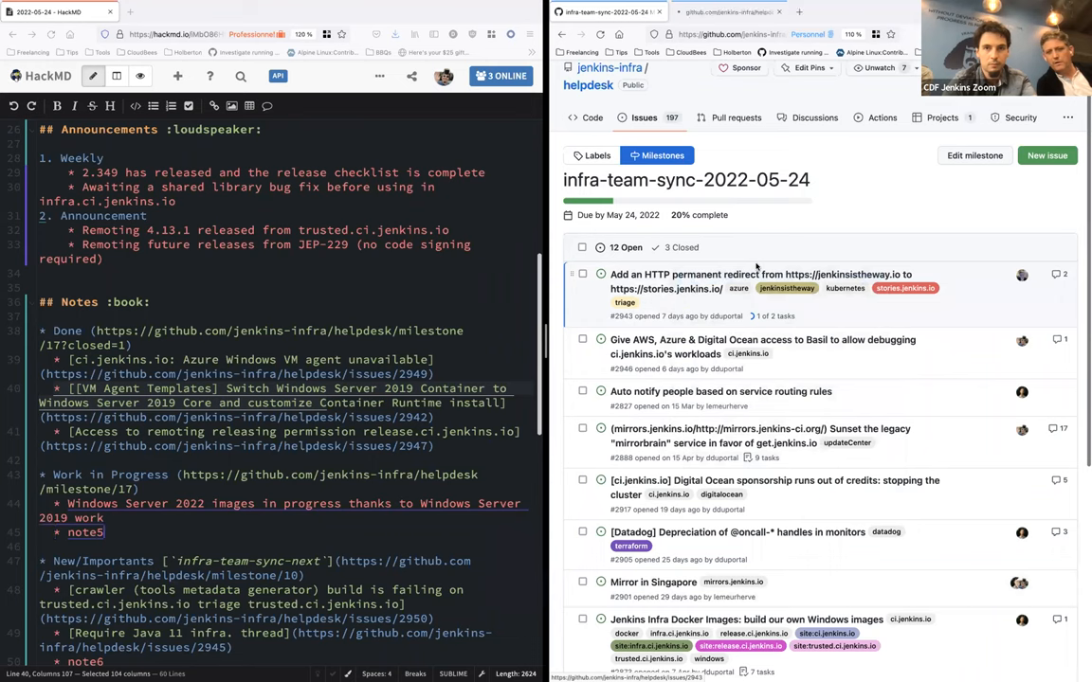
- Open the HTTP redirect issue and write the jenkinsistheway.io redirect bullet about Kubernetes handling
{"action": "left_click", "coordinate": [758, 280]}
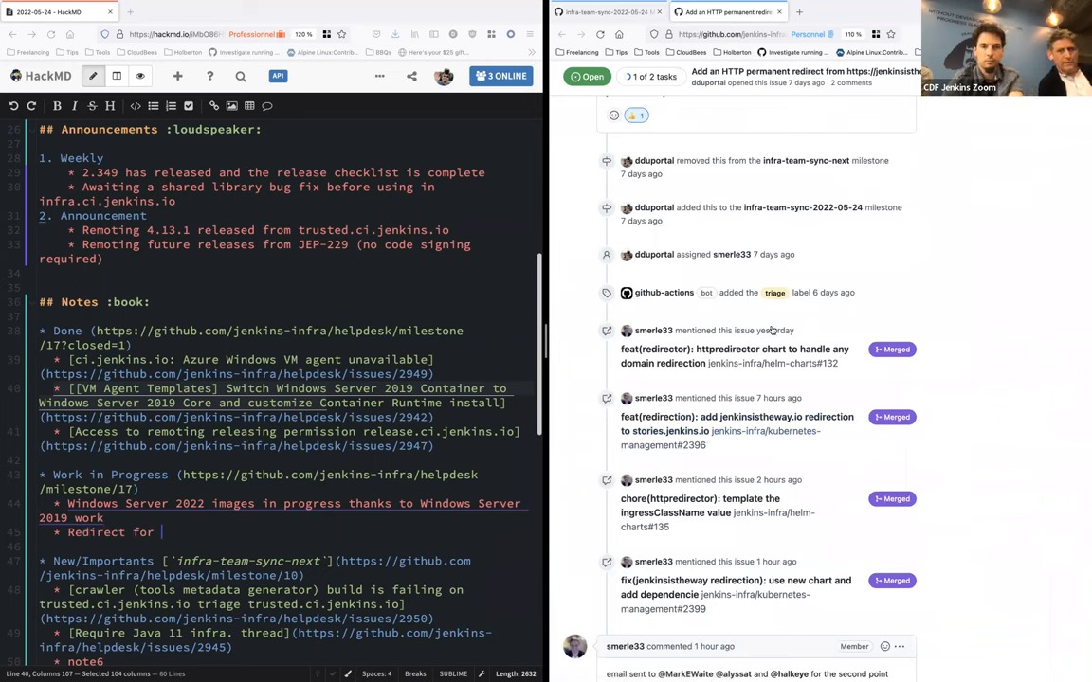
{"action": "type", "text": "jenkinsistheway.io"}
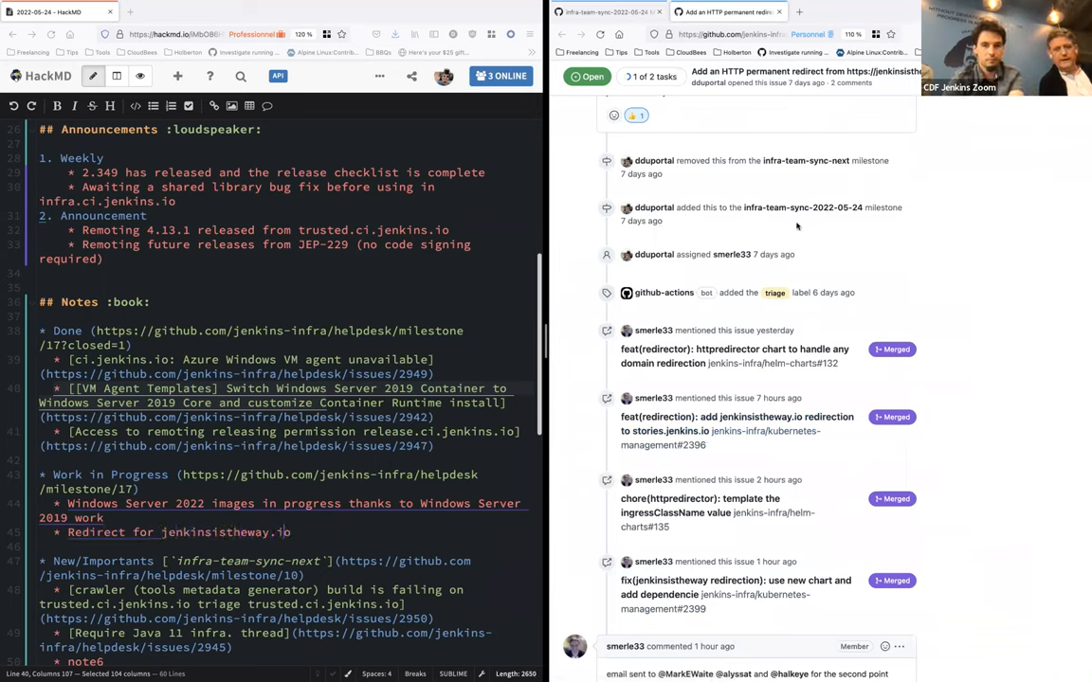
{"action": "type", "text": "to handle those"}
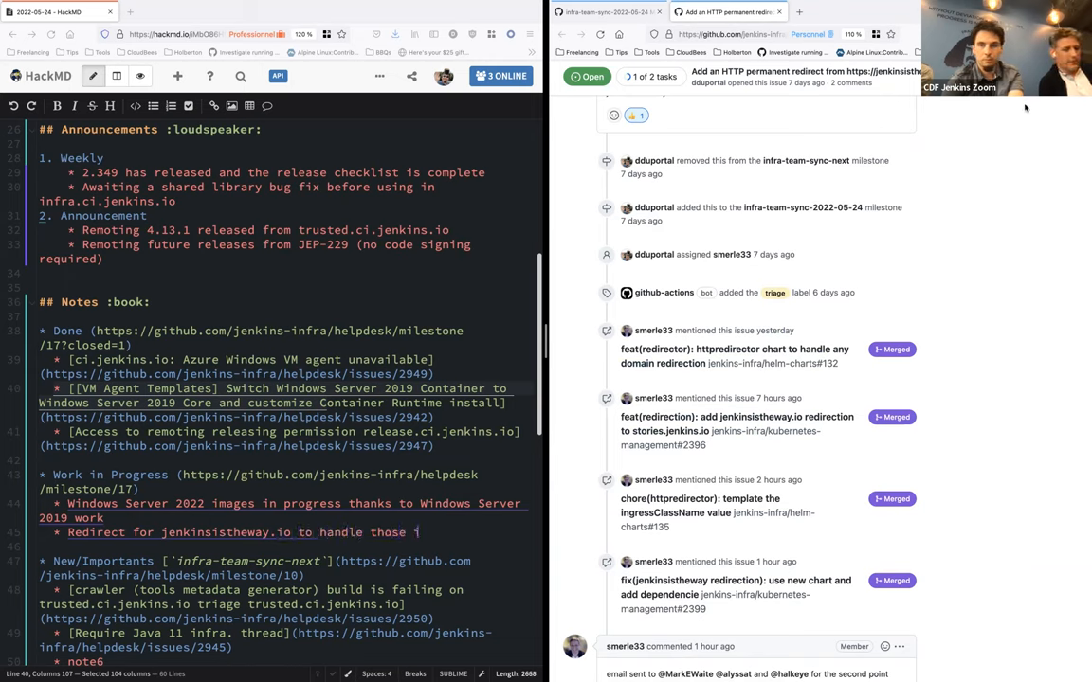
{"action": "type", "text": "in the Kubernme"}
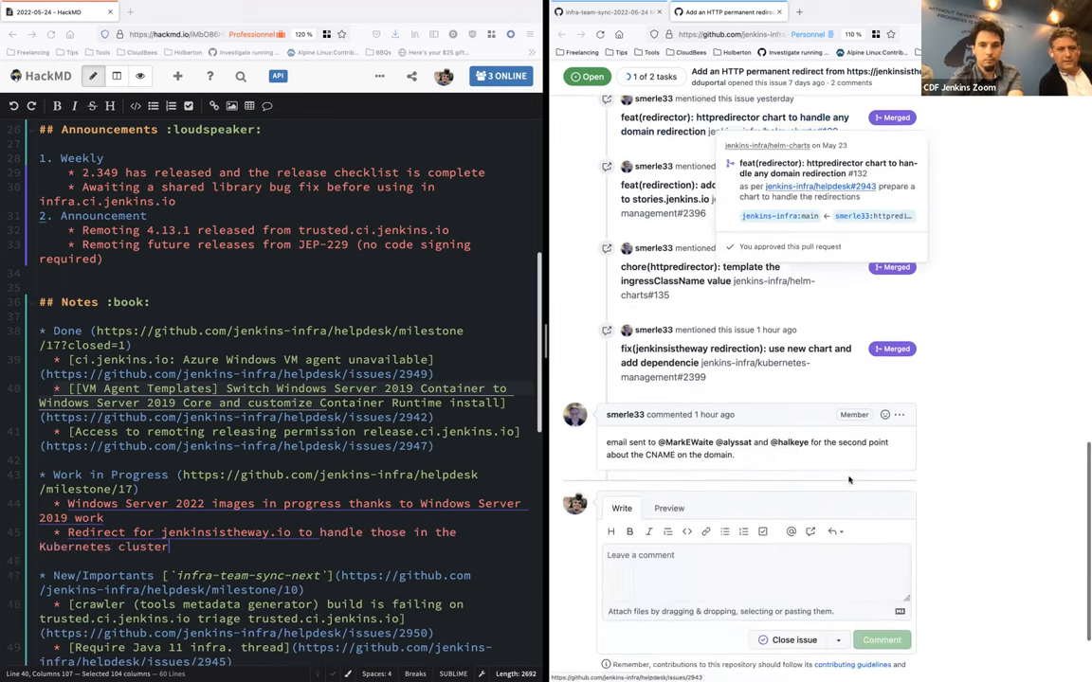
{"action": "mouse_move", "coordinate": [847, 459]}
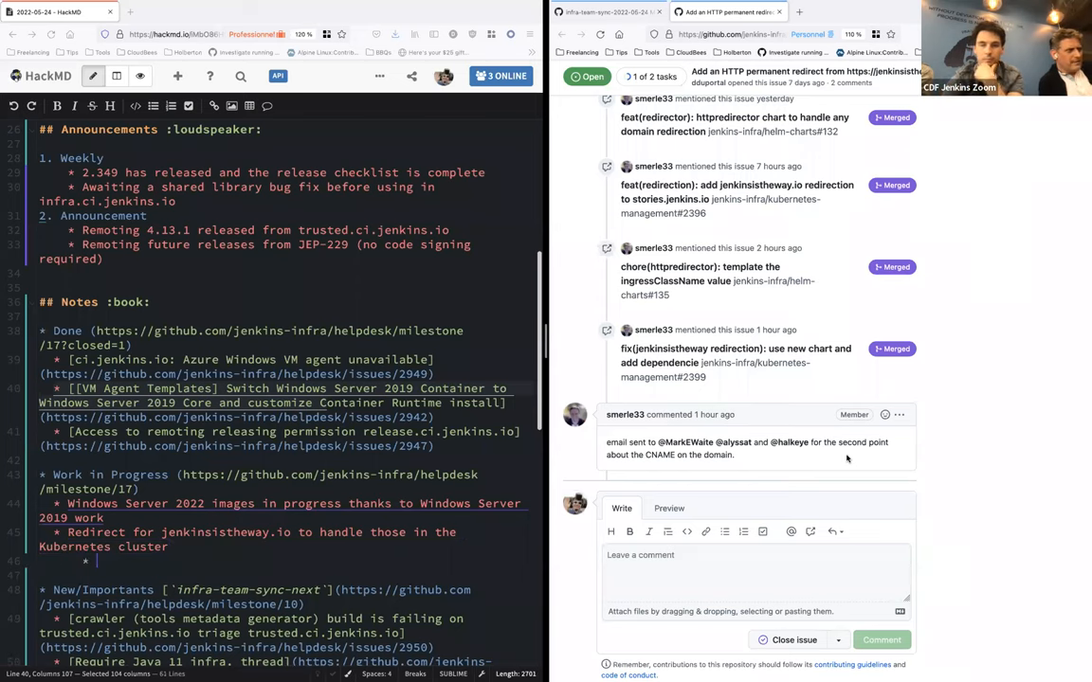
- Add sub-bullets: change the CNAME on the owning domain, and prefer Azure ownership for infra team
{"action": "type", "text": "Need to change the CNAME of the DNS record"}
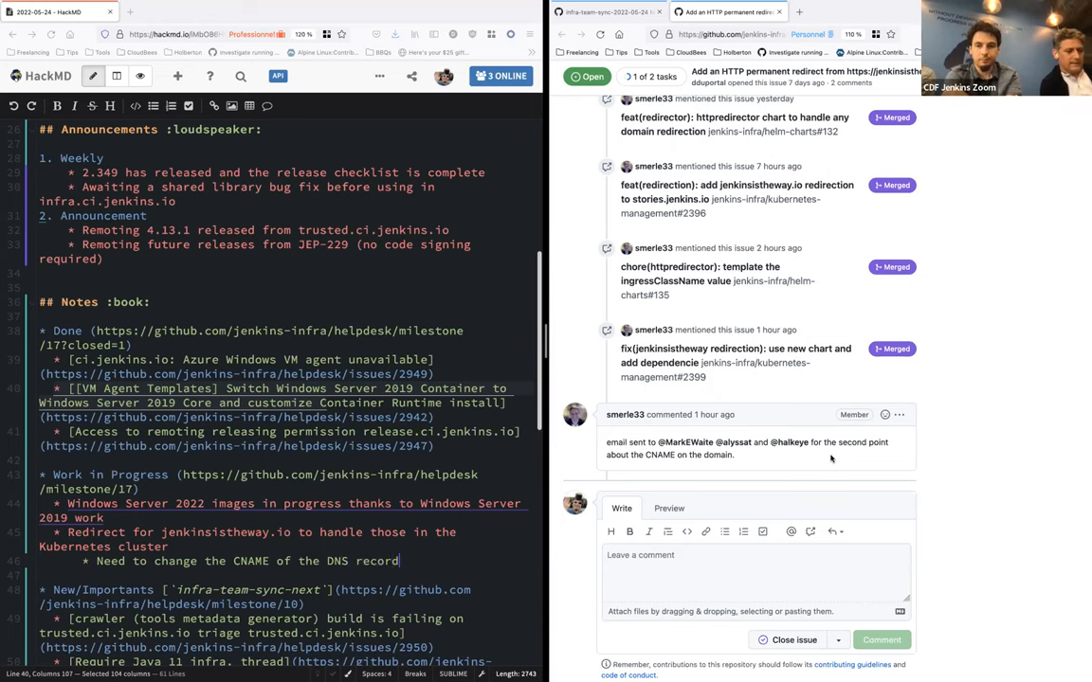
{"action": "type", "text": "on the"}
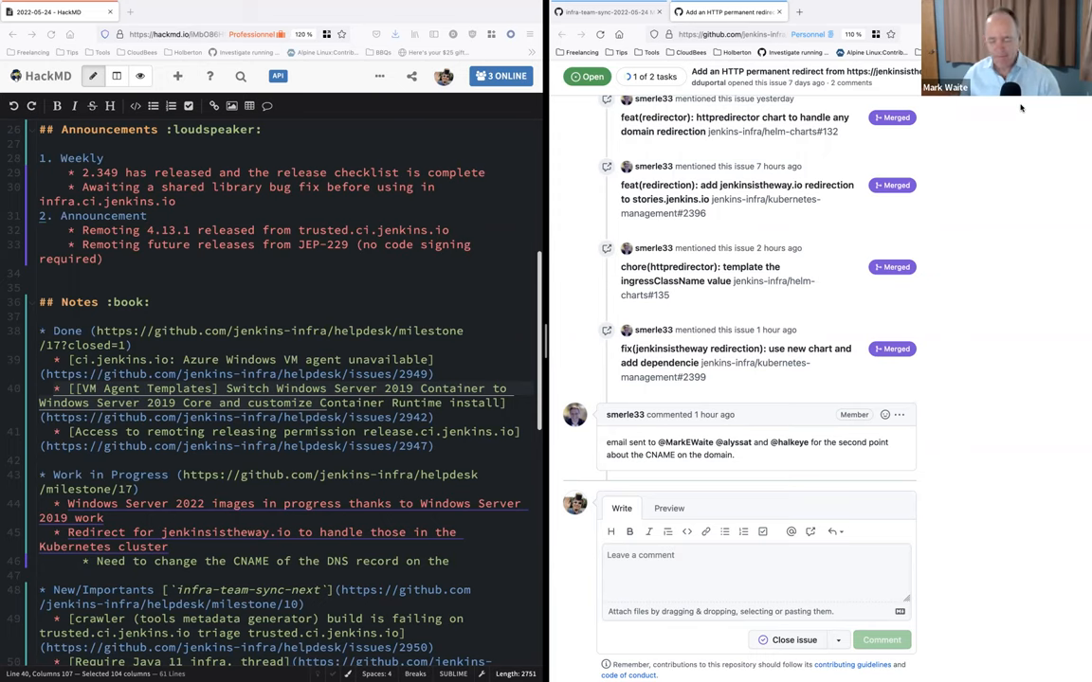
{"action": "left_click", "coordinate": [457, 560]}
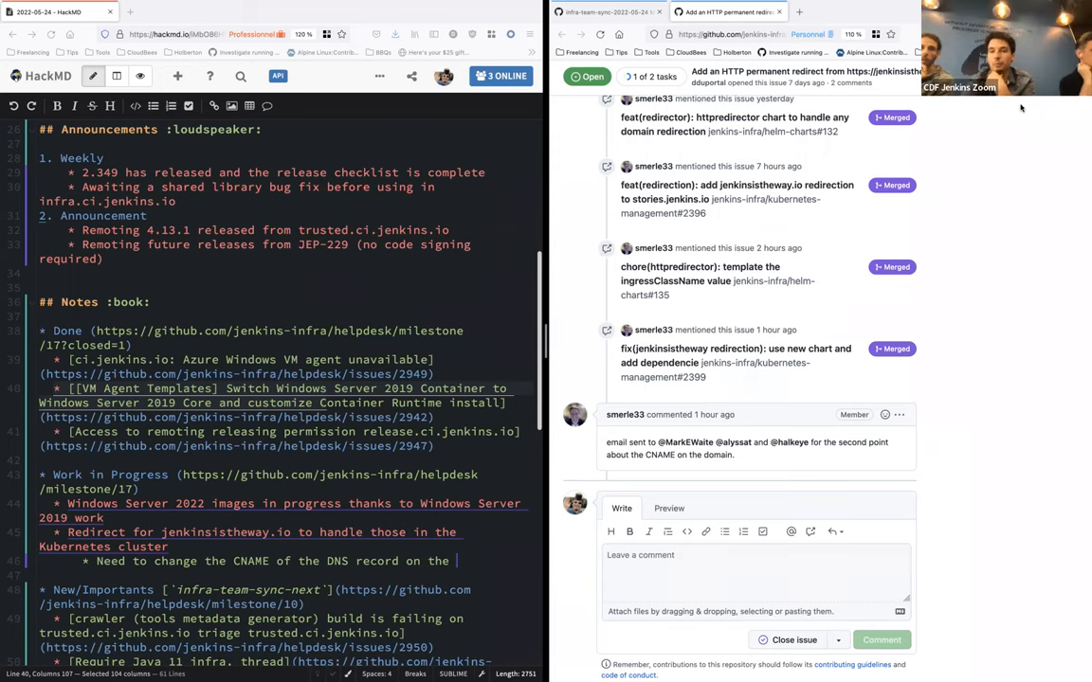
{"action": "type", "text": "ownd"}
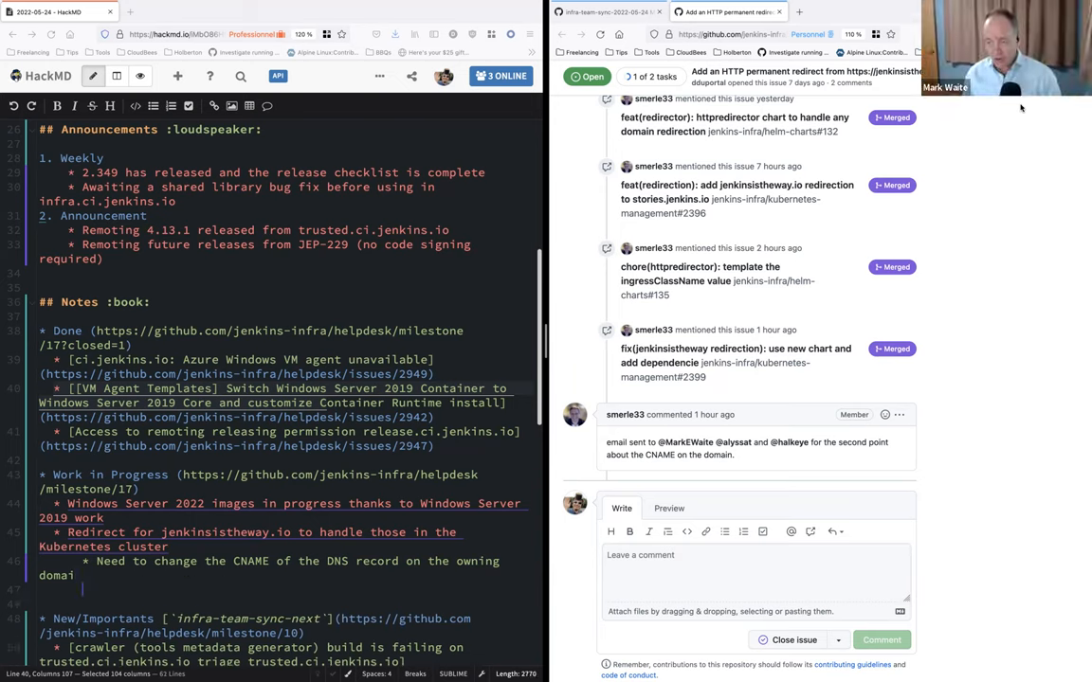
{"action": "type", "text": "* Prefer to change ownership to Azure so"}
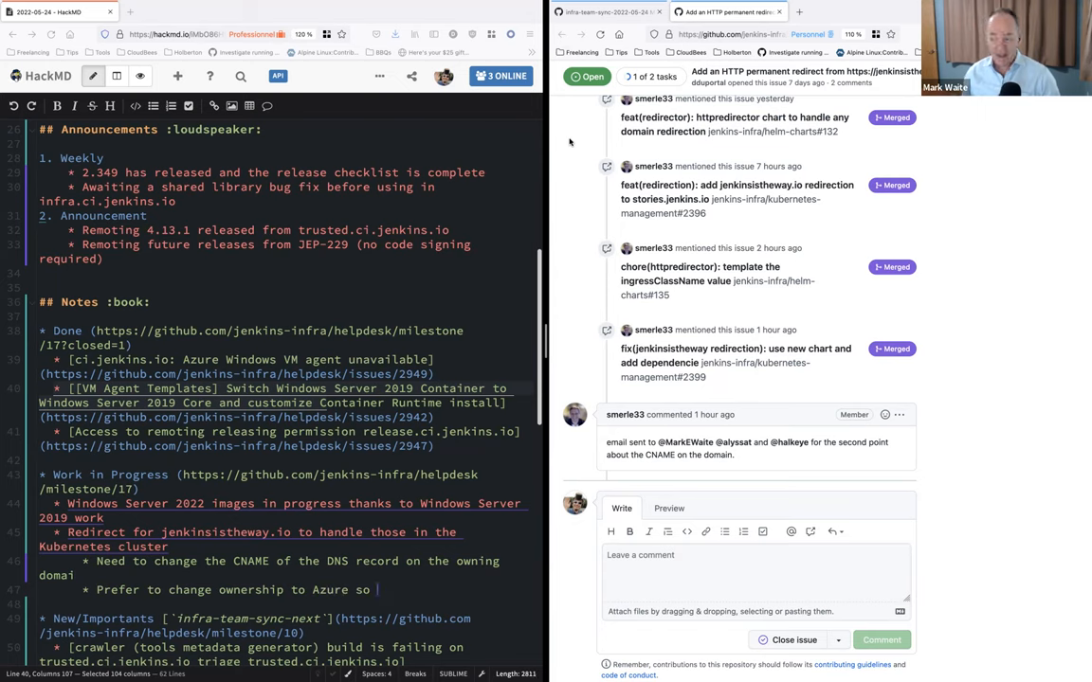
{"action": "type", "text": "infra team can maintain"}
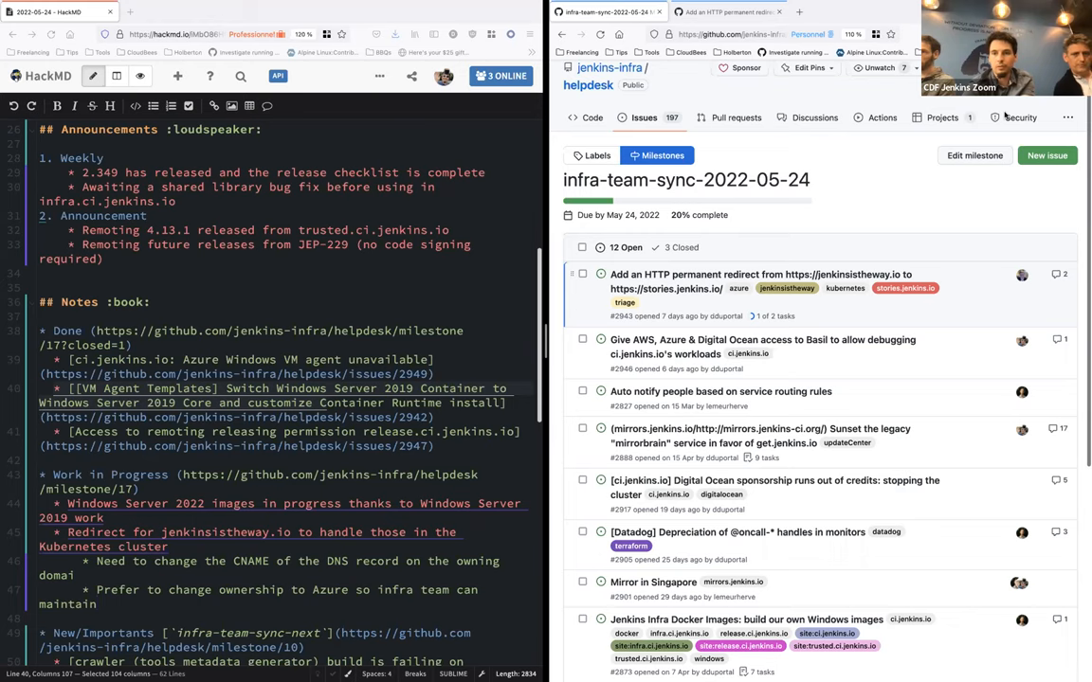
- Finish the ownership note and add 'Give Basil access to Azure, AWS, and DigitalOcean for debugging'
{"action": "type", "text": "it"}
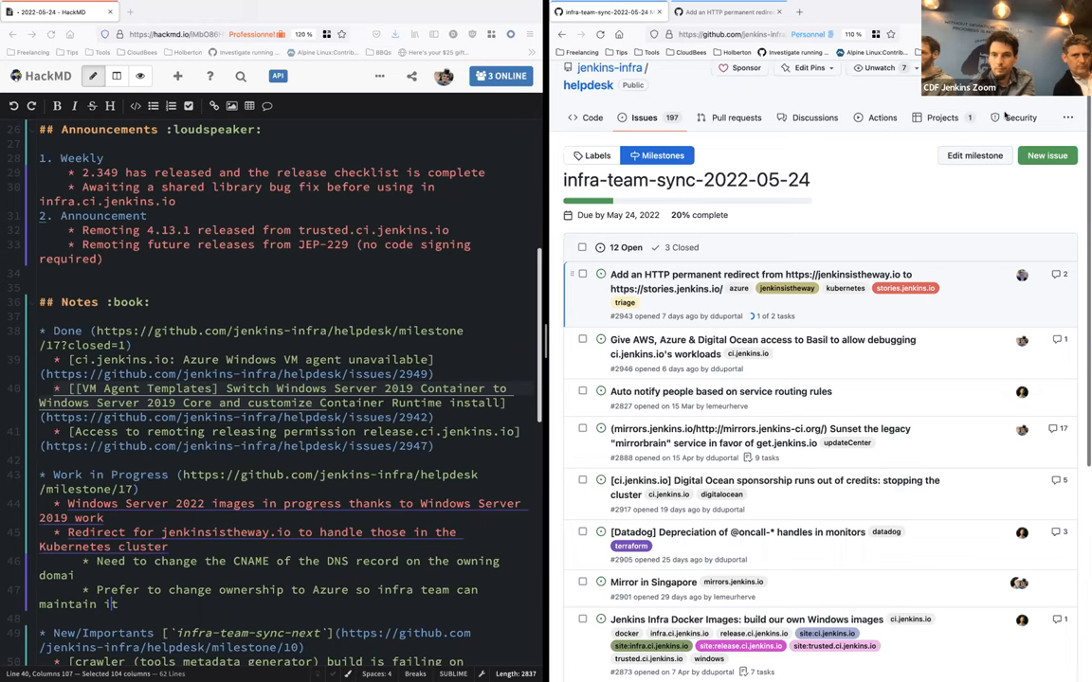
{"action": "mouse_move", "coordinate": [839, 193]}
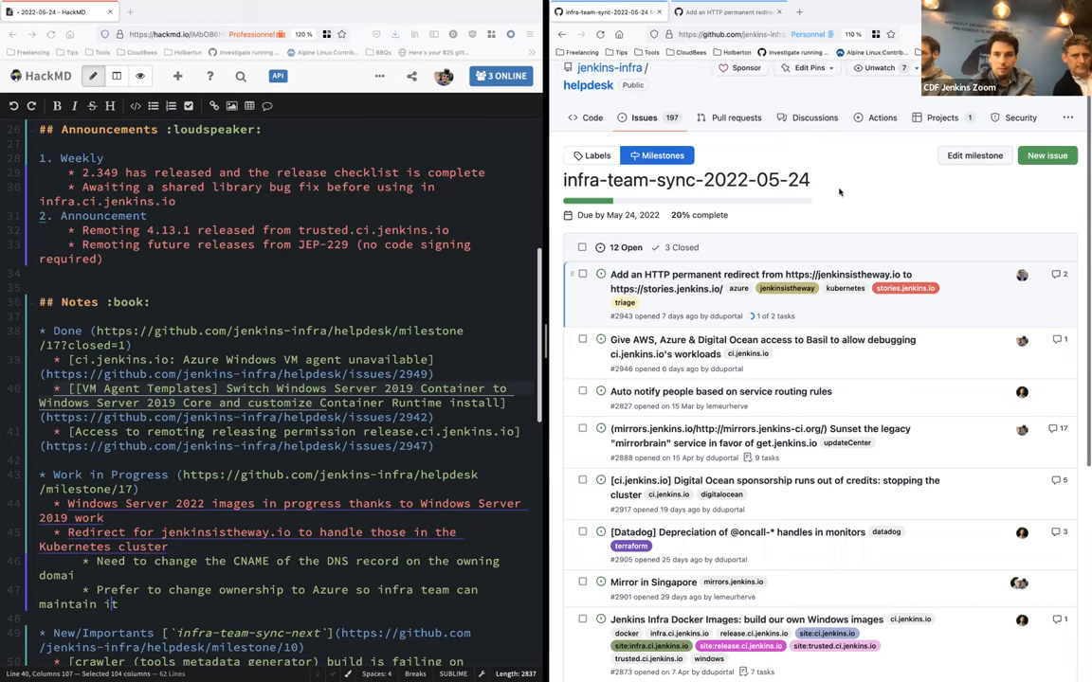
{"action": "scroll", "scroll_direction": "down", "scroll_amount": 3}
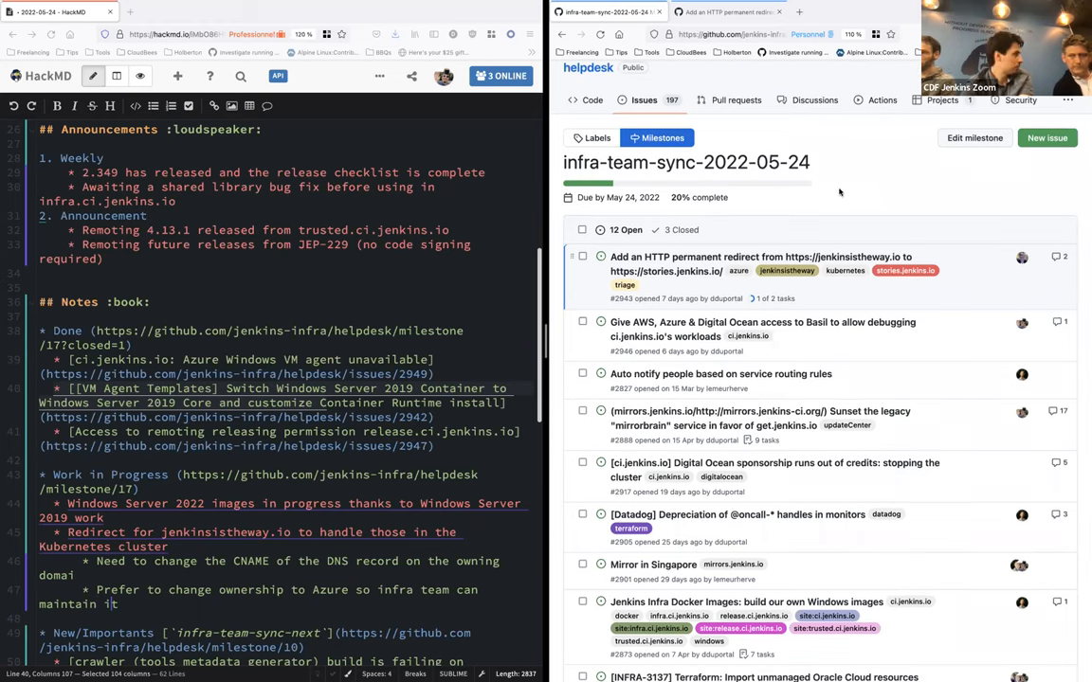
{"action": "scroll", "scroll_direction": "down", "scroll_amount": 3}
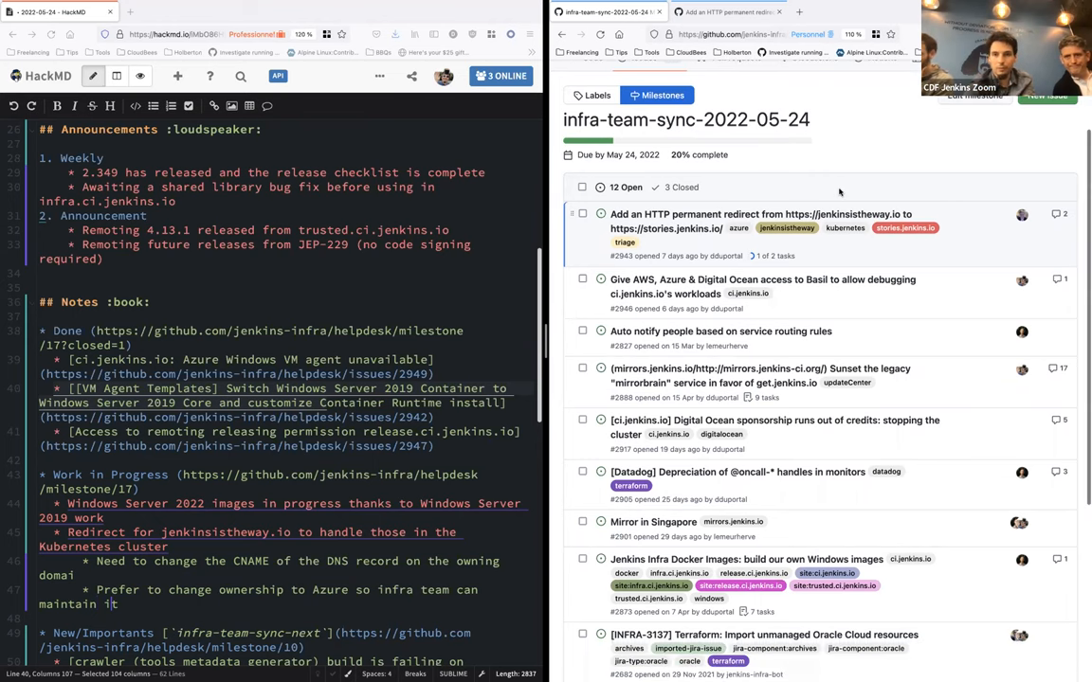
{"action": "mouse_move", "coordinate": [762, 287]}
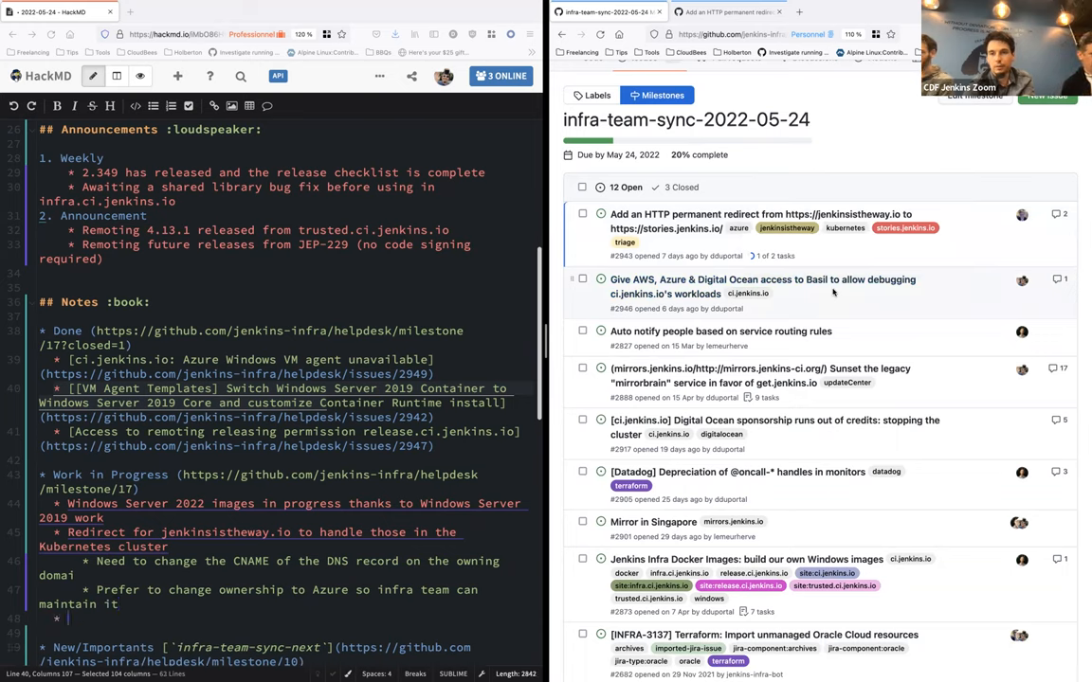
{"action": "type", "text": "Giv eB"}
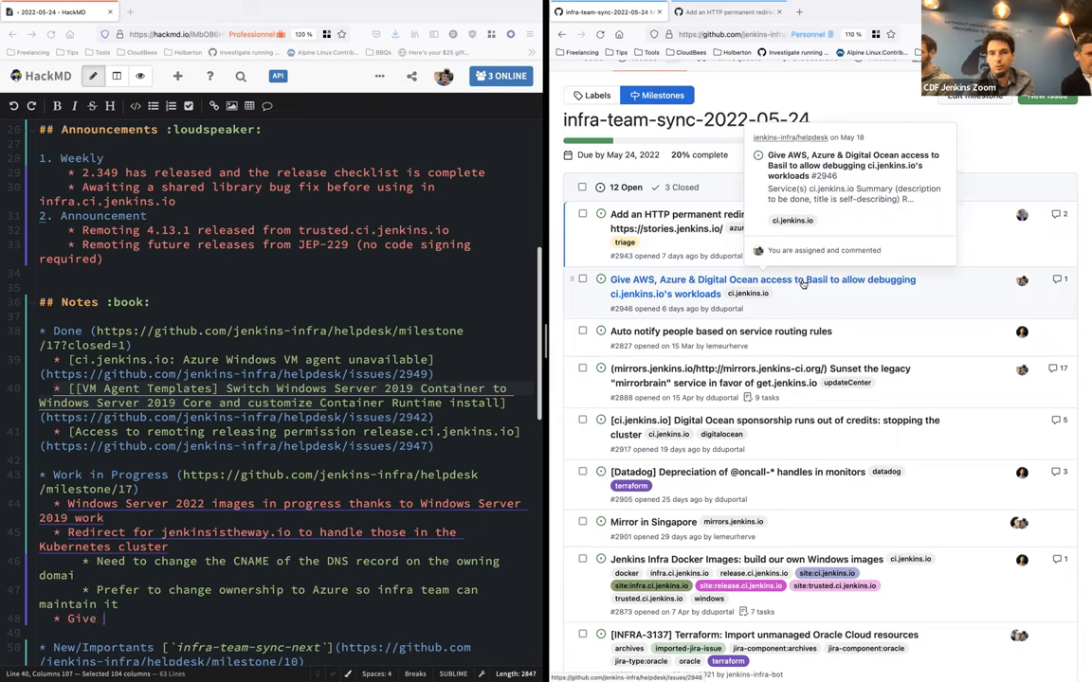
{"action": "type", "text": "Basil"}
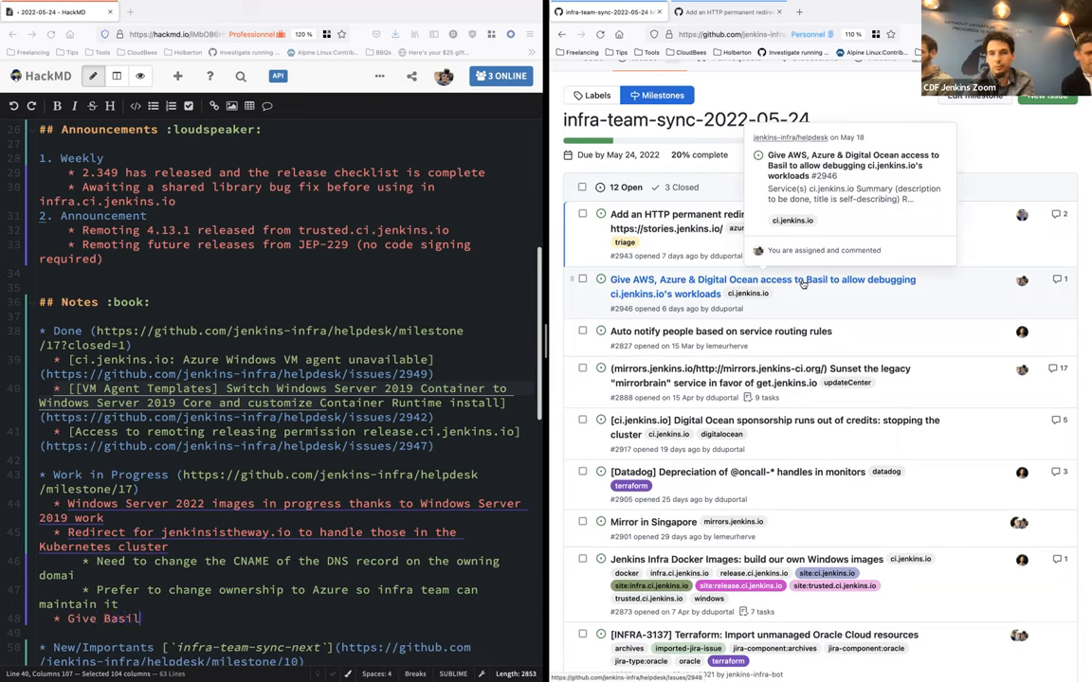
{"action": "type", "text": "access to Azure, A"}
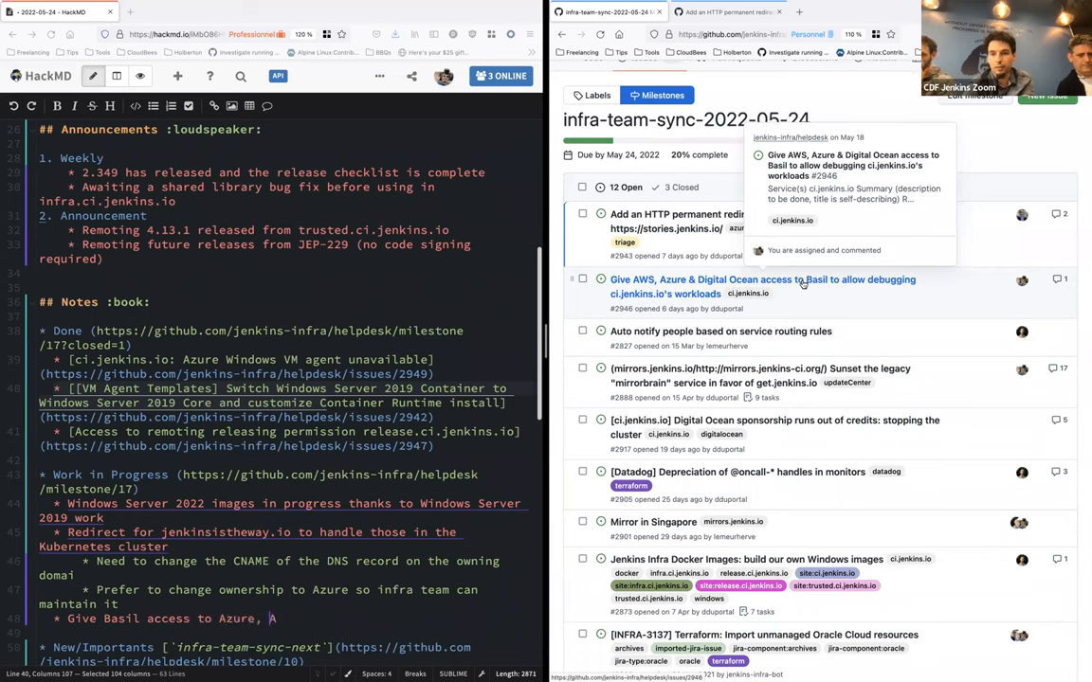
{"action": "type", "text": "WS, and DigitalOce"}
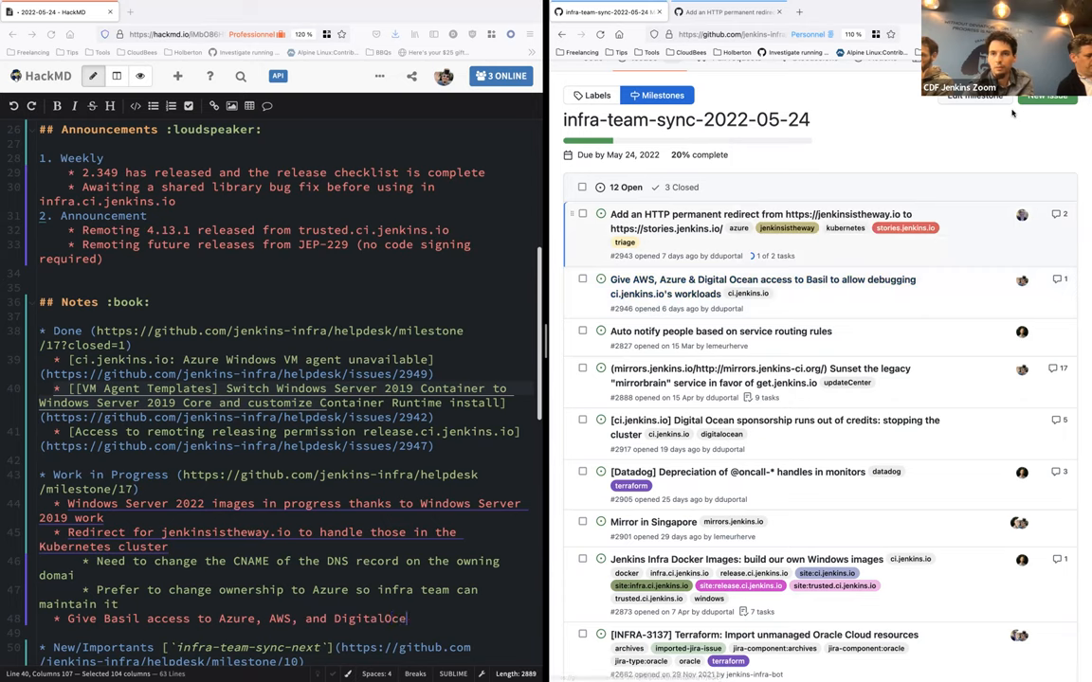
{"action": "type", "text": "an for debugging"}
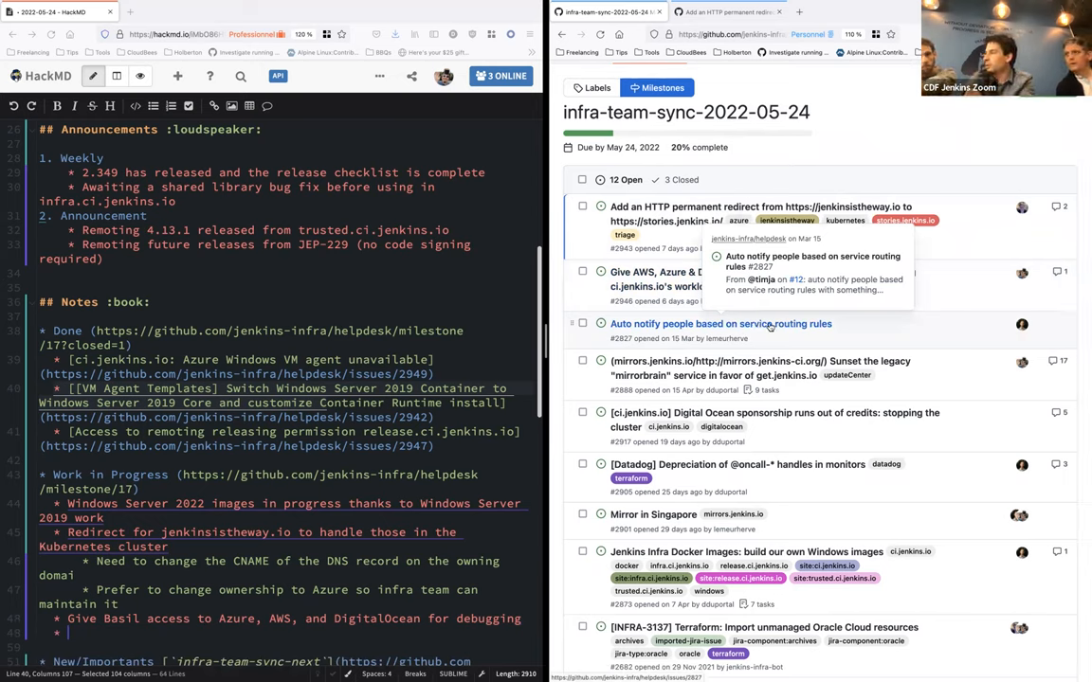
- Add 'Service routing rules notification' with sub-bullets 'Cannot notify a team' and 'May need to combine' actions
{"action": "type", "text": "Service routing"}
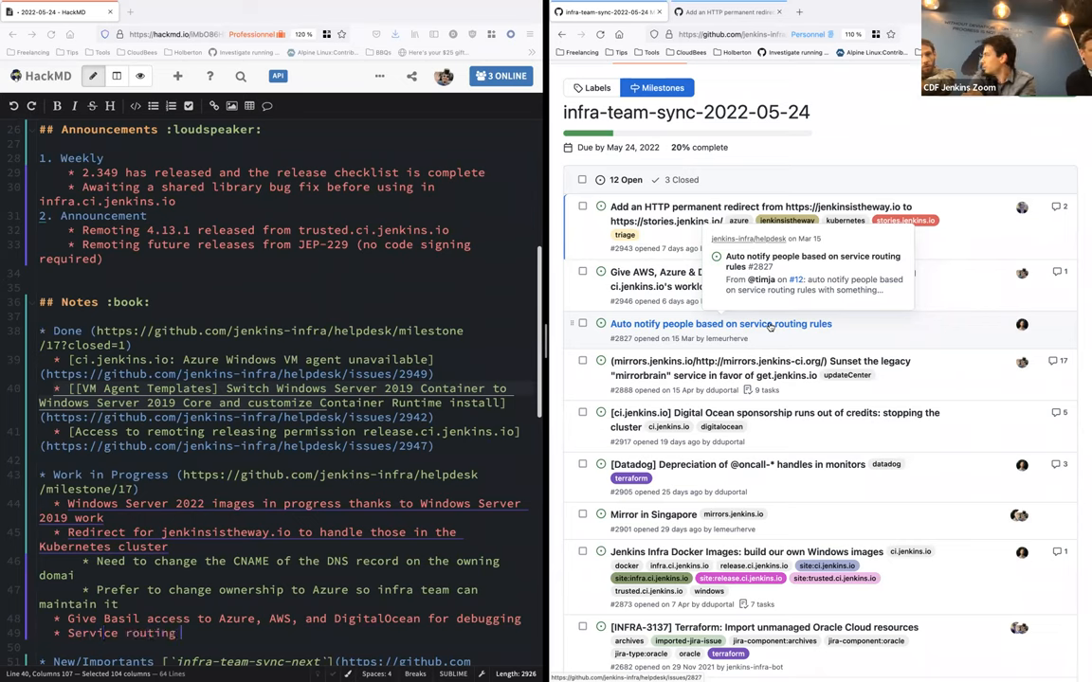
{"action": "type", "text": "rules"}
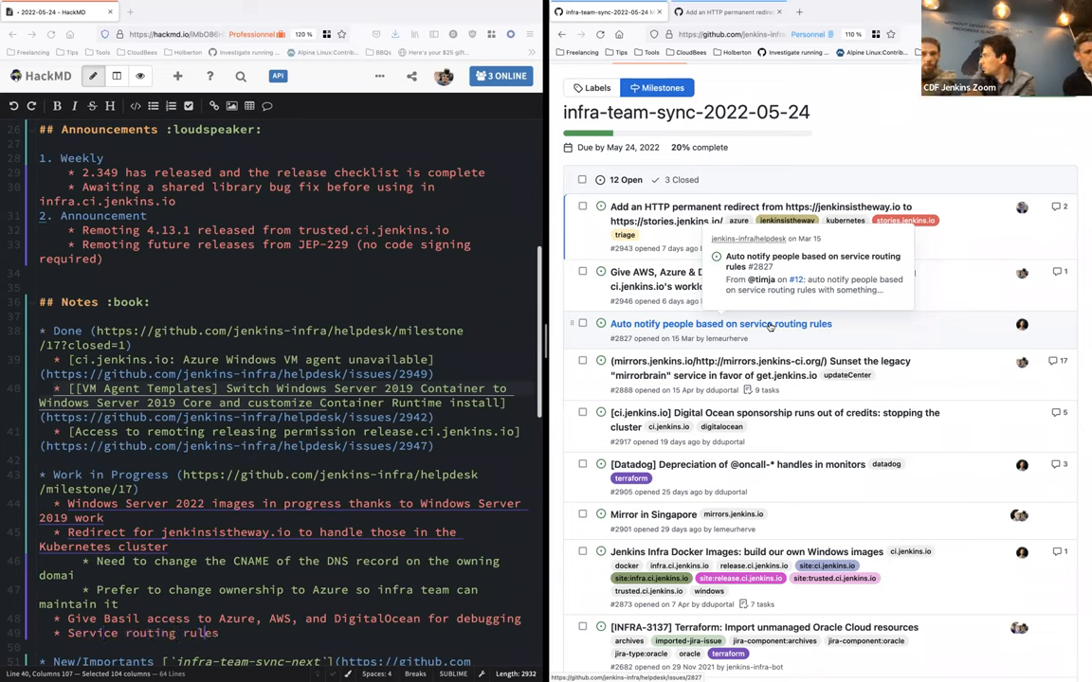
{"action": "type", "text": "notification"}
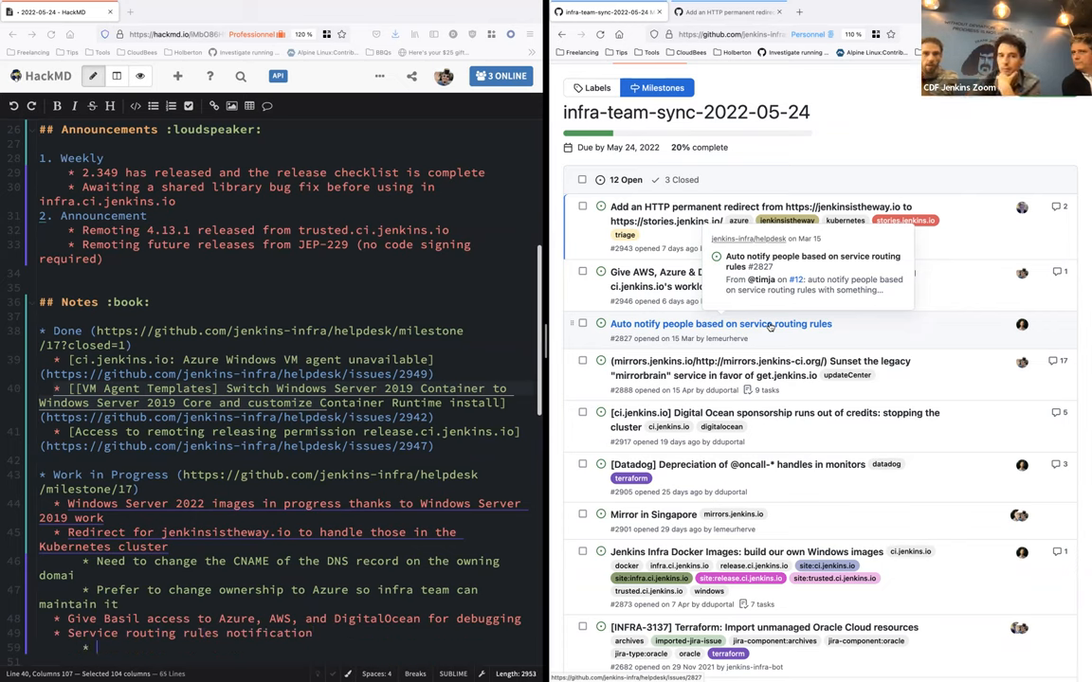
{"action": "type", "text": "Cannot n"}
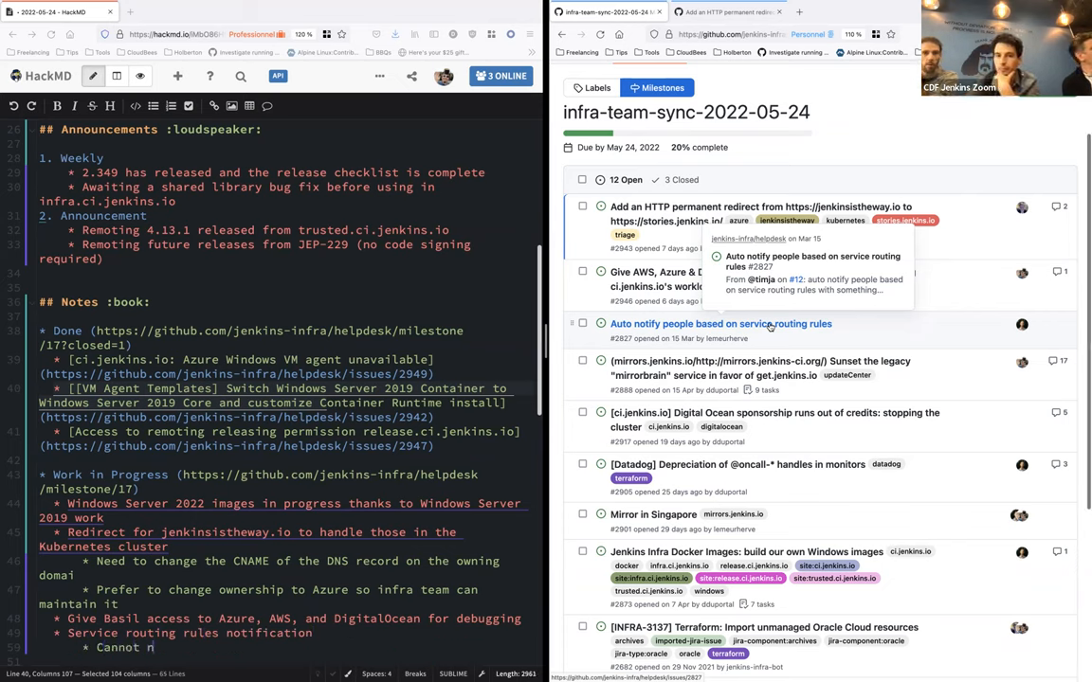
{"action": "type", "text": "otify te"}
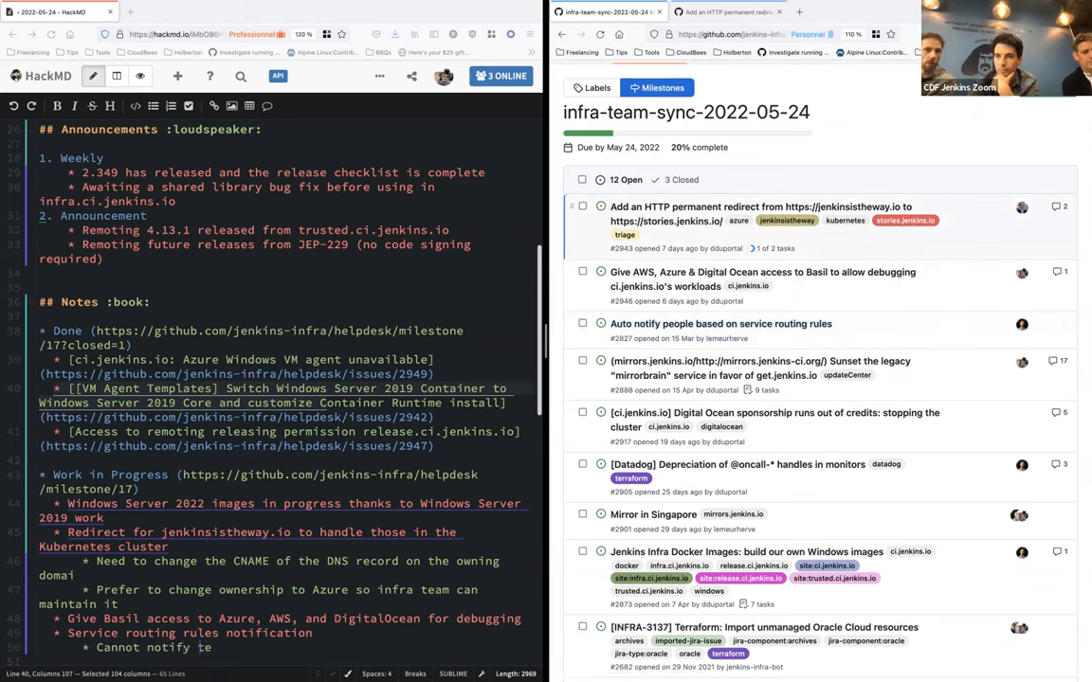
{"action": "type", "text": "a team,"}
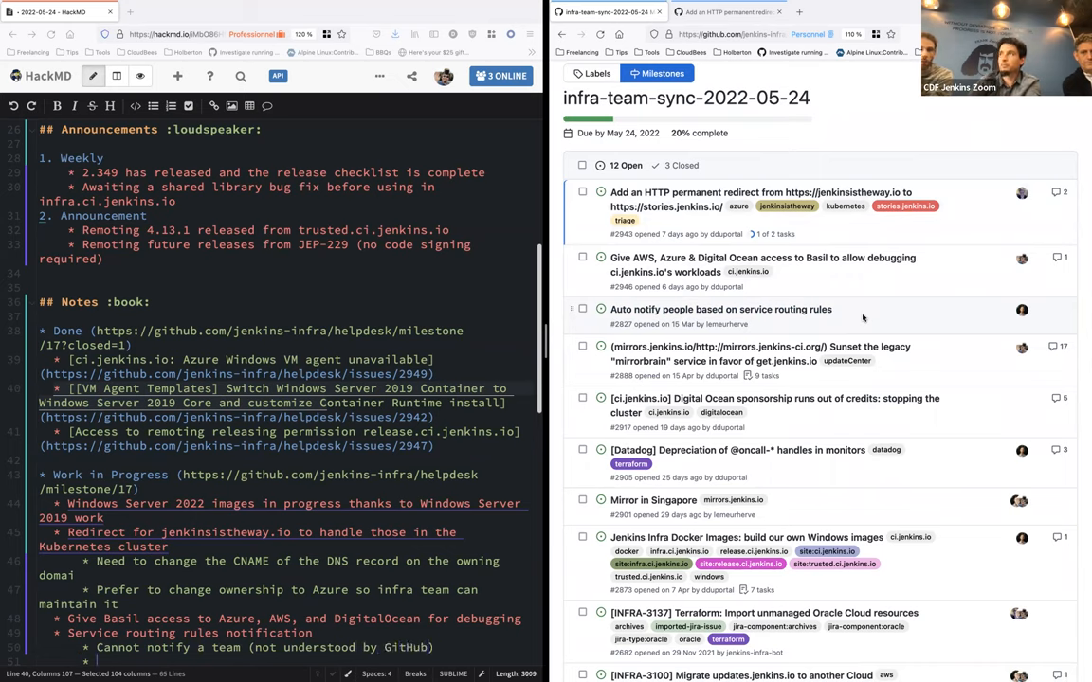
{"action": "type", "text": "May need to"}
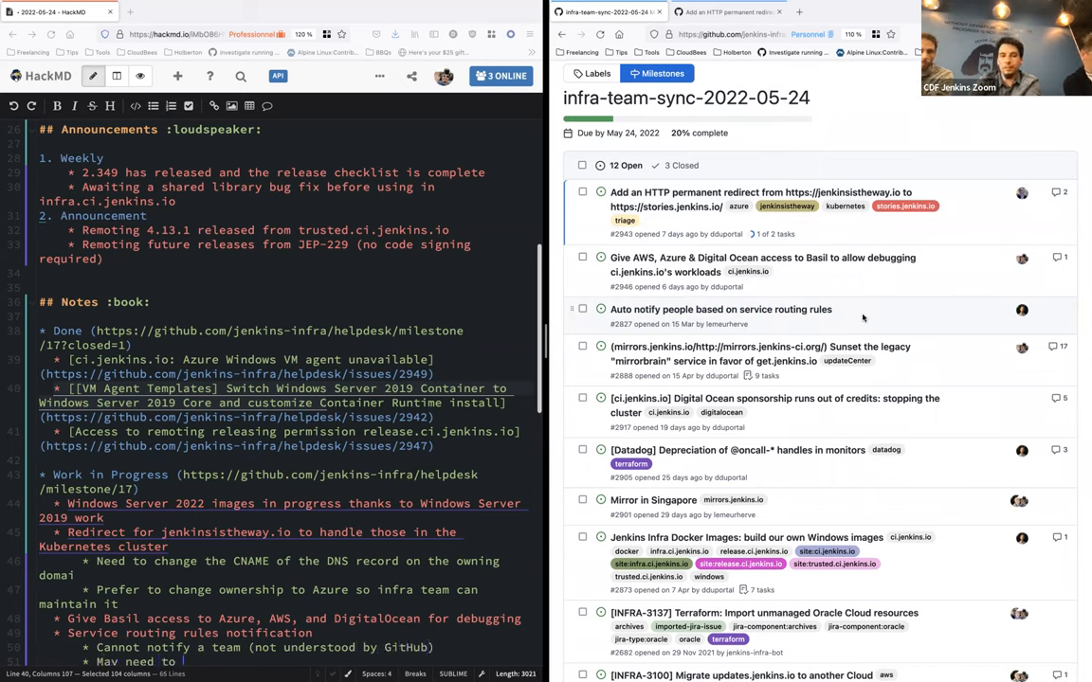
{"action": "type", "text": "ombine multiple actions (list"}
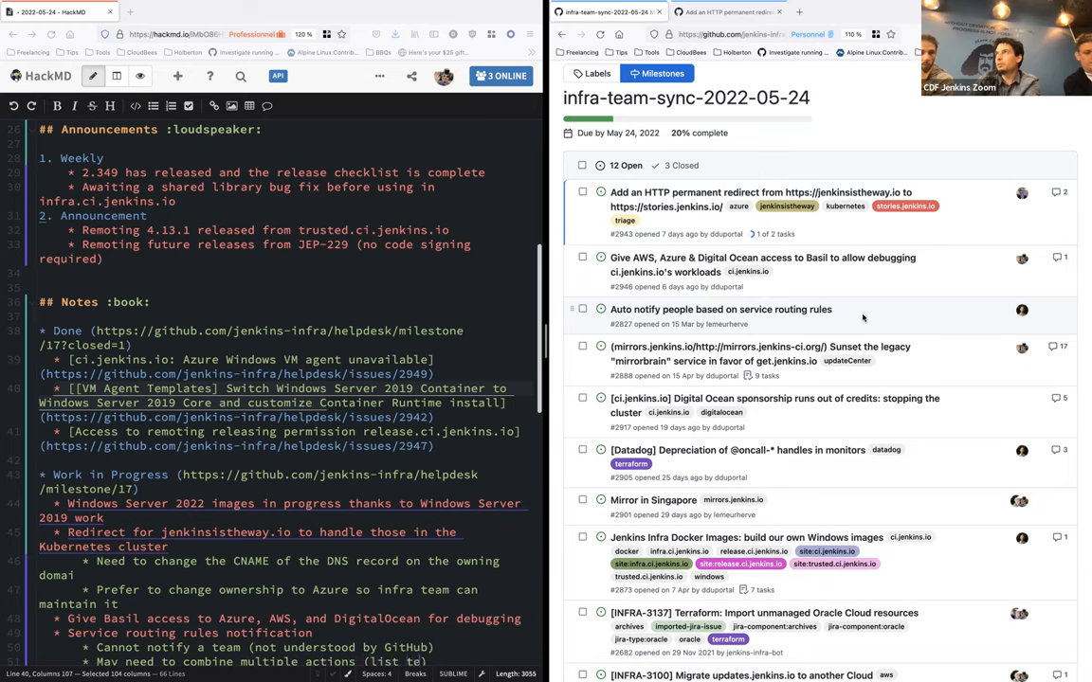
- Extend the combine-actions sub-bullet with the note about listing team members
{"action": "type", "text": "team members. it"}
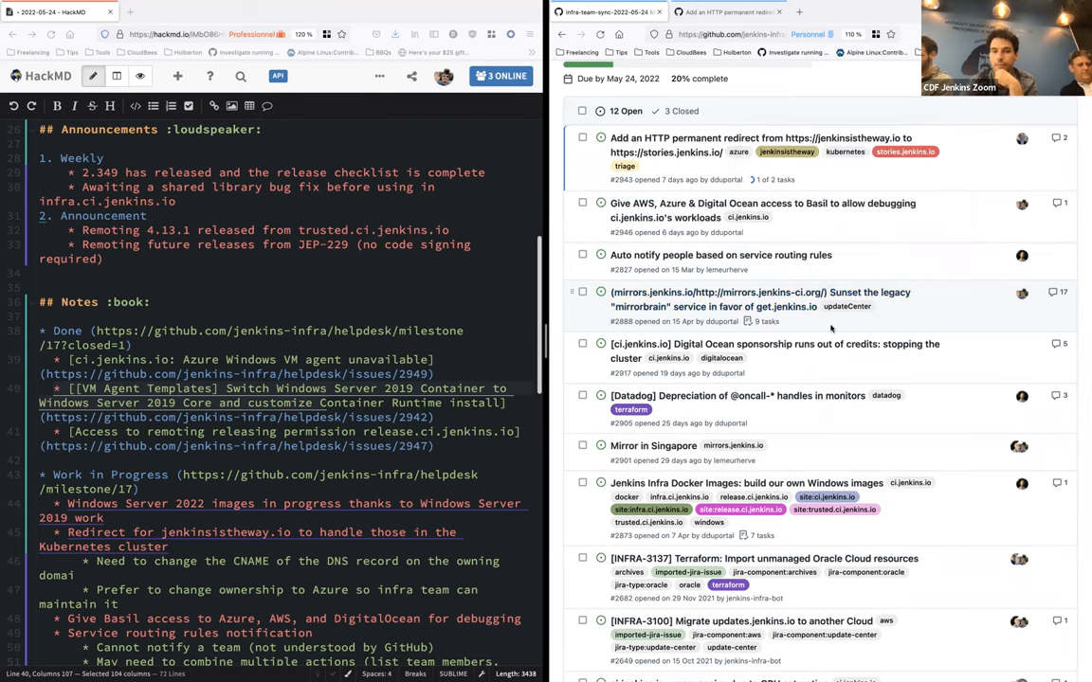
- Scroll the GitHub milestone's open issues down to the Digital Ocean sponsorship credits issue
{"action": "scroll", "scroll_direction": "down", "scroll_amount": 3}
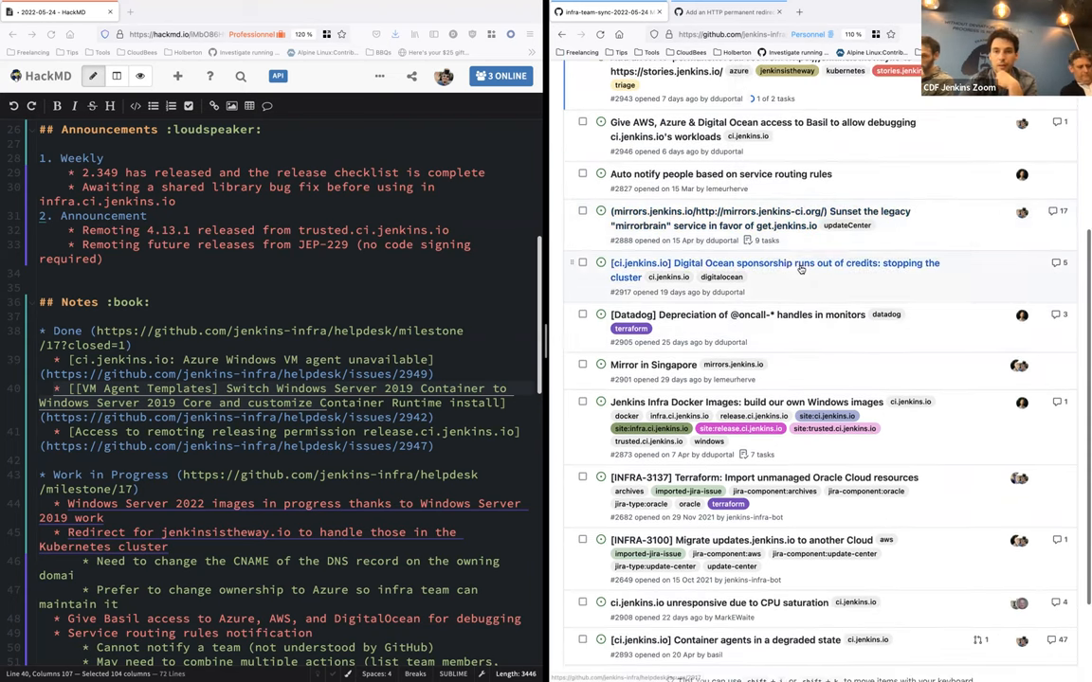
{"action": "mouse_move", "coordinate": [775, 270]}
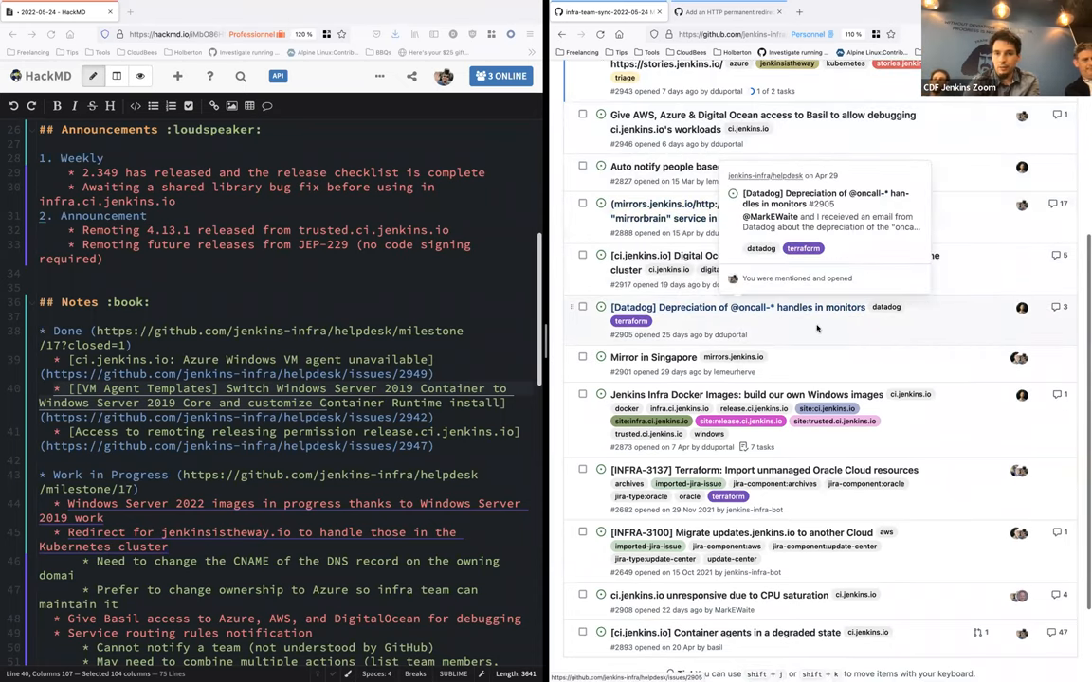
{"action": "mouse_move", "coordinate": [817, 327]}
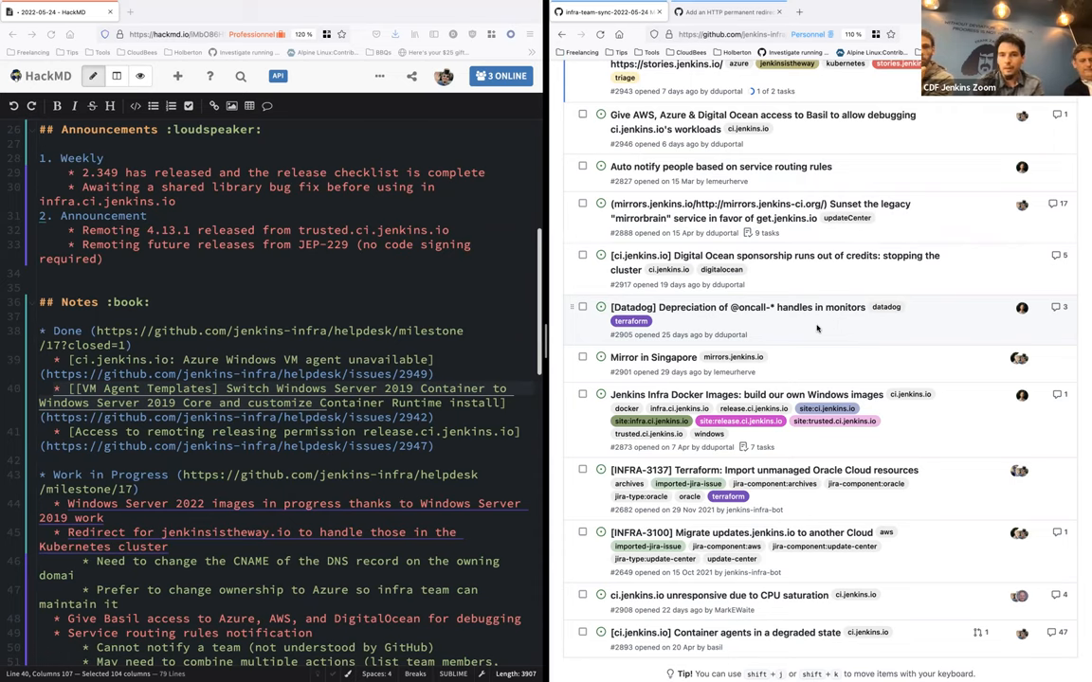
- Scroll the GitHub milestone page down to the end of its open issues
{"action": "scroll", "scroll_direction": "down", "scroll_amount": 3}
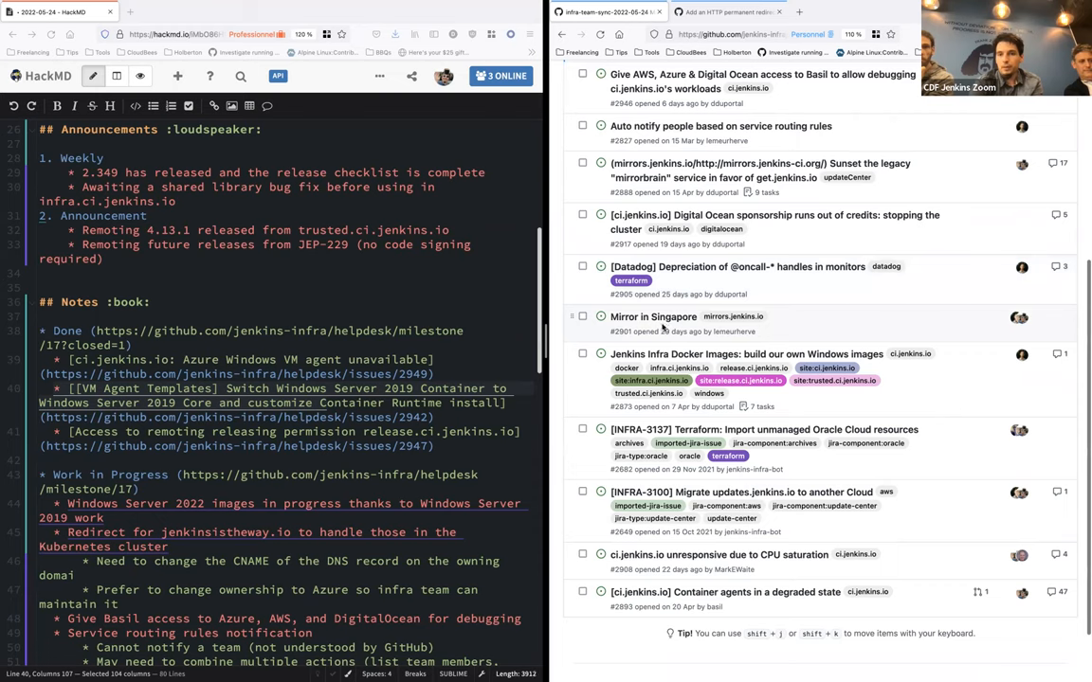
{"action": "mouse_move", "coordinate": [653, 317]}
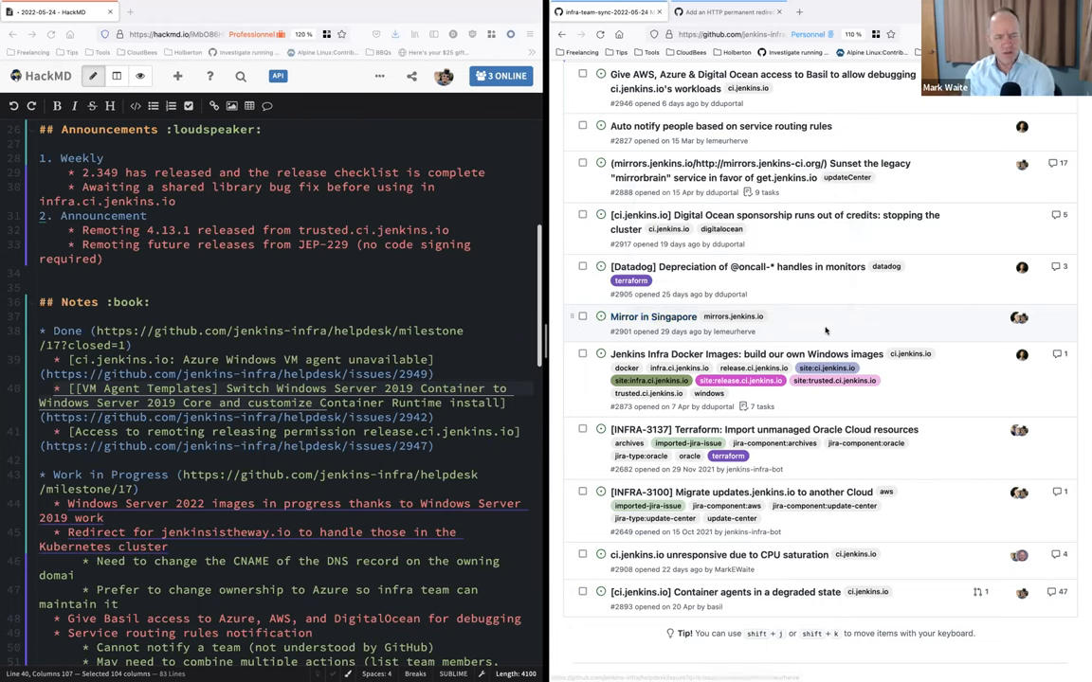
- Scroll further down the GitHub helpdesk issue list while reviewing it
{"action": "scroll", "scroll_direction": "down", "scroll_amount": 3}
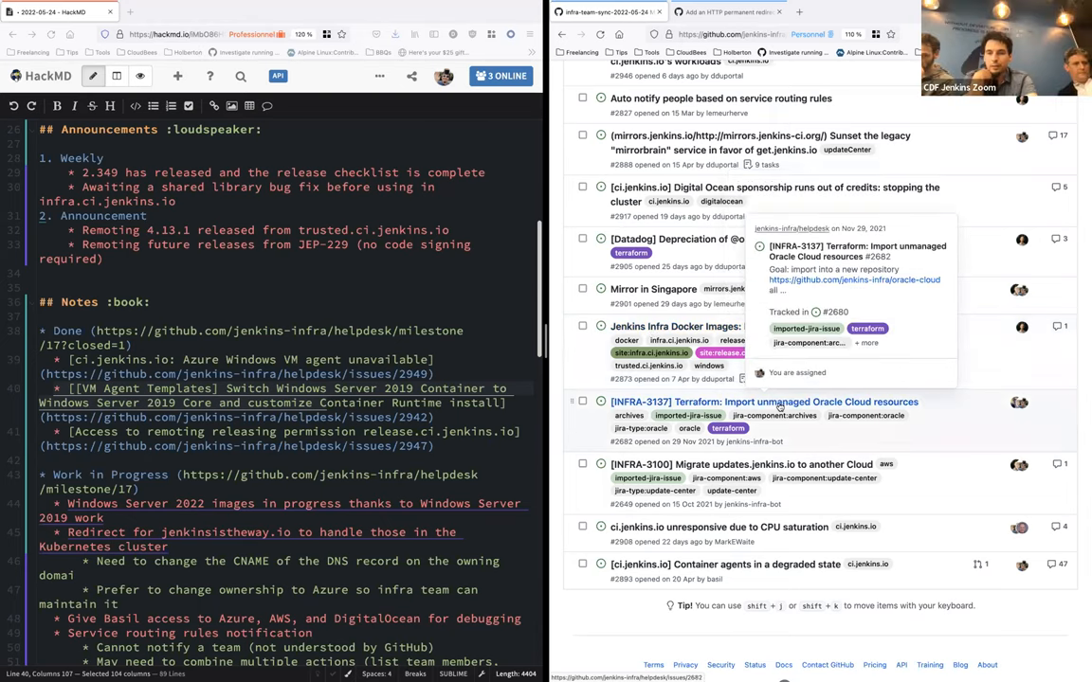
{"action": "mouse_move", "coordinate": [742, 464]}
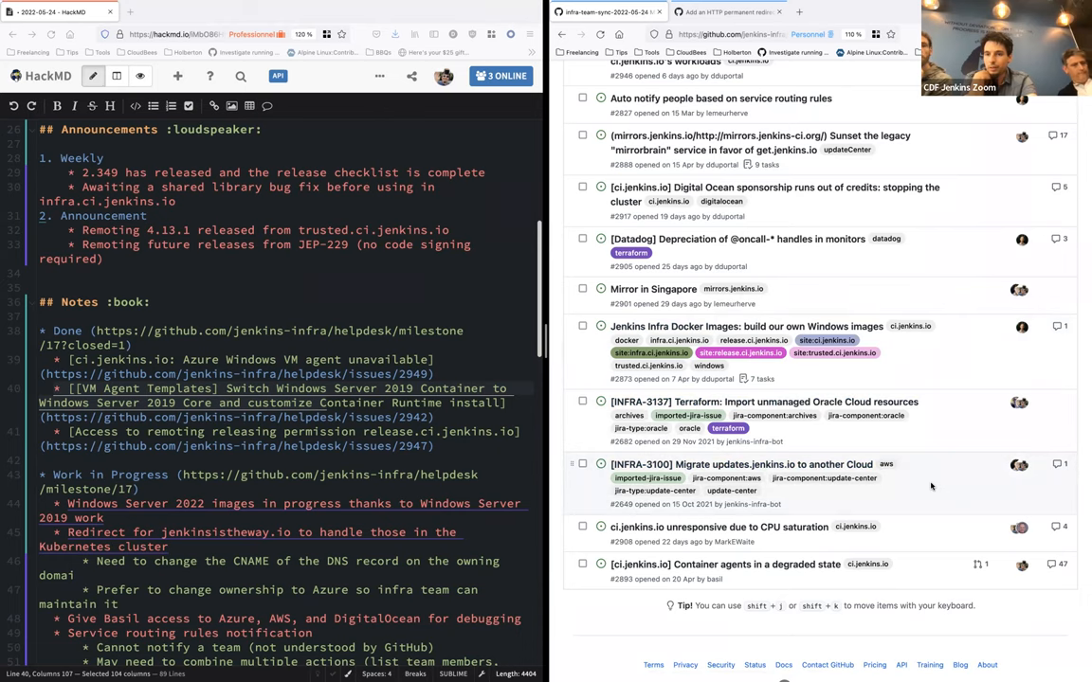
- Scroll the GitHub milestone page back up to its open-issues list
{"action": "scroll", "scroll_direction": "up", "scroll_amount": 3}
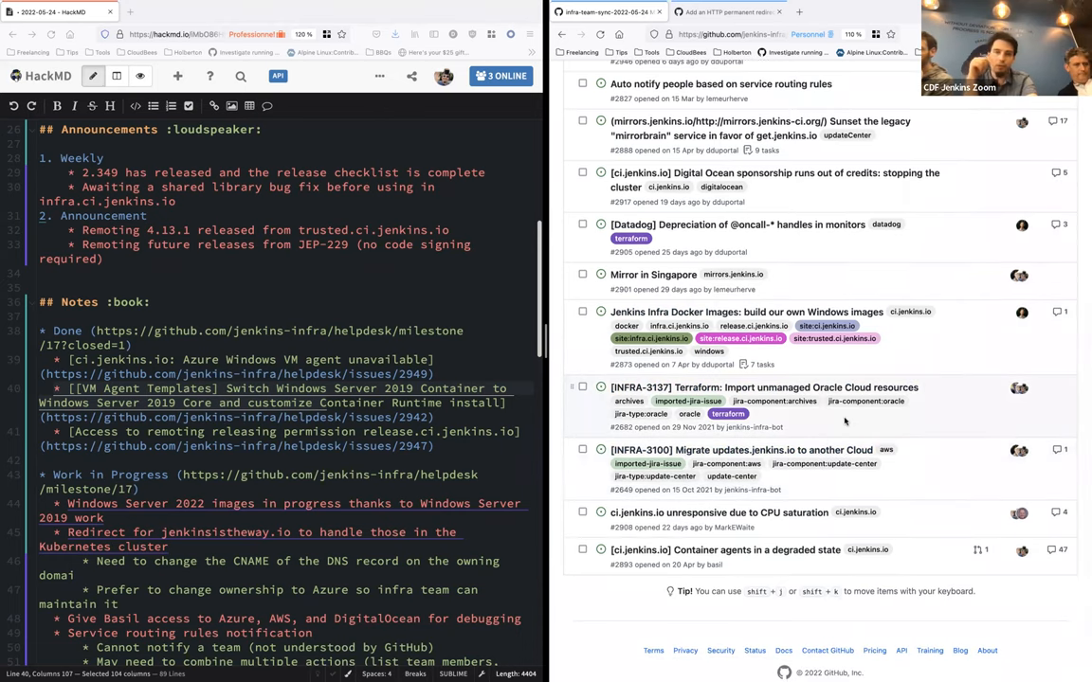
{"action": "mouse_move", "coordinate": [921, 455]}
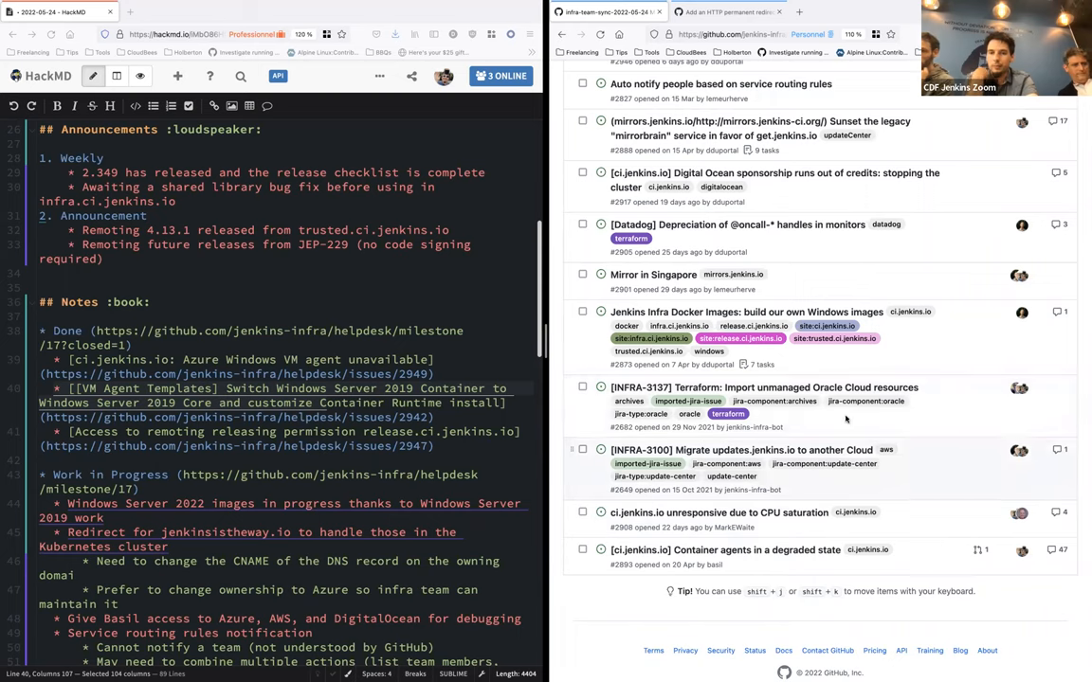
{"action": "mouse_move", "coordinate": [913, 536]}
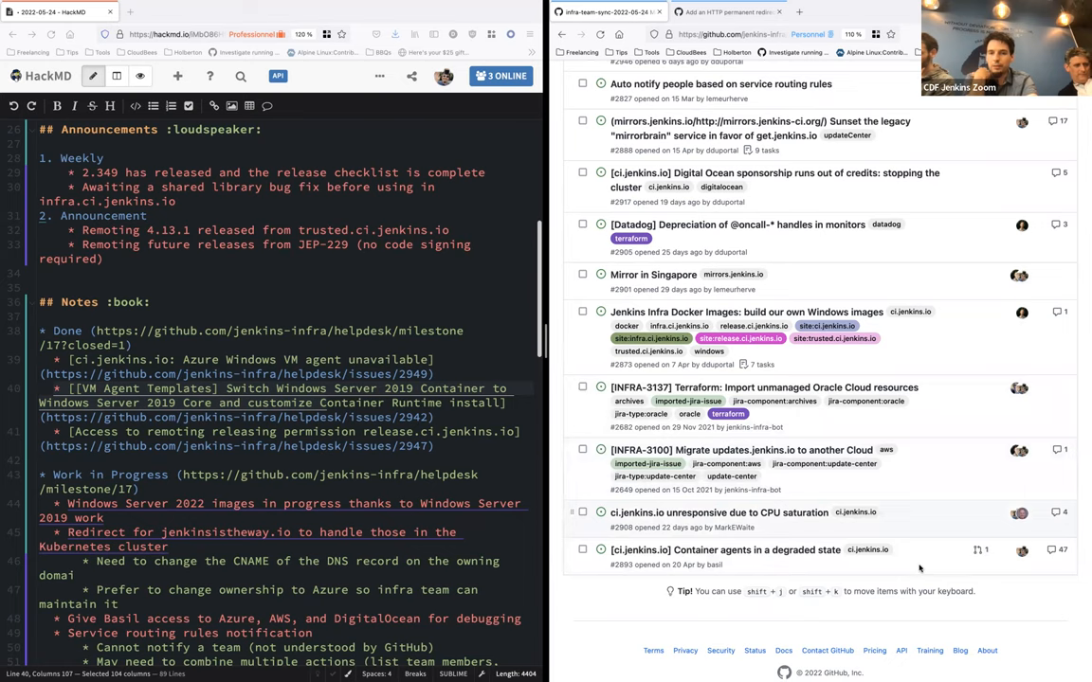
{"action": "mouse_move", "coordinate": [905, 537]}
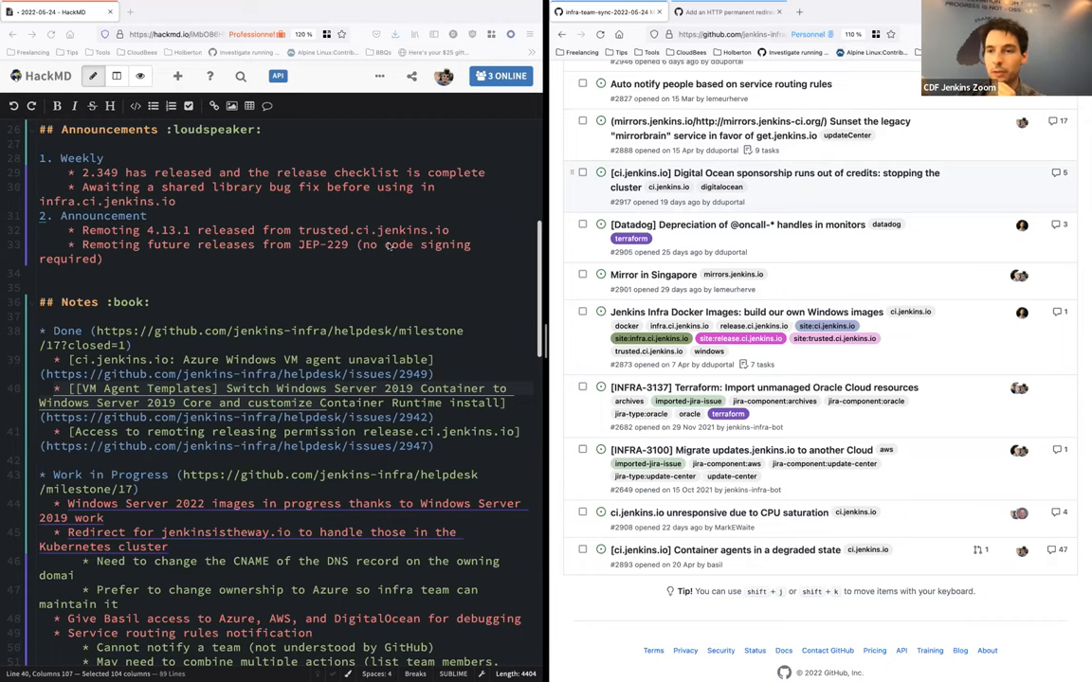
{"action": "scroll", "scroll_direction": "down", "scroll_amount": 3}
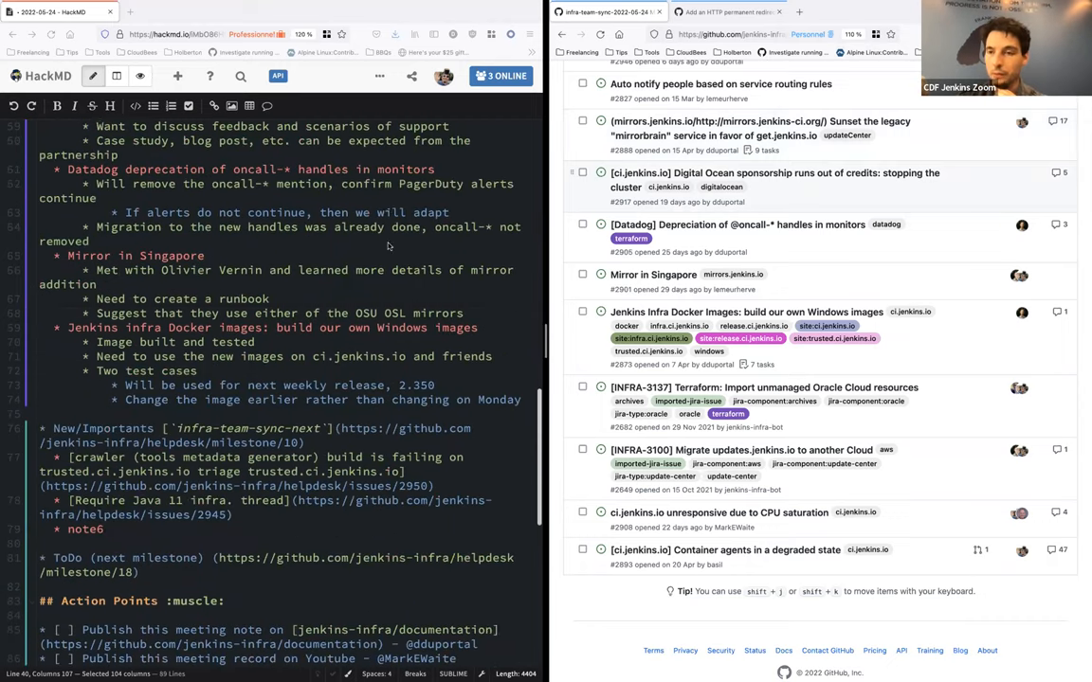
{"action": "scroll", "scroll_direction": "down", "scroll_amount": 3}
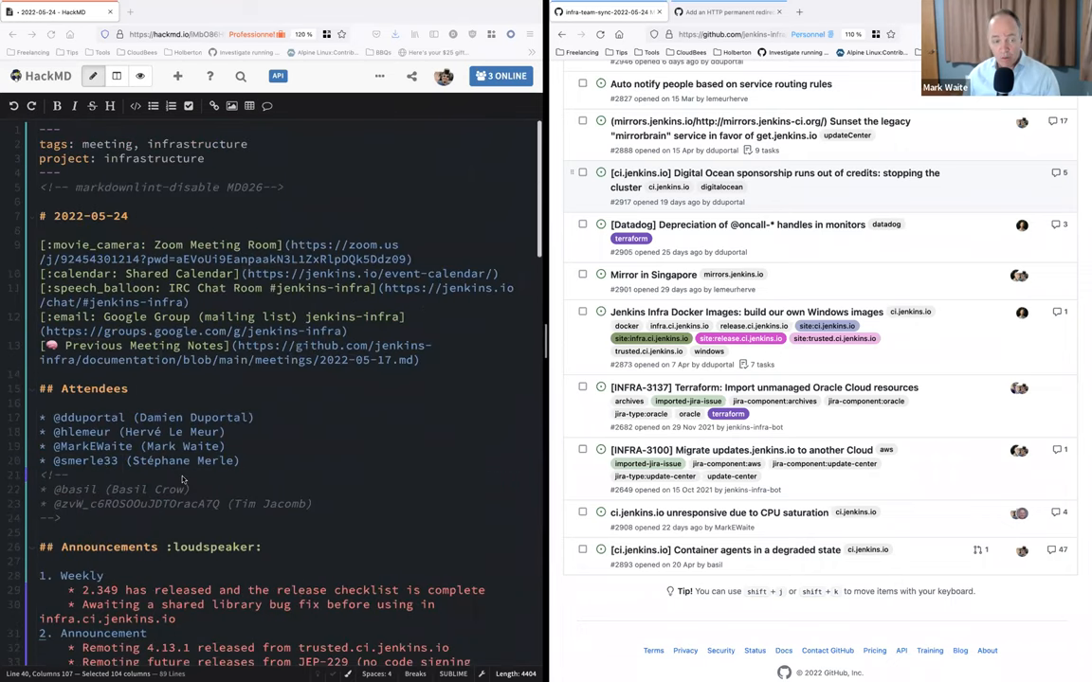
{"action": "scroll", "scroll_direction": "down", "scroll_amount": 3}
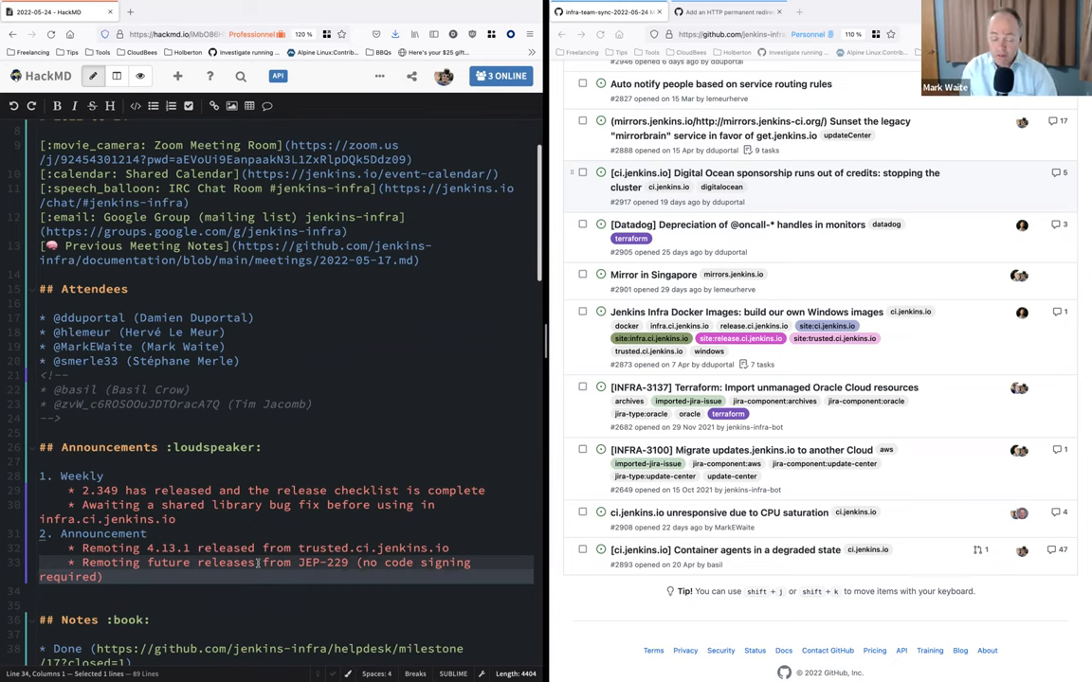
{"action": "mouse_move", "coordinate": [307, 418]}
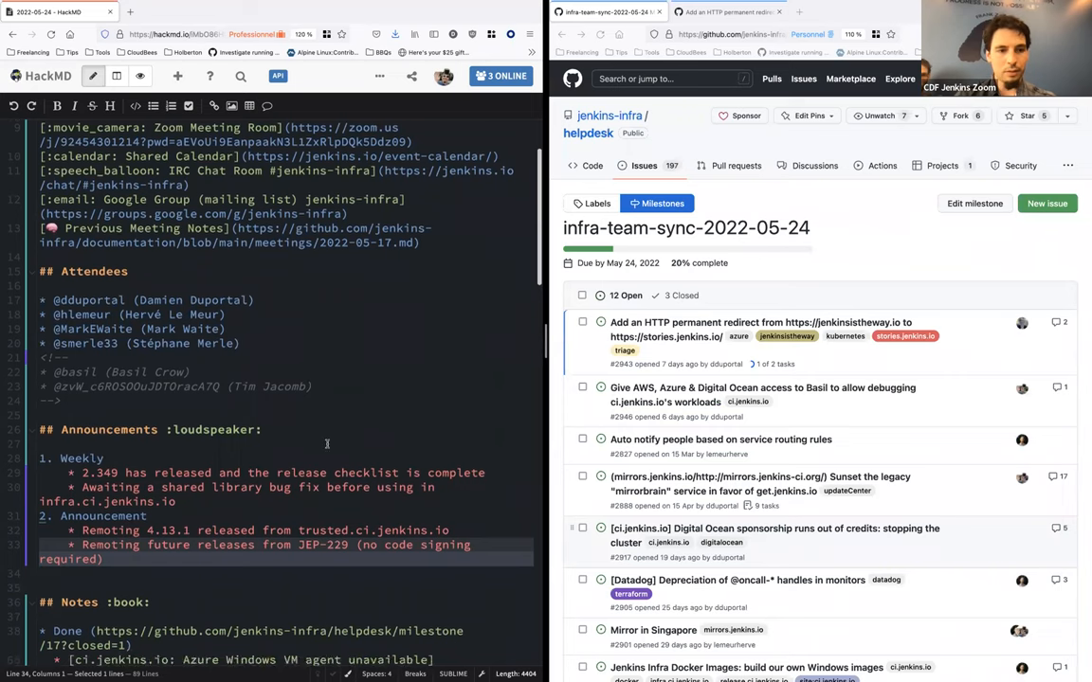
- Show the jenkins-infra helpdesk milestones list with its three open milestones
{"action": "scroll", "scroll_direction": "down", "scroll_amount": 3}
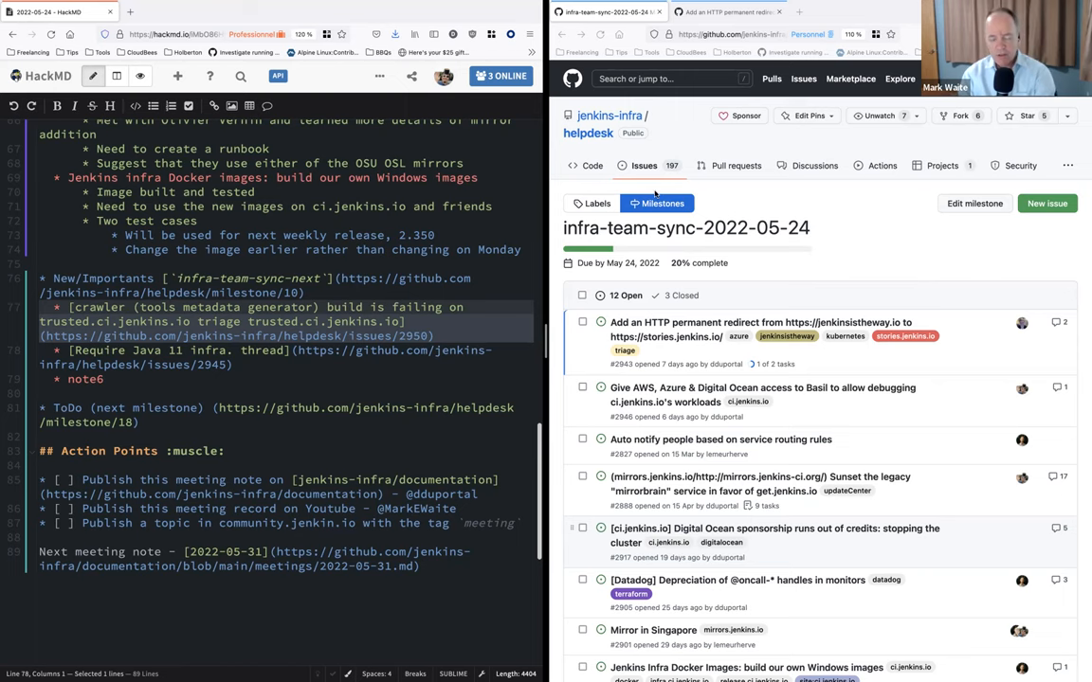
{"action": "left_click", "coordinate": [656, 203]}
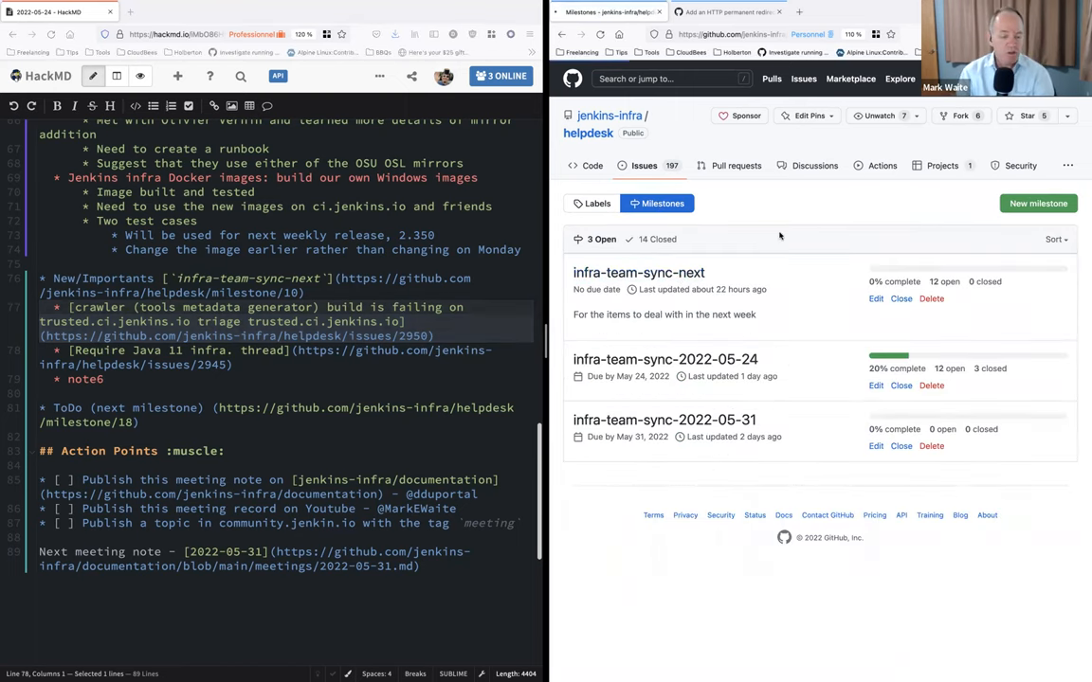
- Open issue #2950 from infra-team-sync-next and read through its comments
{"action": "left_click", "coordinate": [638, 272]}
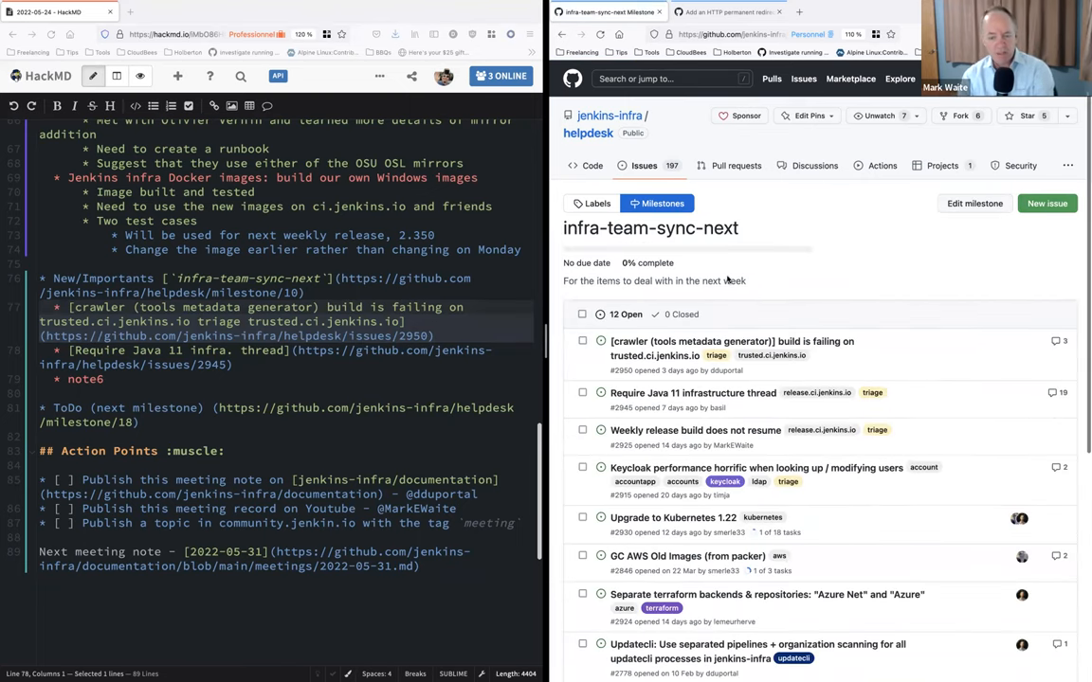
{"action": "left_click", "coordinate": [730, 348]}
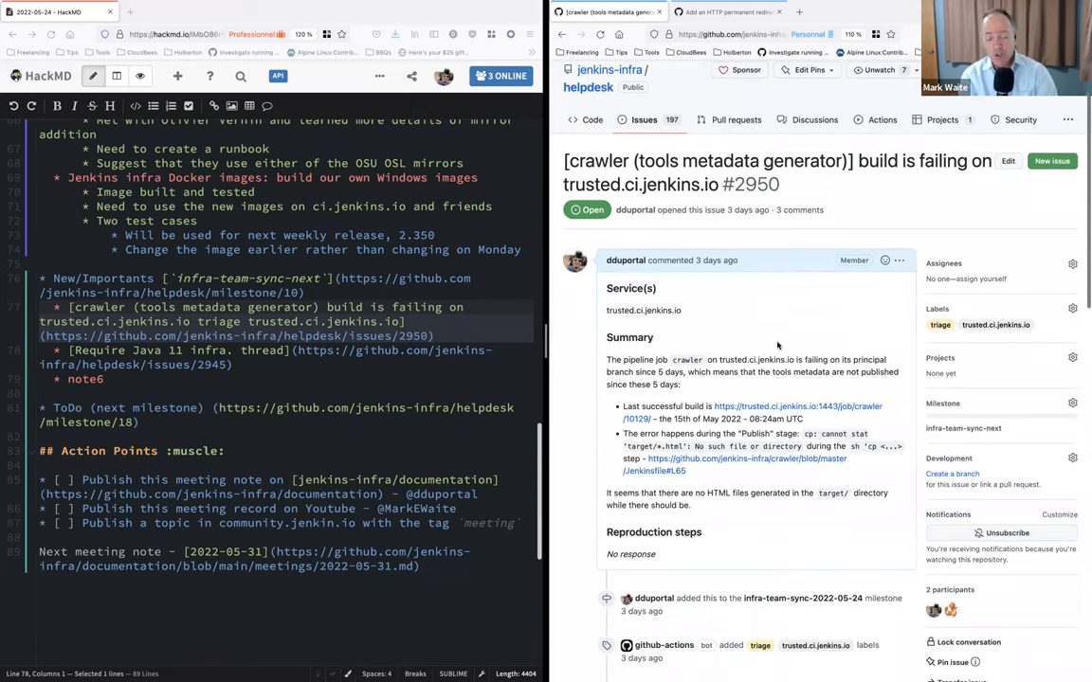
{"action": "mouse_move", "coordinate": [790, 336]}
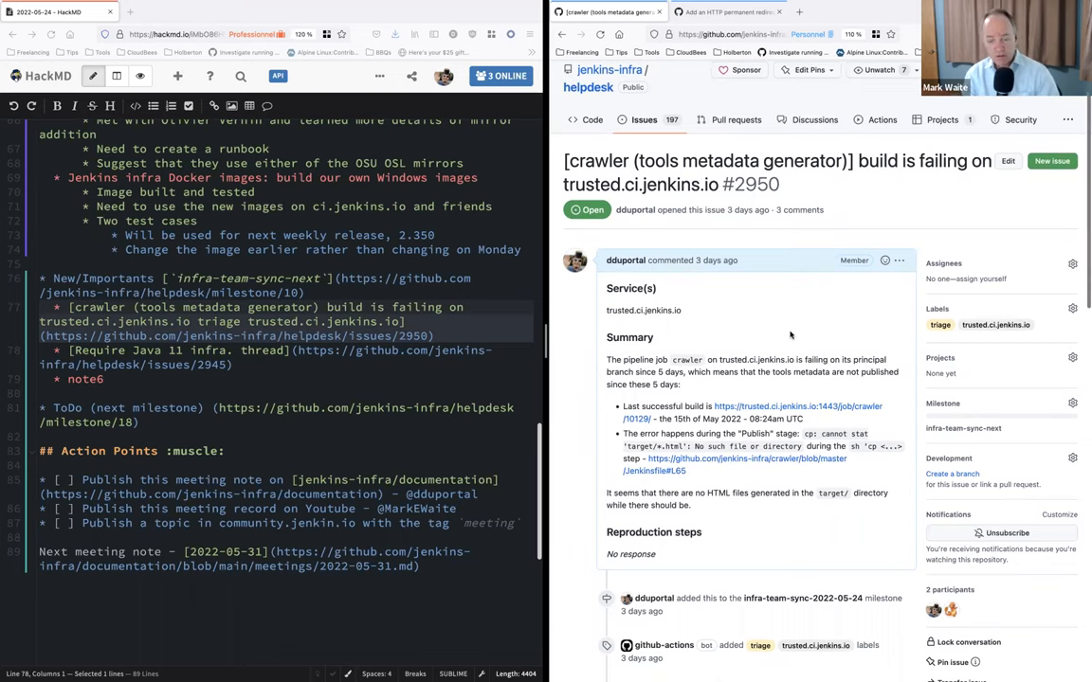
{"action": "scroll", "scroll_direction": "down", "scroll_amount": 3}
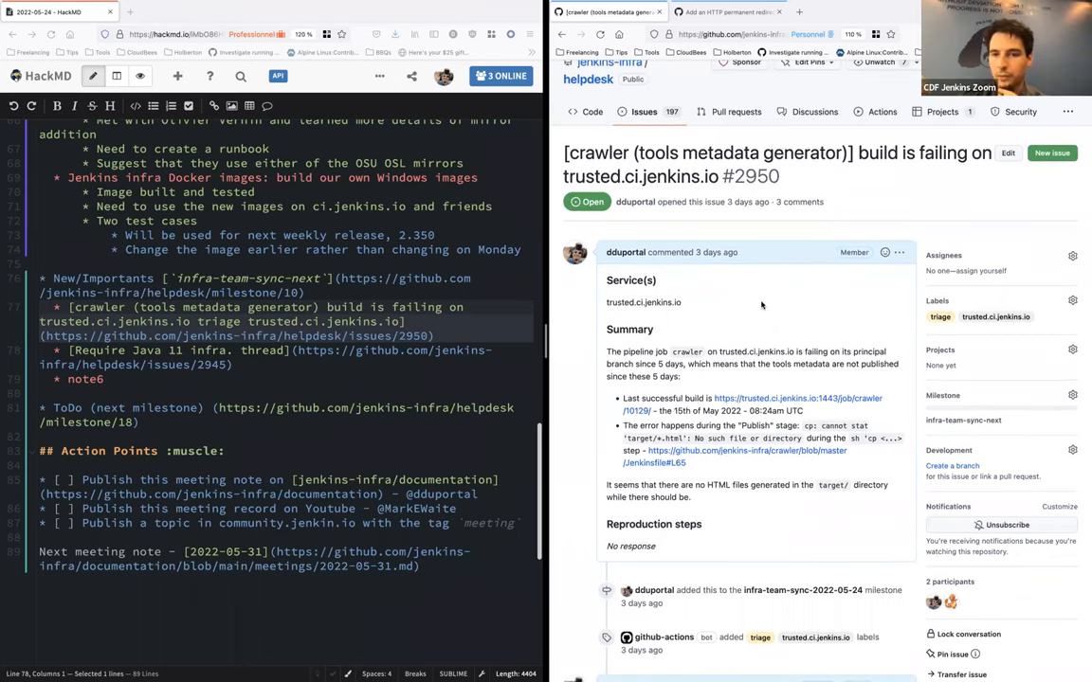
{"action": "mouse_move", "coordinate": [730, 402]}
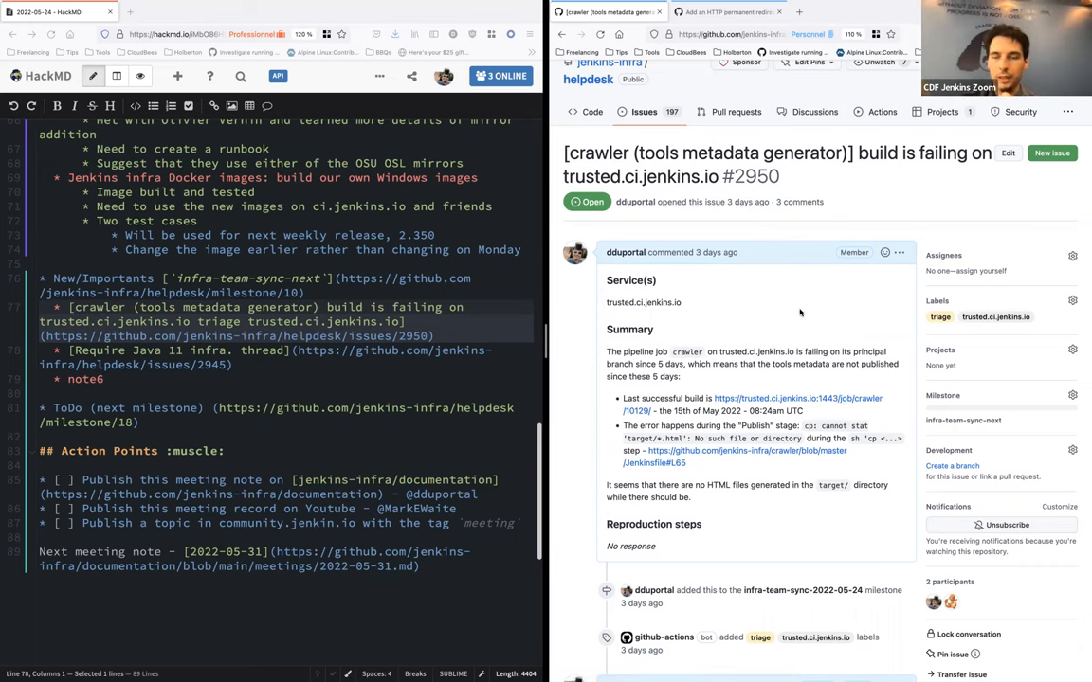
{"action": "scroll", "scroll_direction": "down", "scroll_amount": 3}
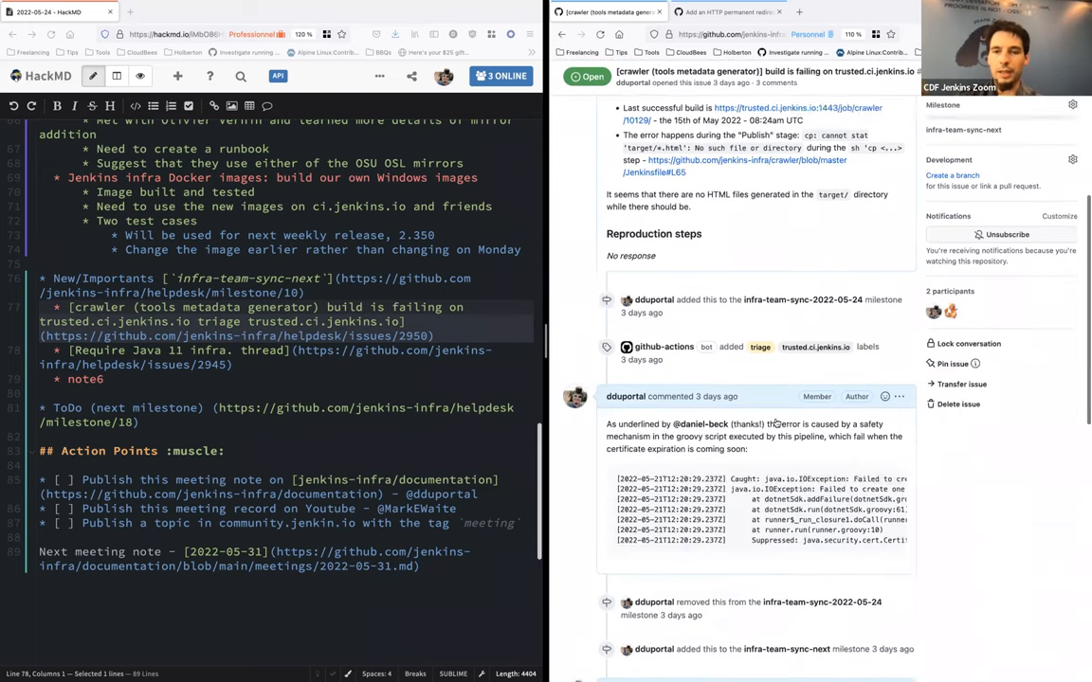
{"action": "scroll", "scroll_direction": "down", "scroll_amount": 3}
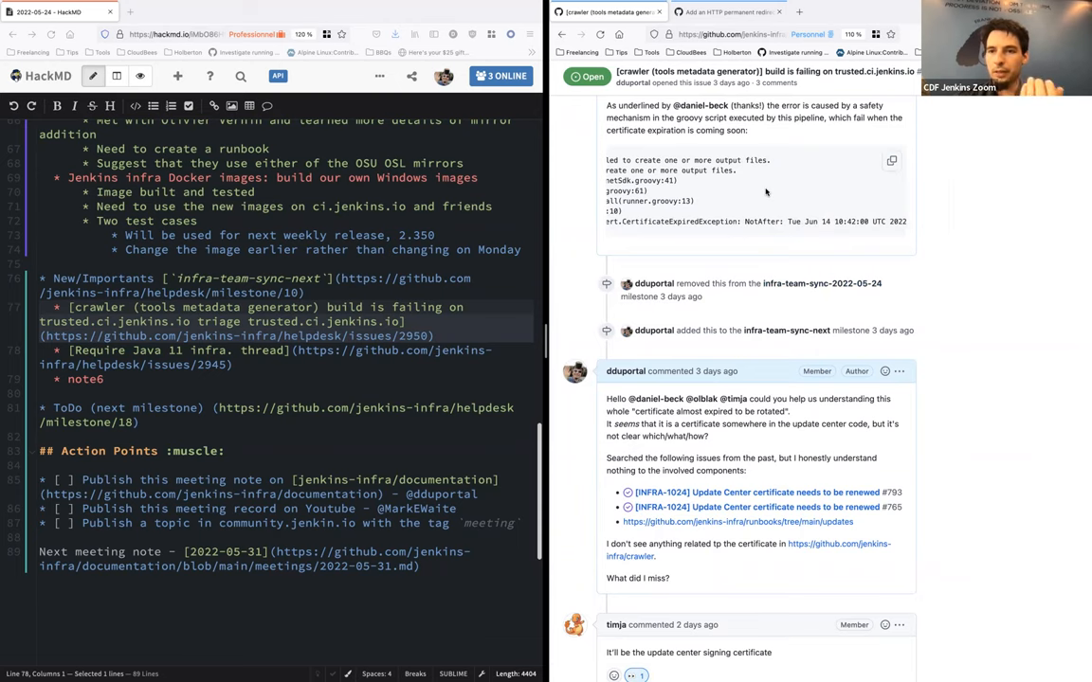
{"action": "scroll", "scroll_direction": "down", "scroll_amount": 3}
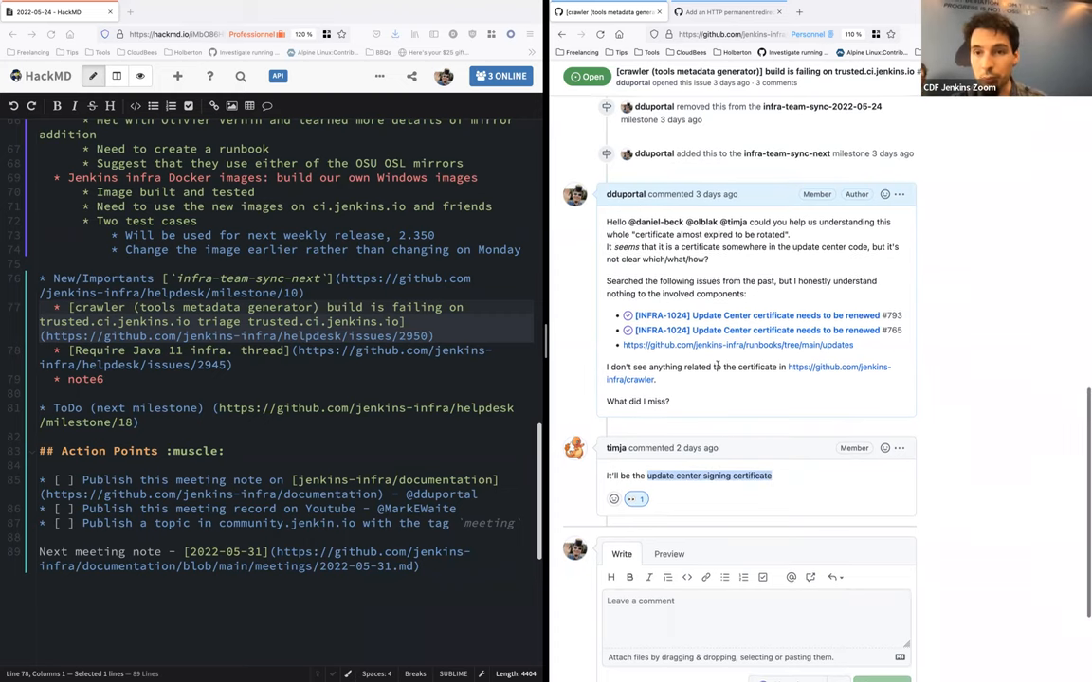
{"action": "scroll", "scroll_direction": "down", "scroll_amount": 3}
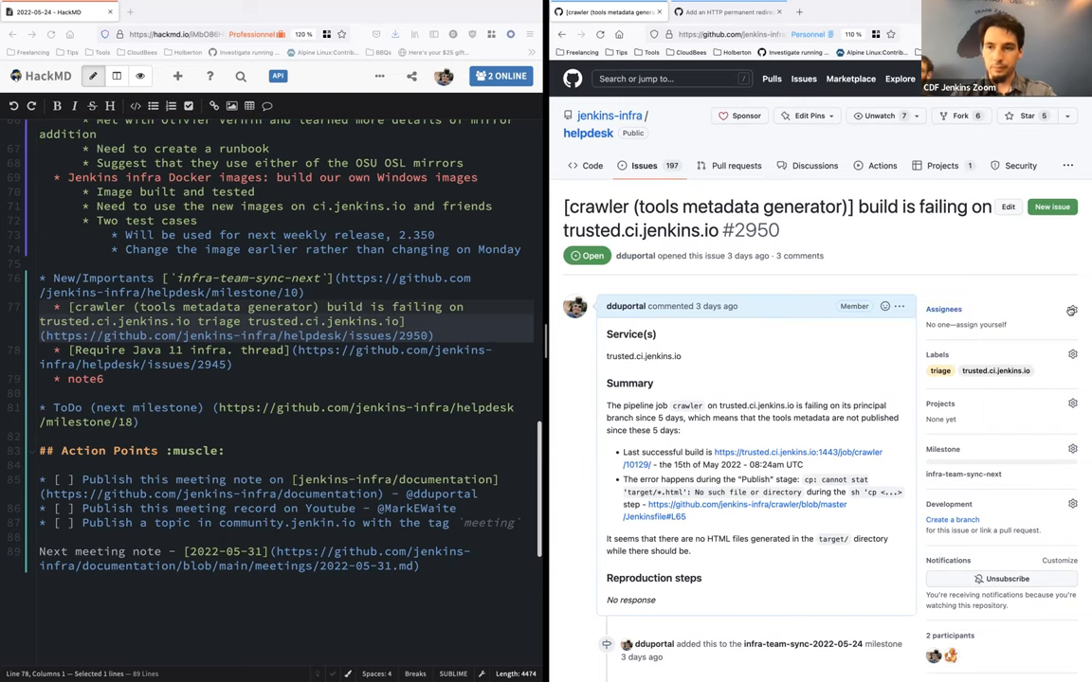
- Assign issue #2950, check its milestone, and open Java 11 thread issue #2945
{"action": "left_click", "coordinate": [1072, 309]}
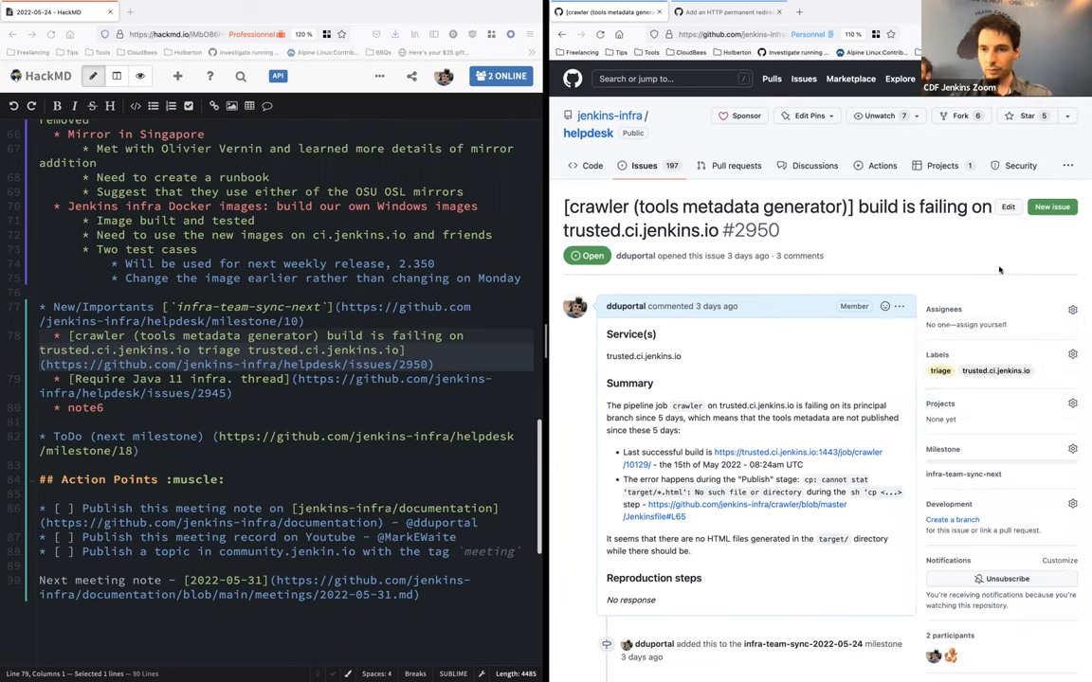
{"action": "left_click", "coordinate": [1072, 450]}
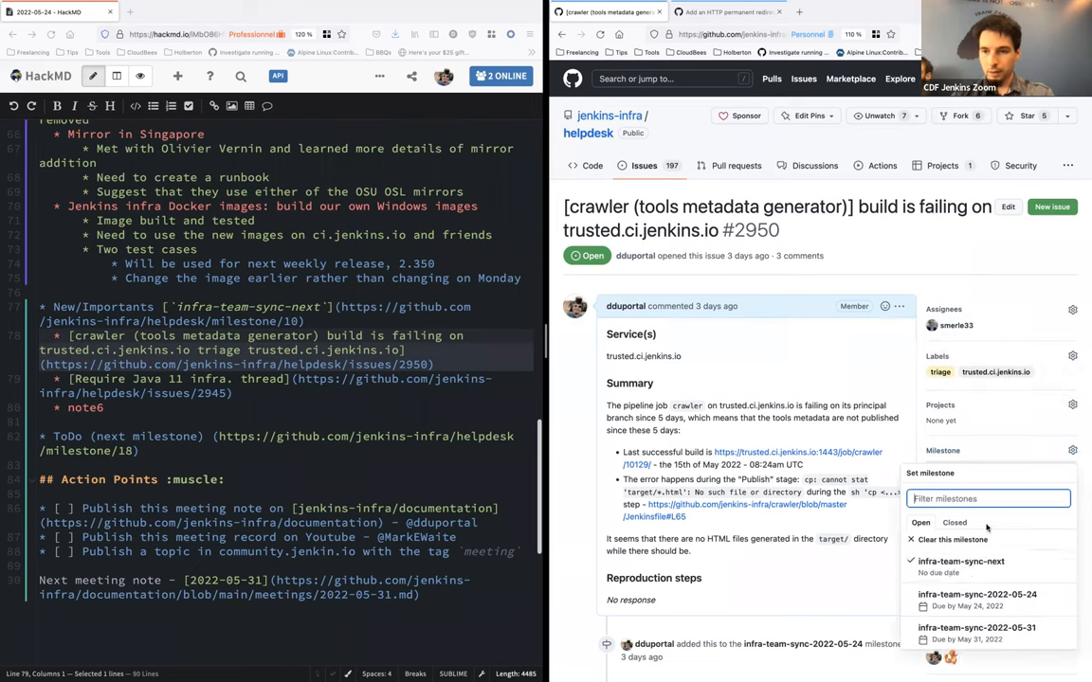
{"action": "left_click", "coordinate": [960, 561]}
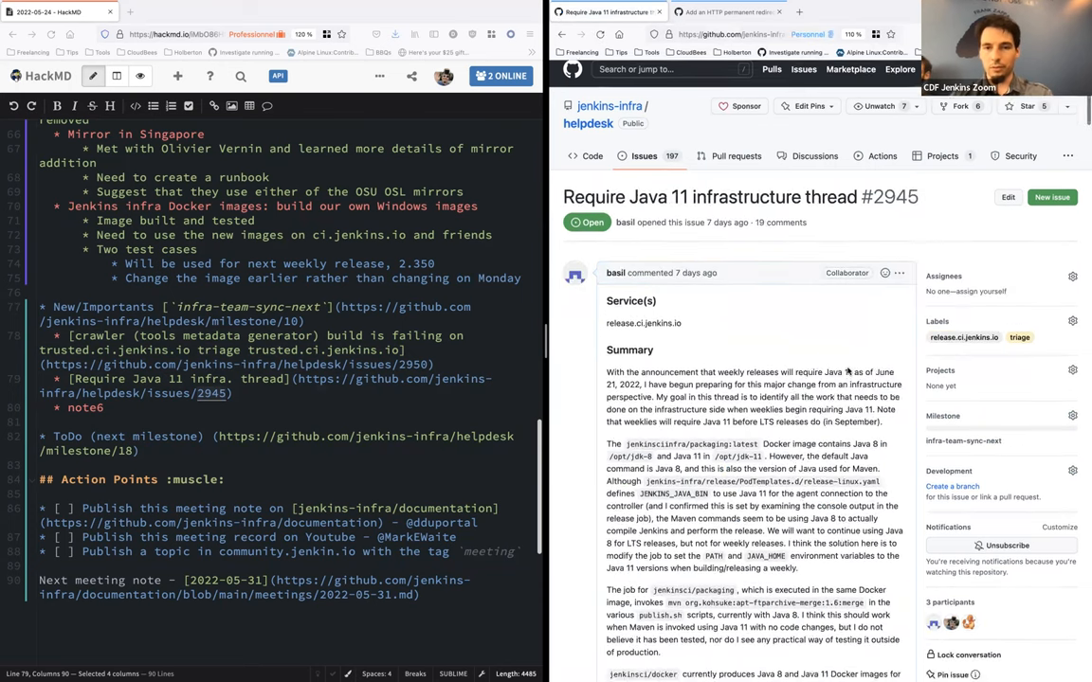
- Read issue #2945 down to the Proposal A comment, then open issue #2950
{"action": "scroll", "scroll_direction": "down", "scroll_amount": 3}
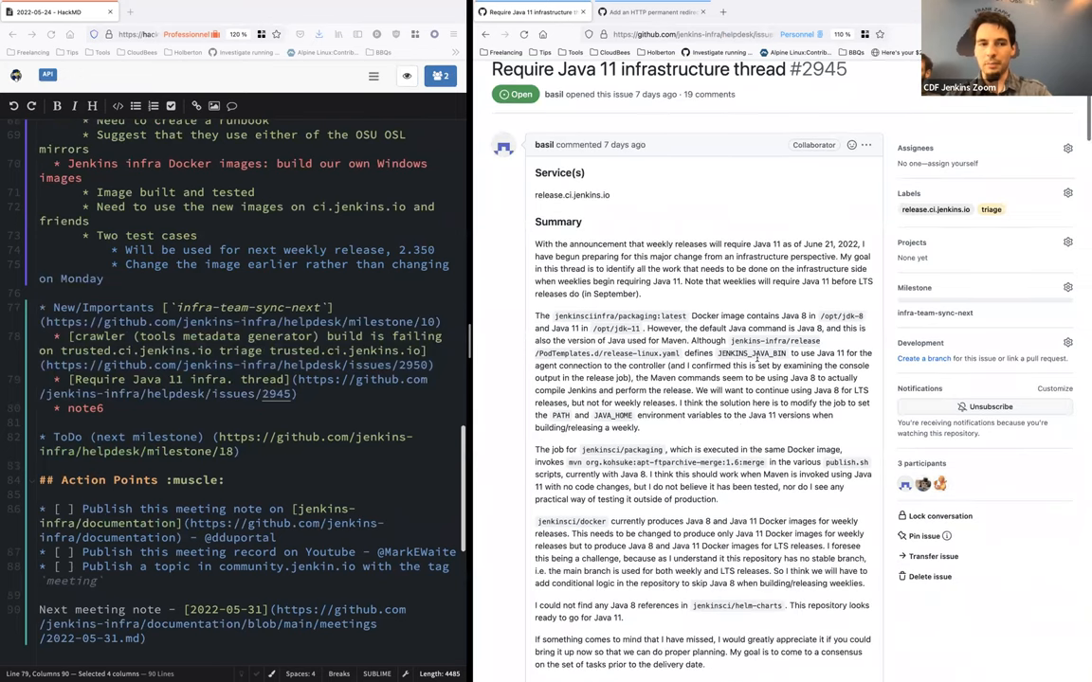
{"action": "scroll", "scroll_direction": "down", "scroll_amount": 3}
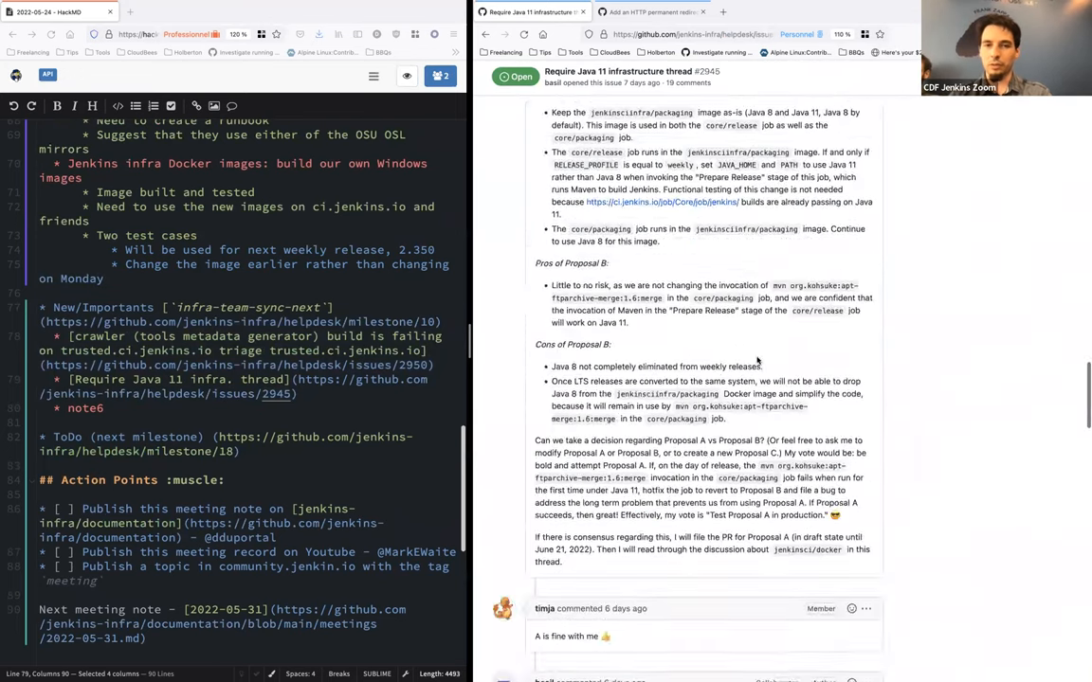
{"action": "scroll", "scroll_direction": "down", "scroll_amount": 3}
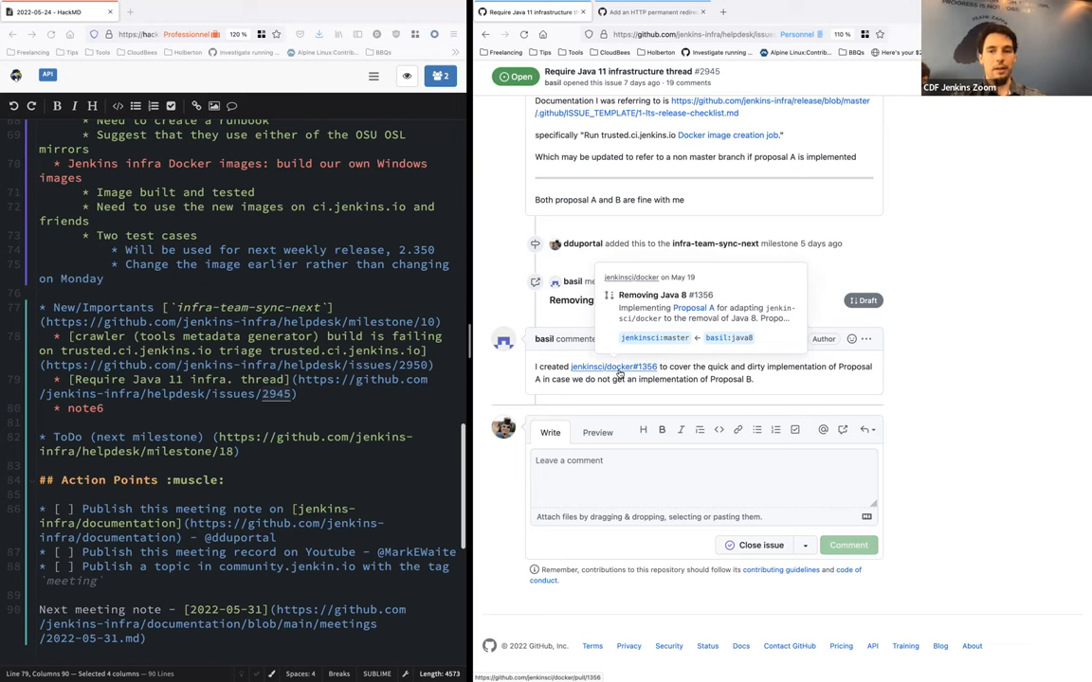
{"action": "left_click", "coordinate": [703, 478]}
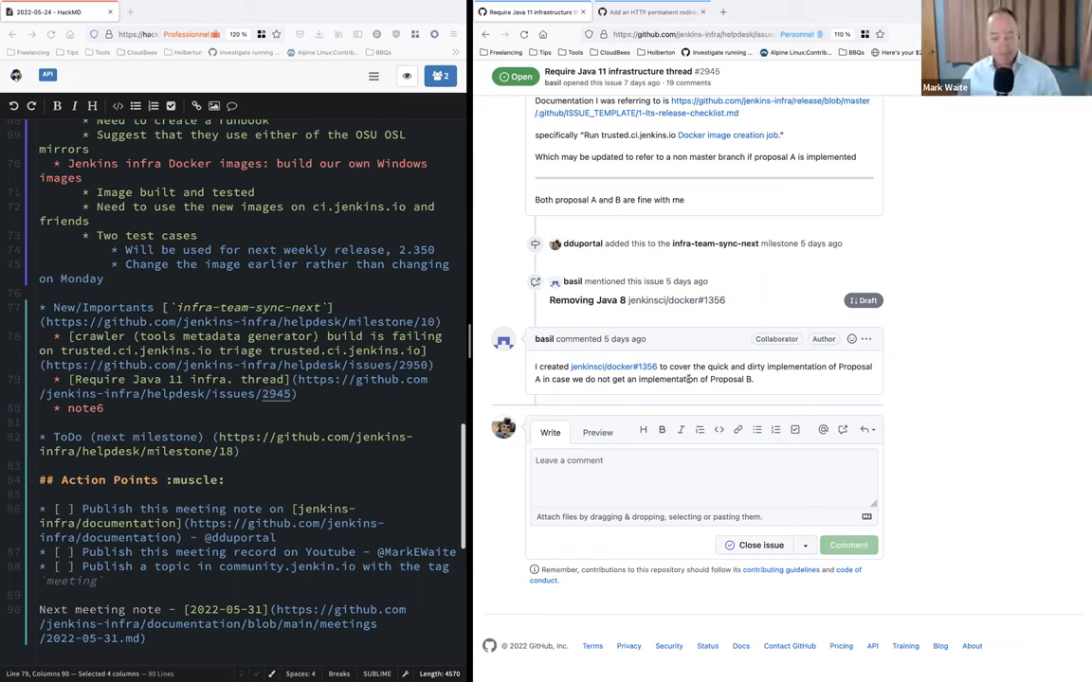
{"action": "mouse_move", "coordinate": [573, 202]}
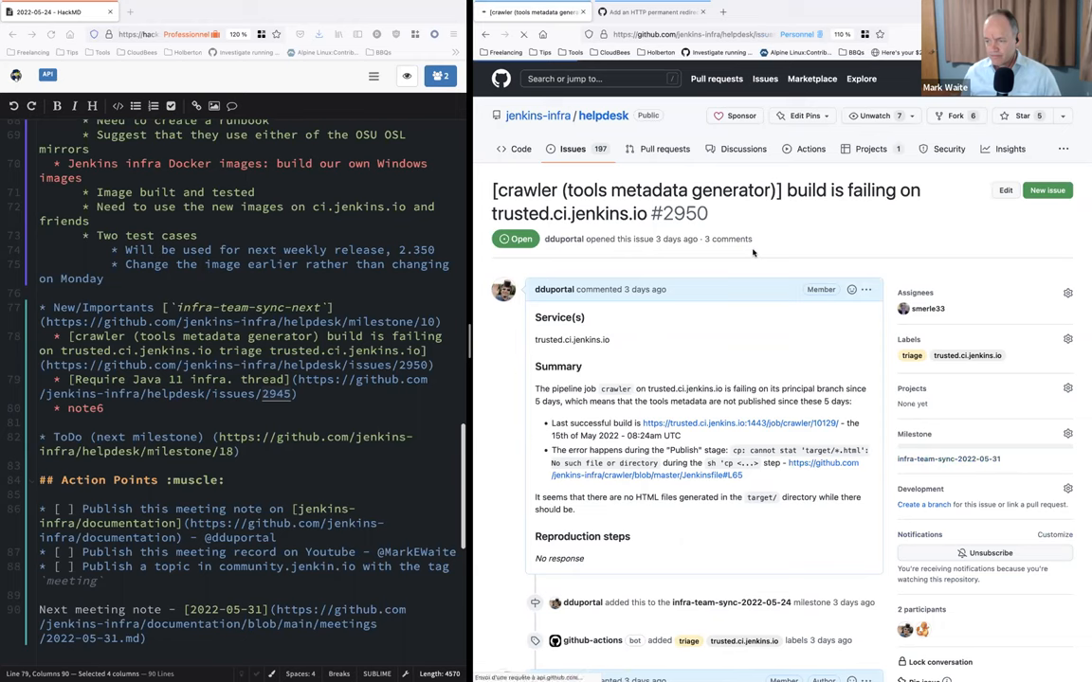
- Open issue #2952 'Deprecate img in favor of docker' via the infra-team-sync-next milestone
{"action": "left_click", "coordinate": [948, 459]}
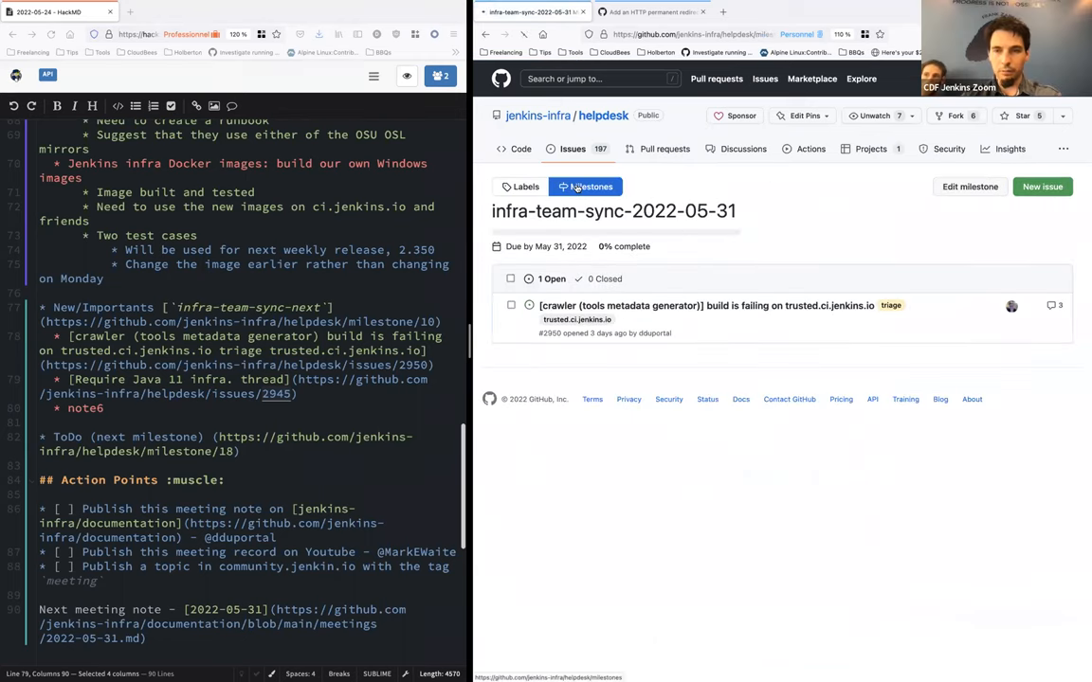
{"action": "left_click", "coordinate": [586, 187]}
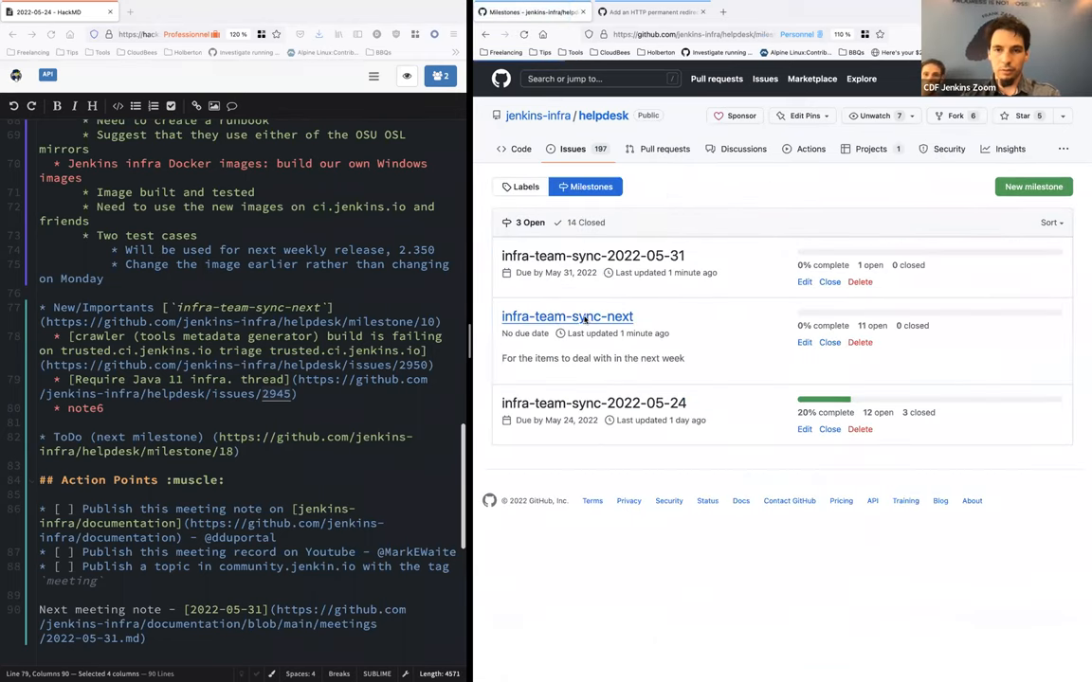
{"action": "left_click", "coordinate": [567, 317]}
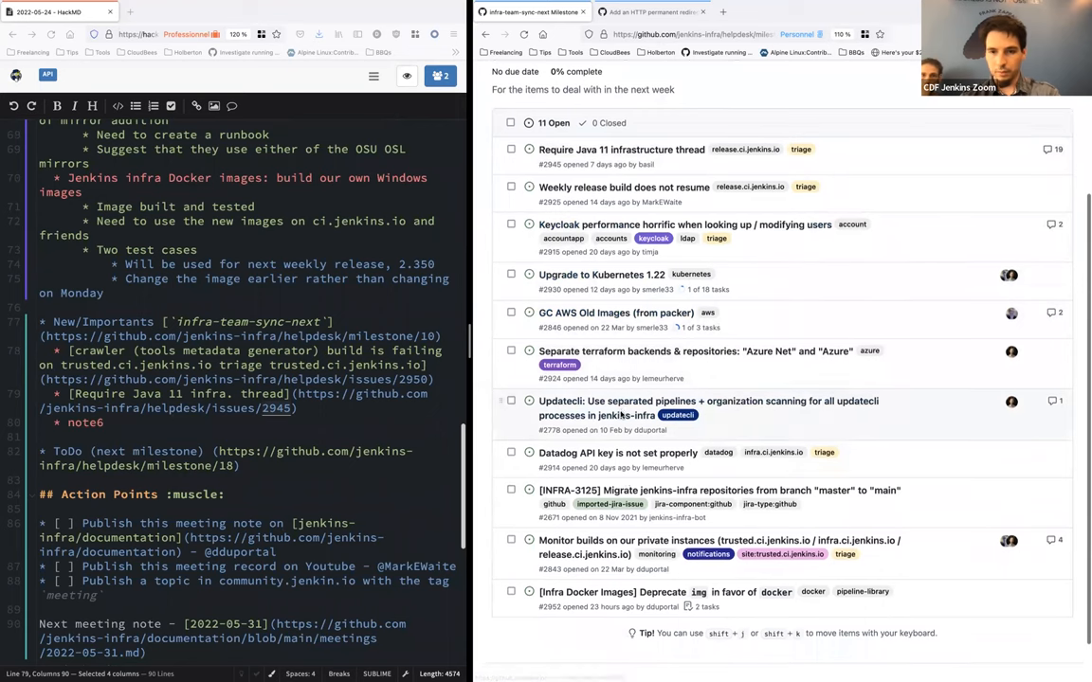
{"action": "scroll", "scroll_direction": "down", "scroll_amount": 3}
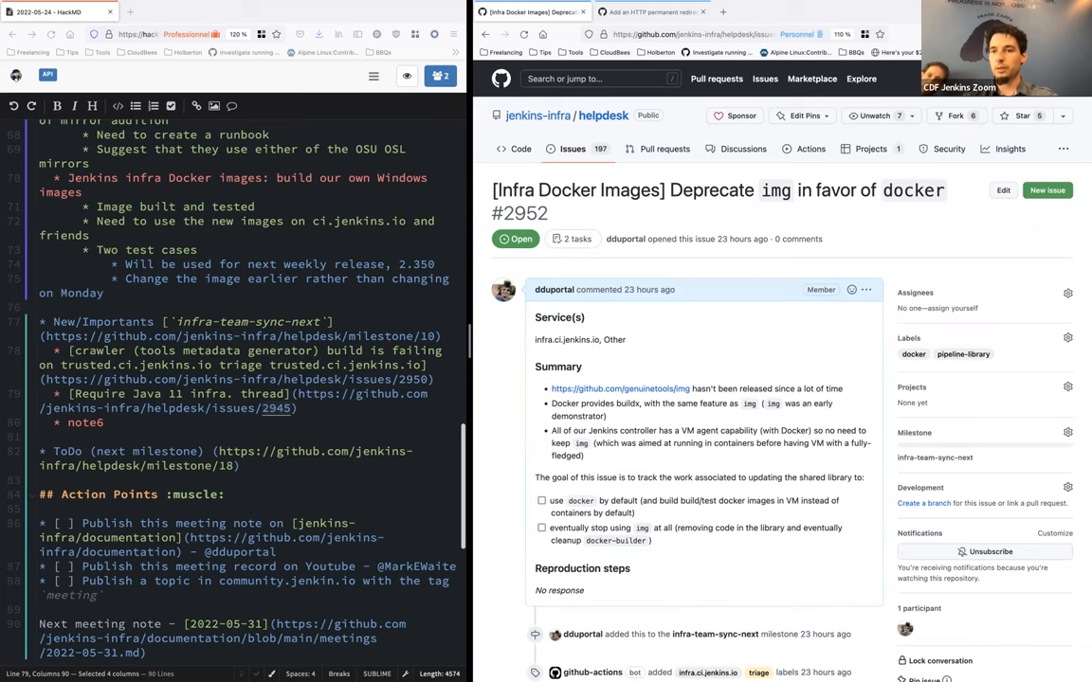
{"action": "mouse_move", "coordinate": [861, 221]}
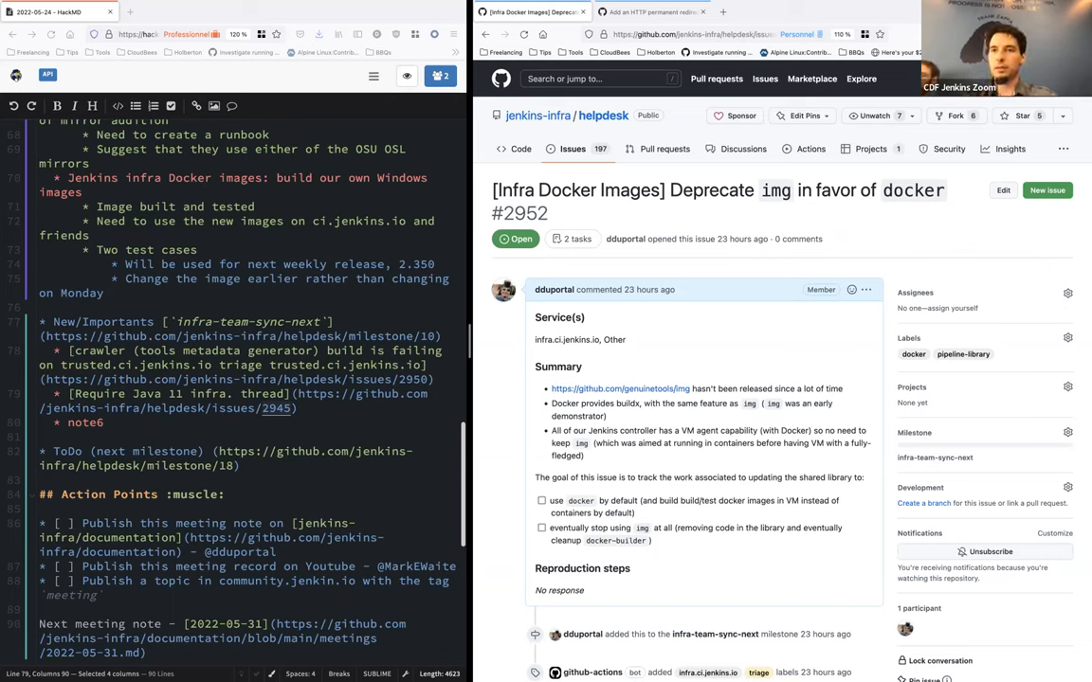
{"action": "mouse_move", "coordinate": [995, 249]}
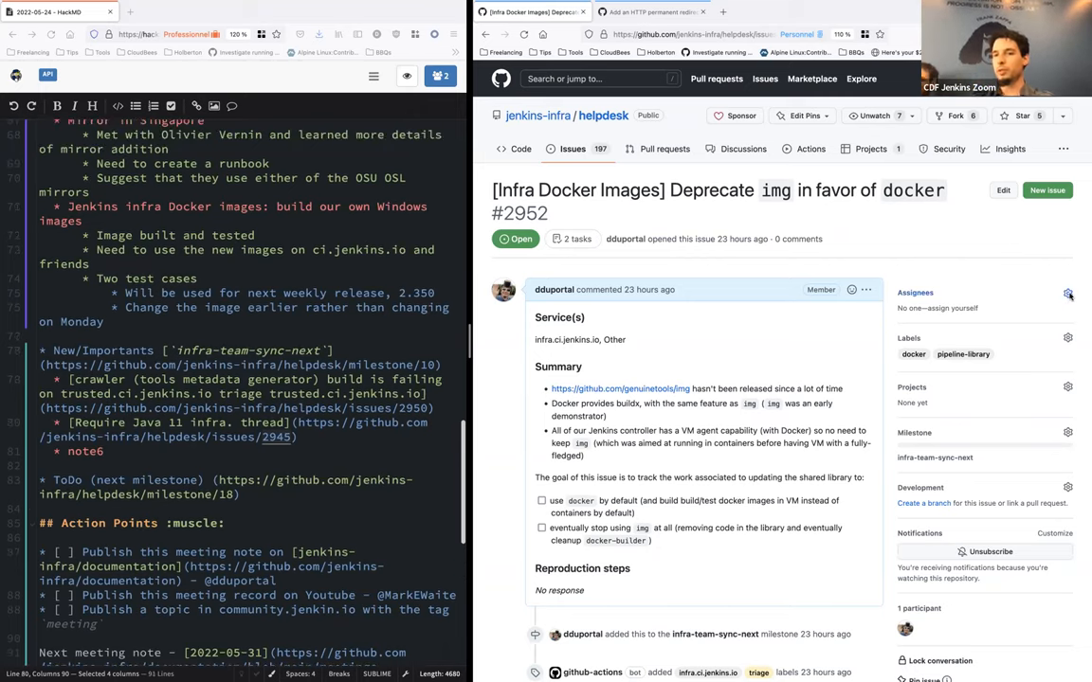
- Assign a team member to issue #2952 and check its infra-team-sync-next milestone
{"action": "left_click", "coordinate": [1068, 293]}
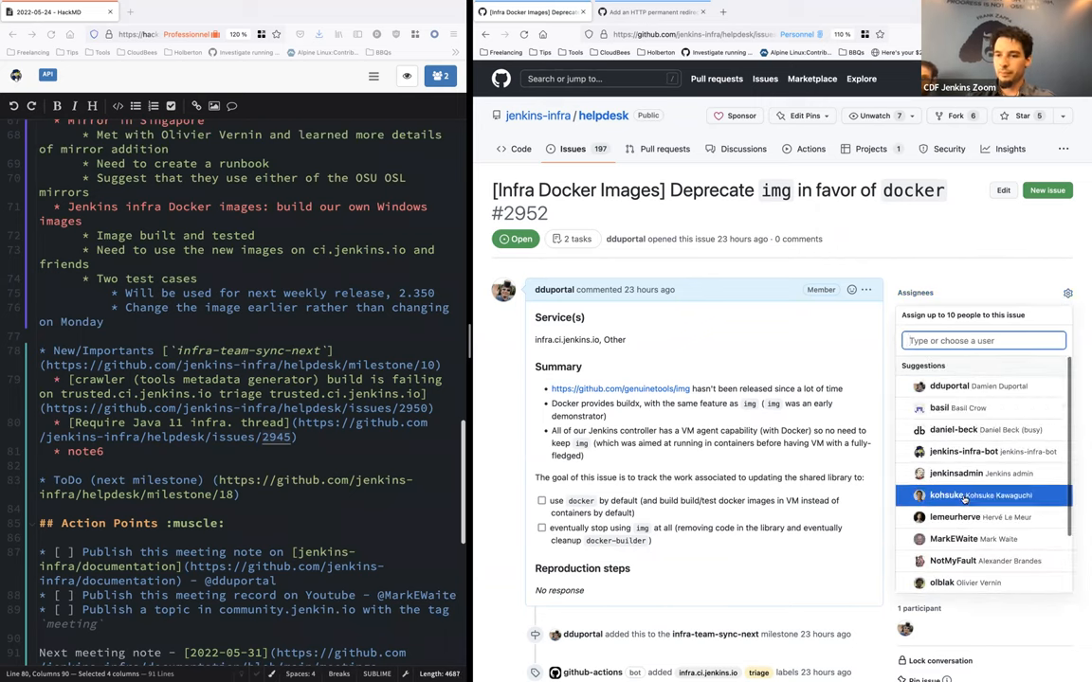
{"action": "left_click", "coordinate": [955, 517]}
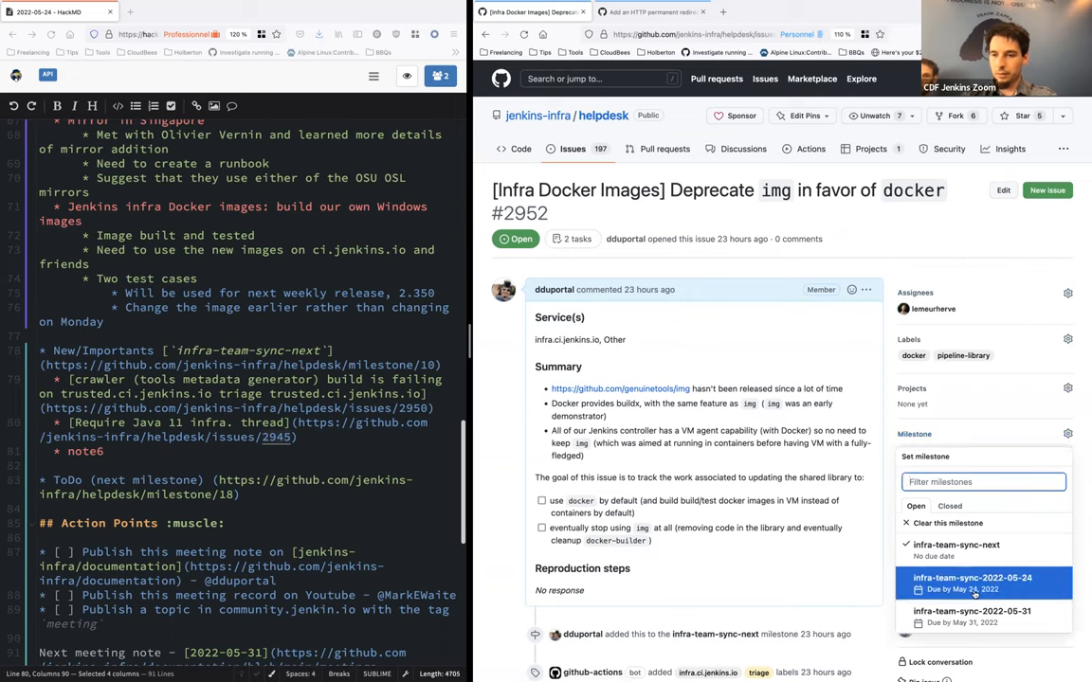
{"action": "left_click", "coordinate": [972, 611]}
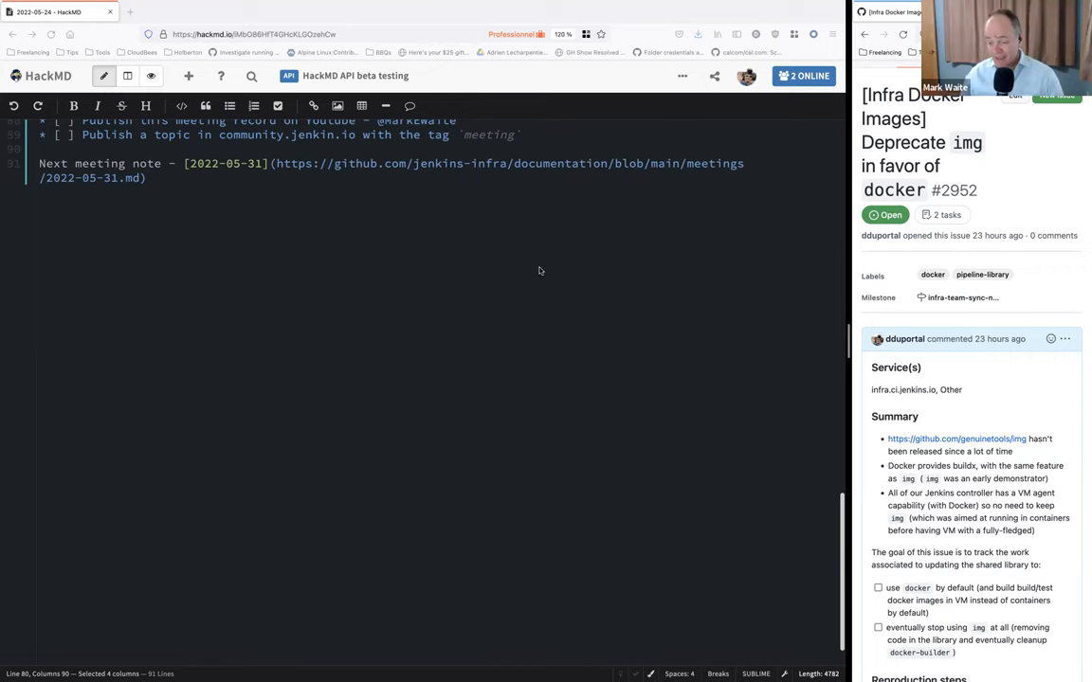
{"action": "mouse_move", "coordinate": [511, 285]}
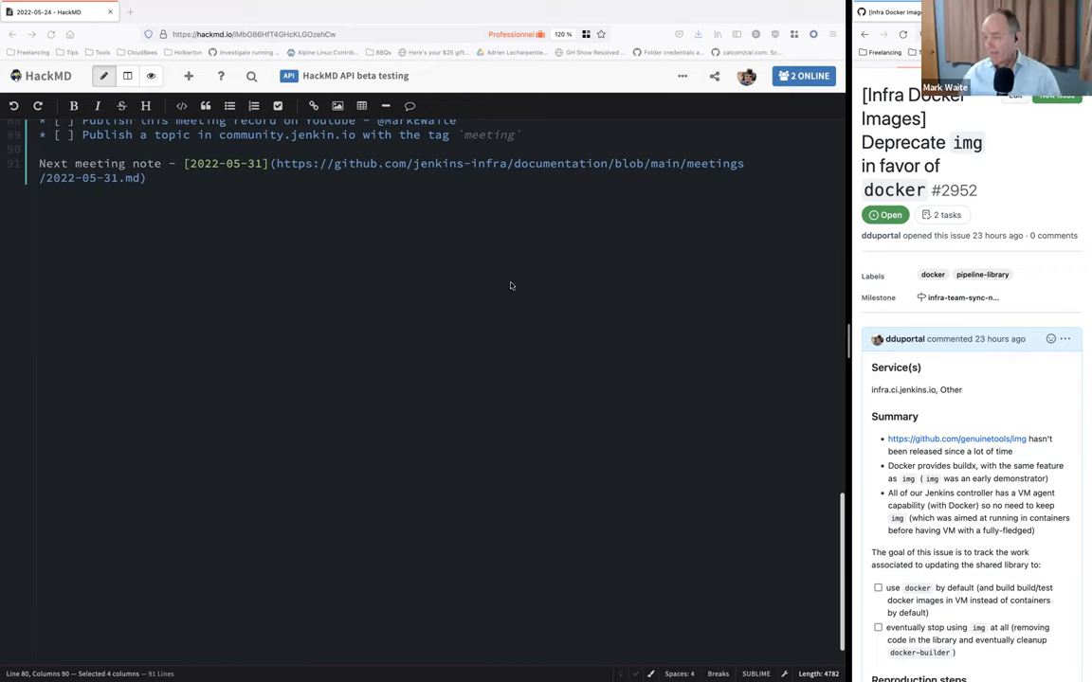